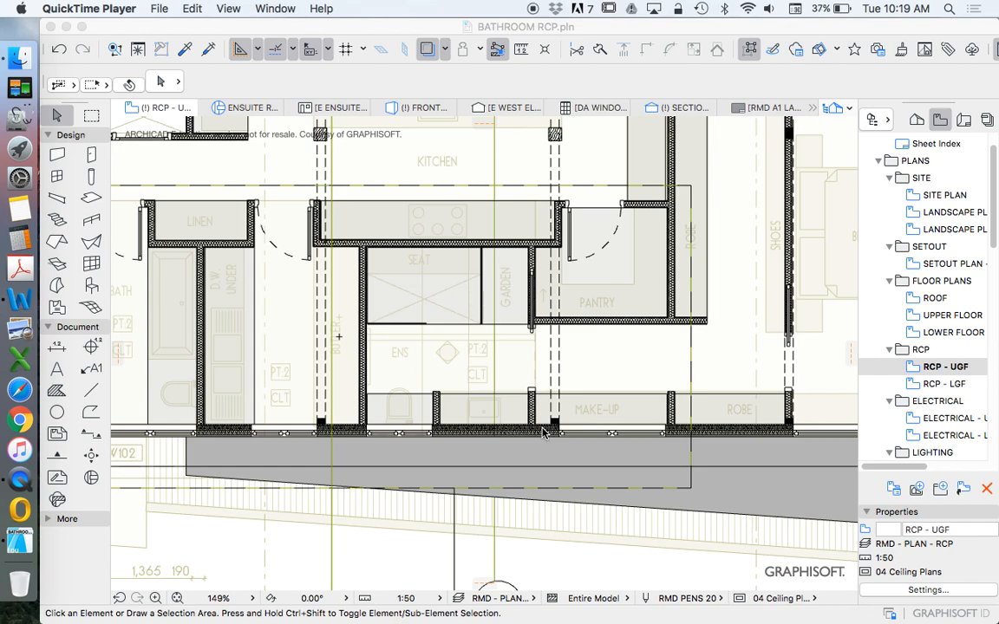
{"action": "mouse_move", "coordinate": [506, 445]}
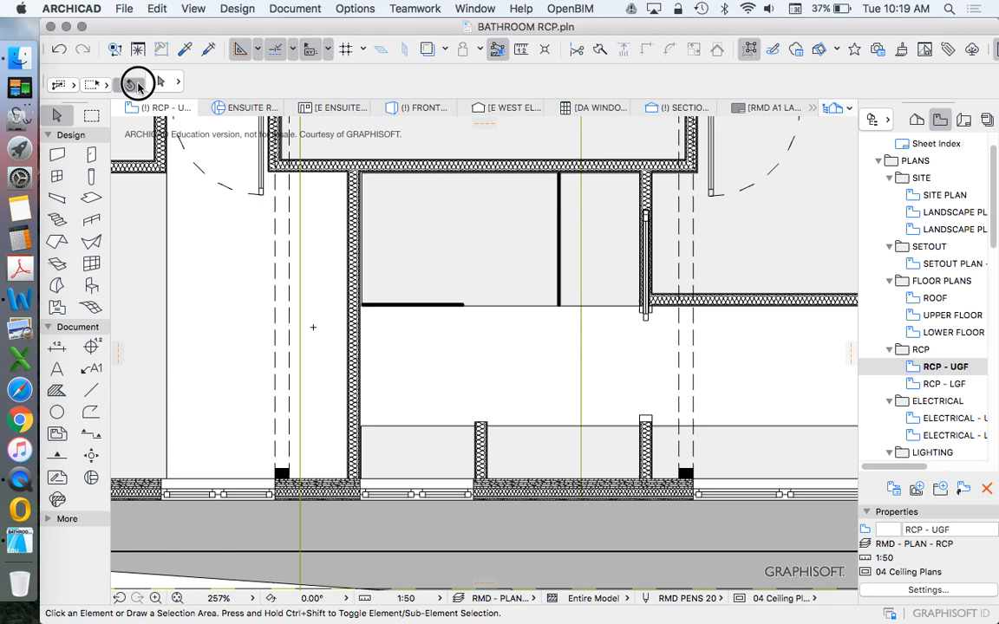
- Turn on the trace reference and select all three ensuite ceiling slabs together
{"action": "left_click", "coordinate": [559, 455]}
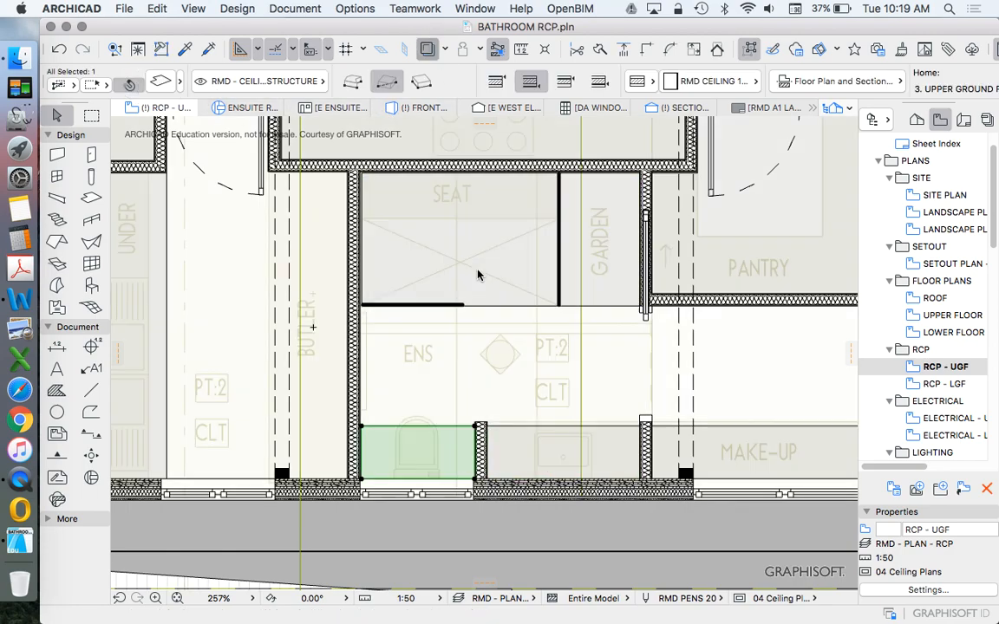
{"action": "mouse_move", "coordinate": [516, 434]}
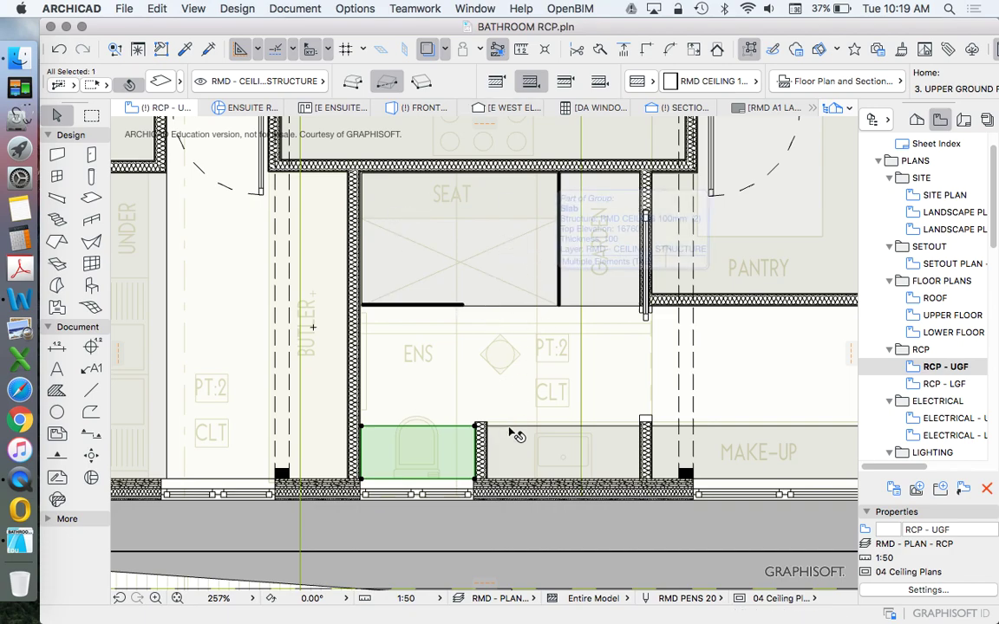
{"action": "mouse_move", "coordinate": [490, 420]}
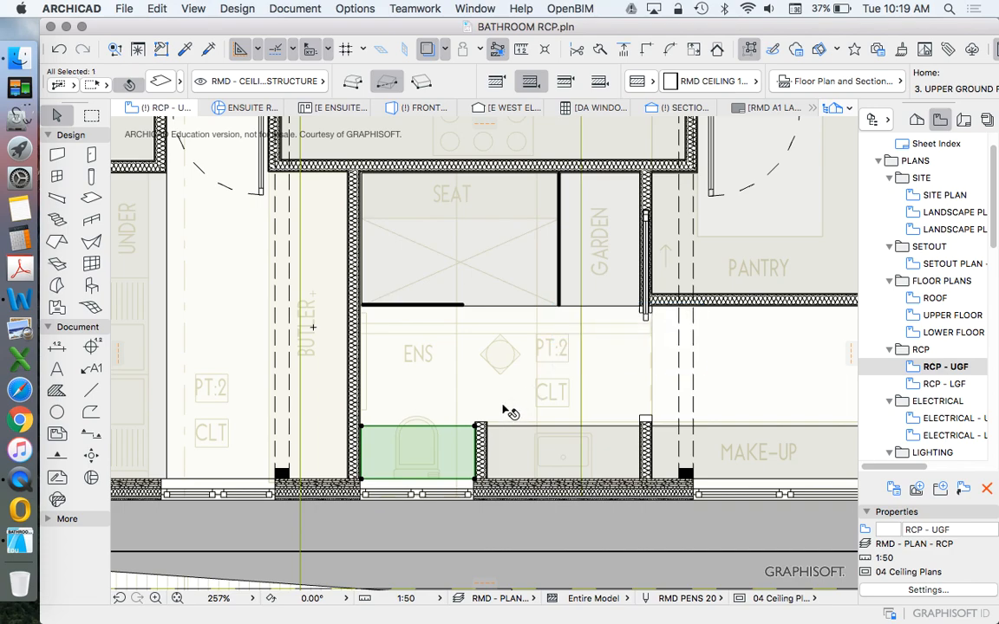
{"action": "mouse_move", "coordinate": [425, 288]}
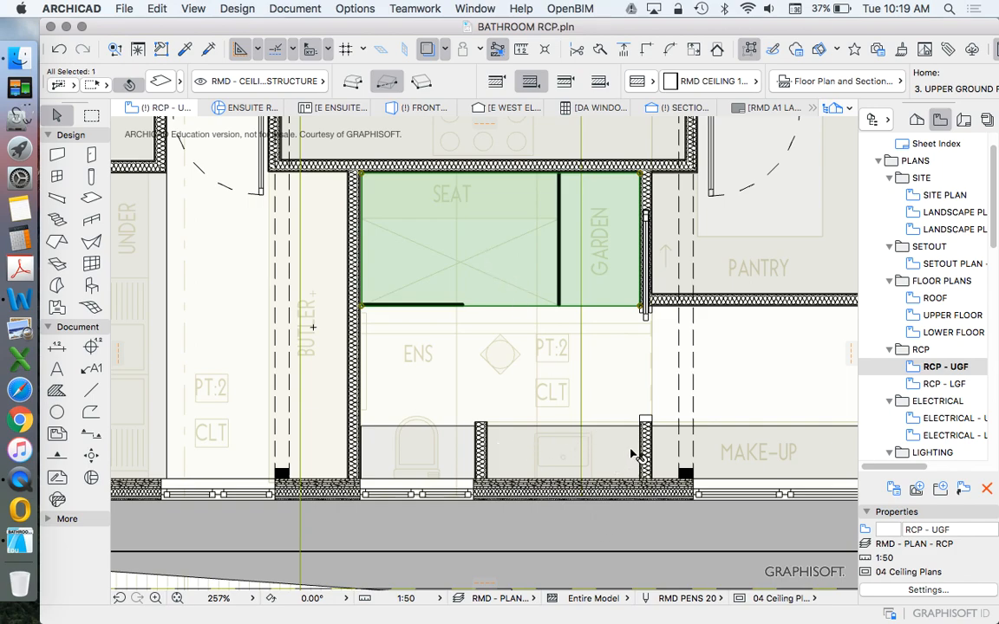
{"action": "left_click", "coordinate": [562, 453]}
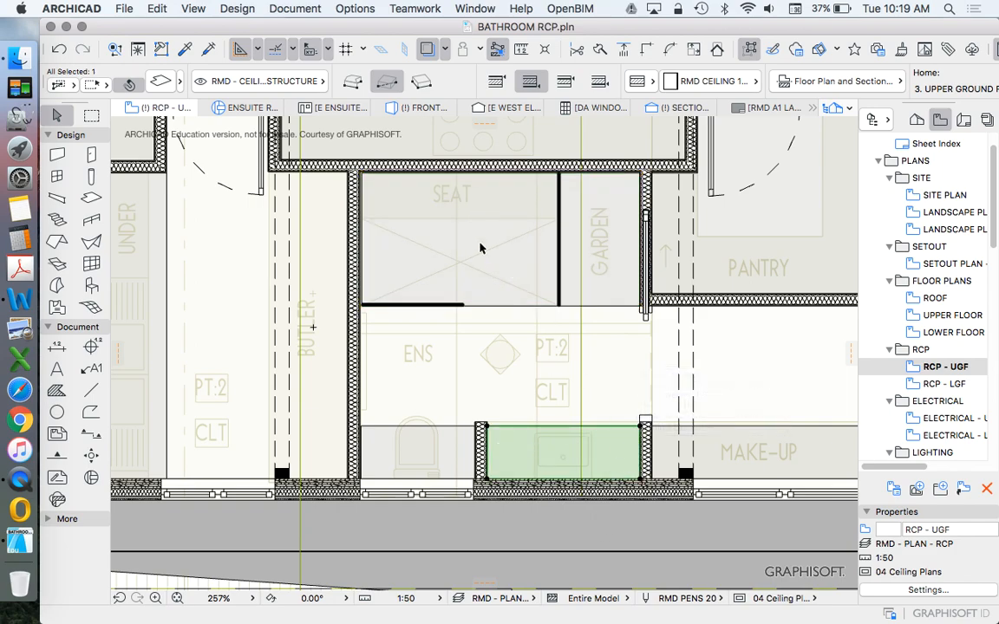
{"action": "mouse_move", "coordinate": [523, 278]}
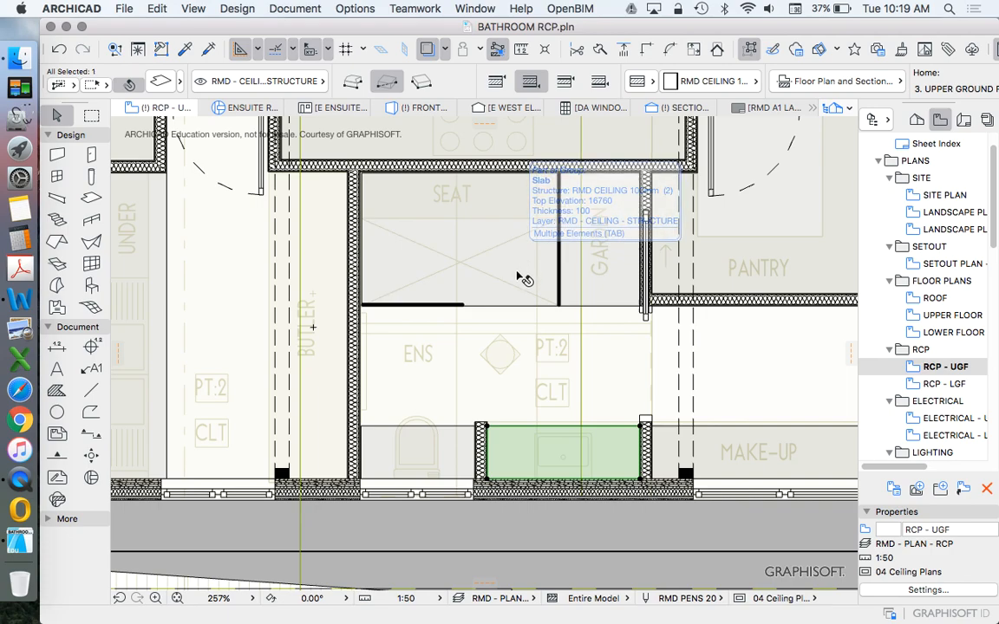
{"action": "left_click", "coordinate": [459, 447]}
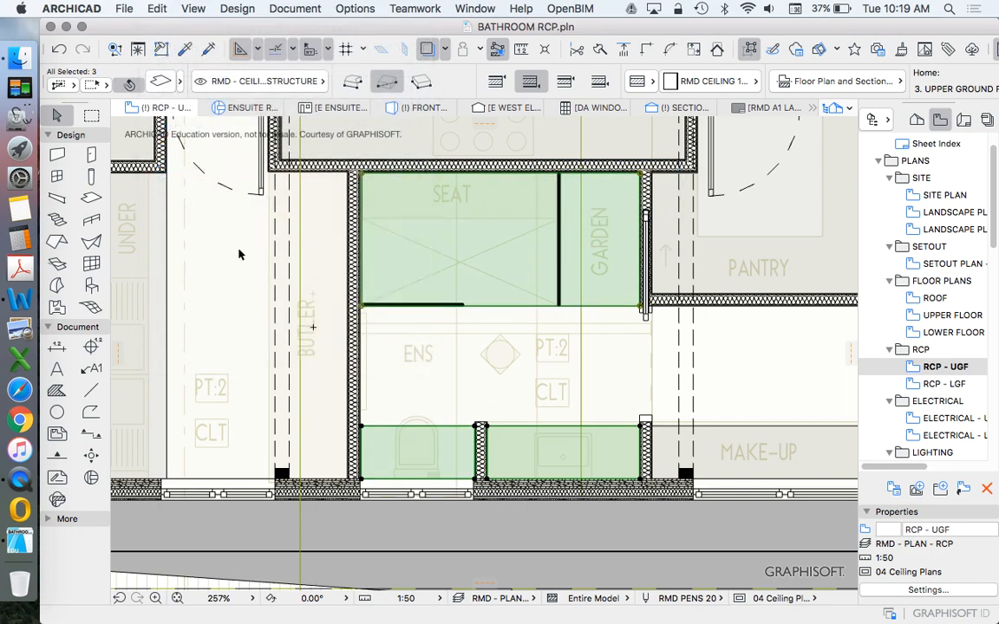
{"action": "left_click", "coordinate": [157, 8]}
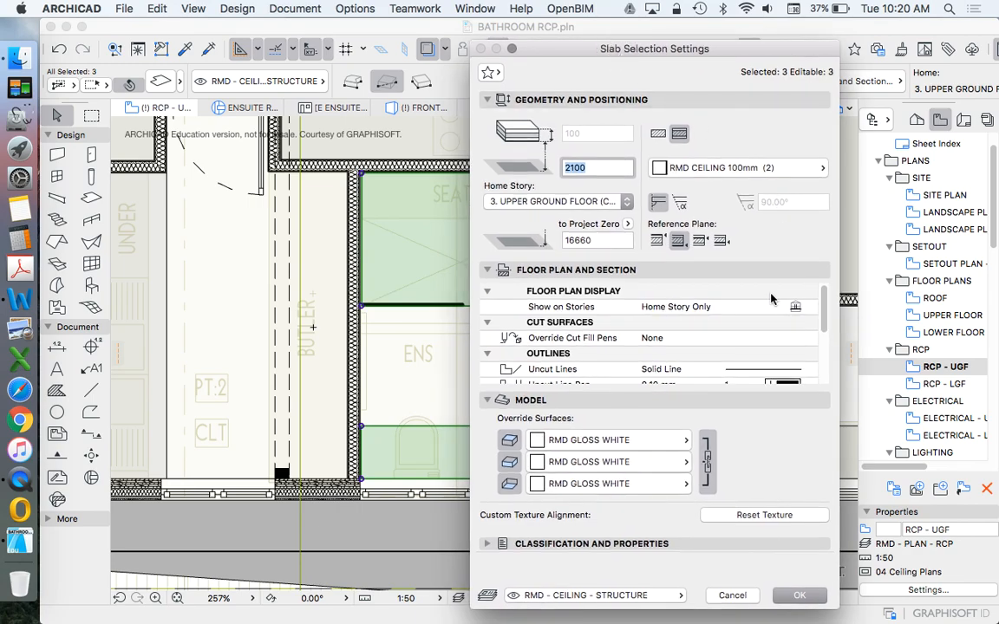
- Give the three ceiling slabs an RMD TIMBER FLOOR cover fill with pen 16 (0.20 mm)
{"action": "scroll", "scroll_direction": "down", "scroll_amount": 3}
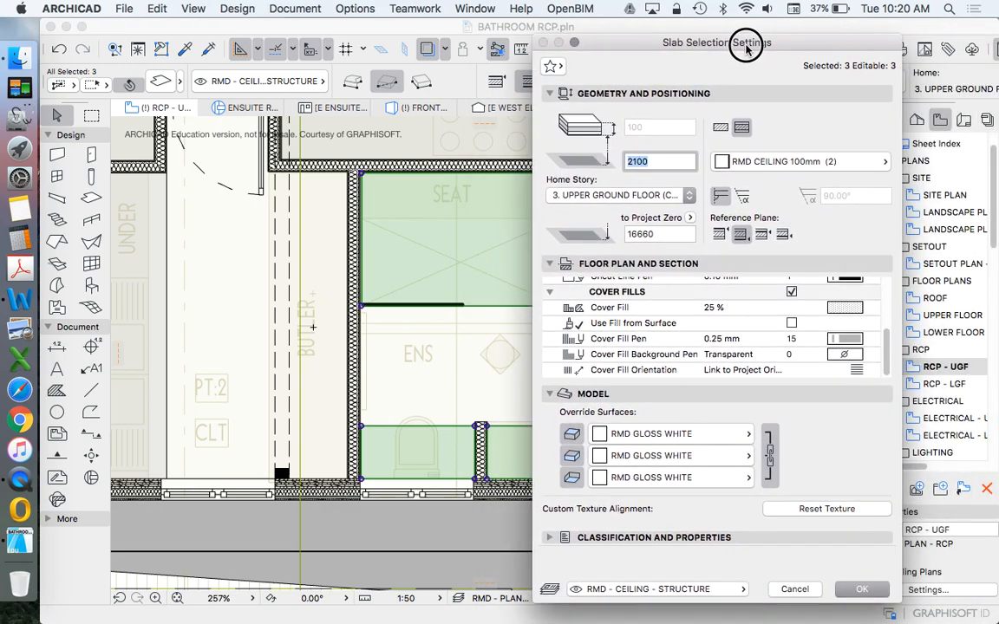
{"action": "mouse_move", "coordinate": [874, 313]}
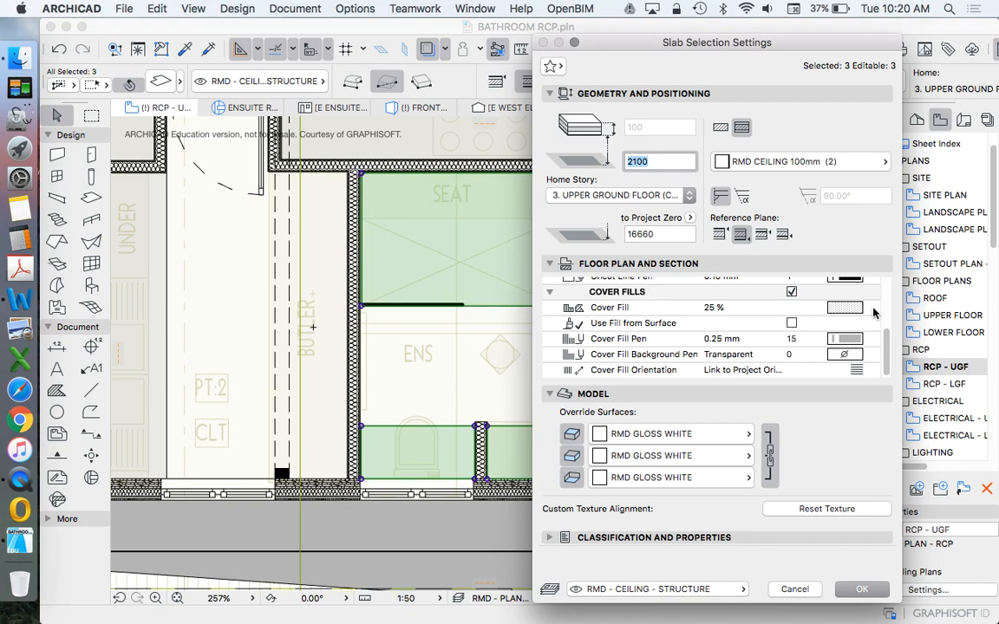
{"action": "left_click", "coordinate": [846, 307]}
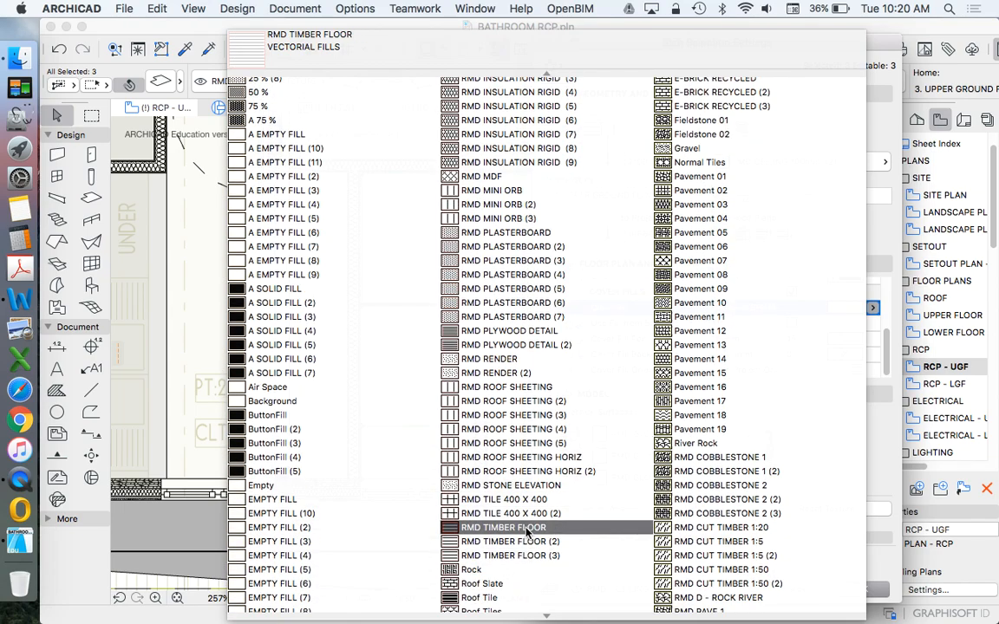
{"action": "left_click", "coordinate": [503, 528]}
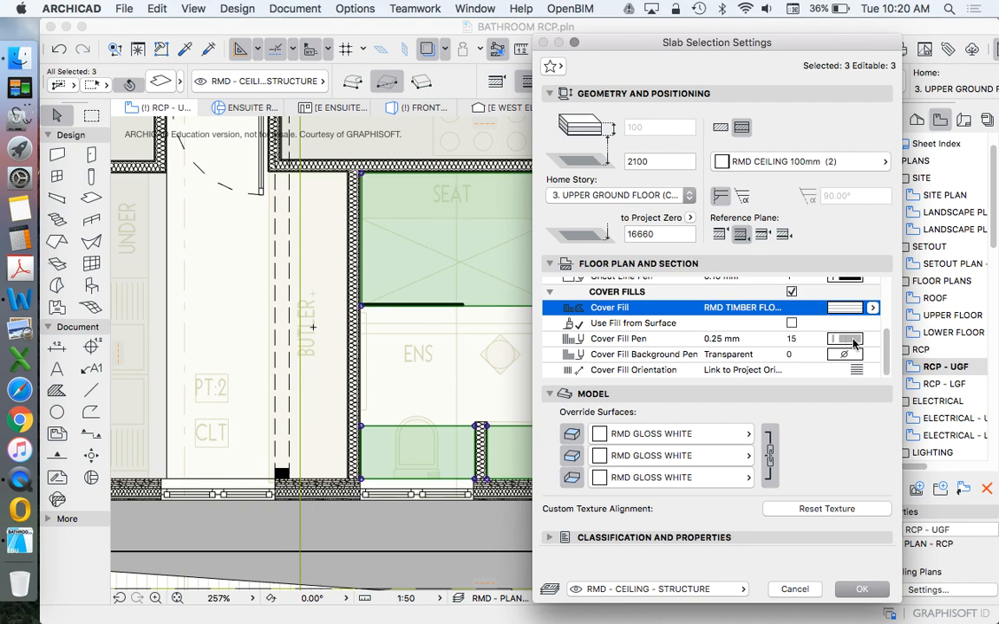
{"action": "left_click", "coordinate": [845, 338]}
{"action": "type", "text": "16"}
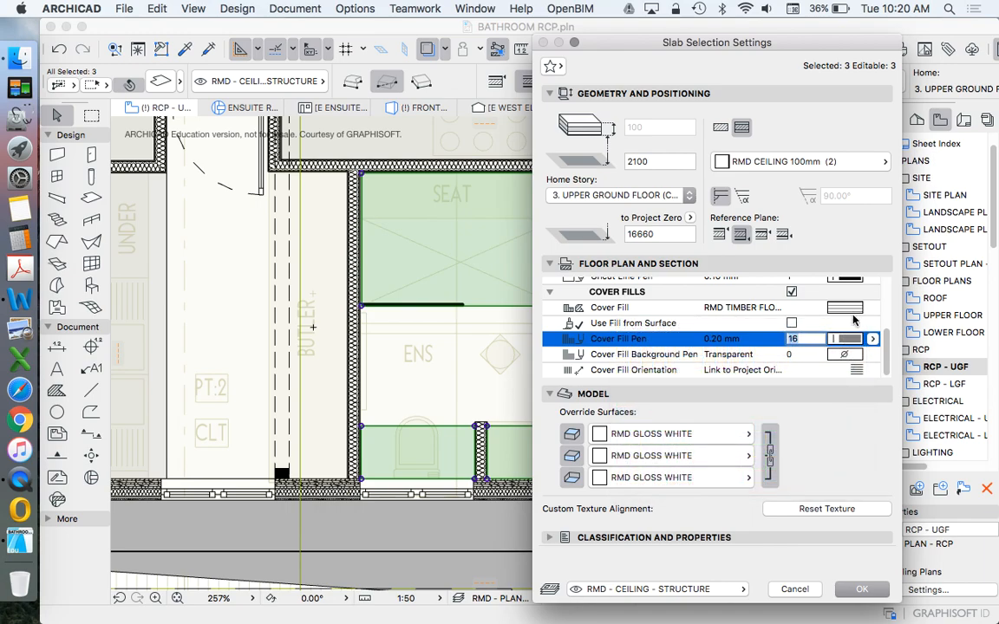
{"action": "left_click", "coordinate": [861, 589]}
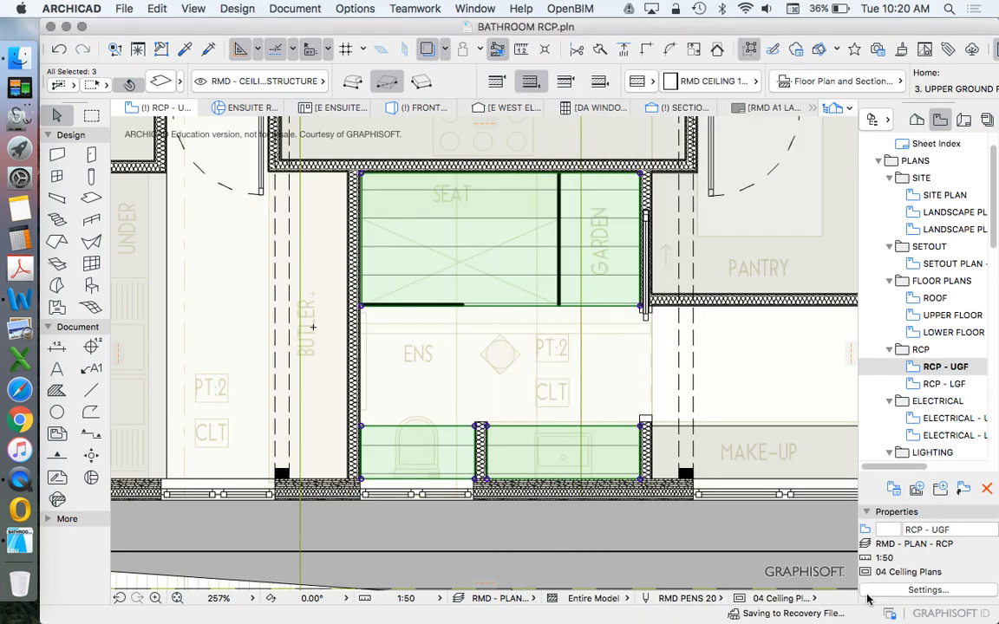
{"action": "mouse_move", "coordinate": [379, 206]}
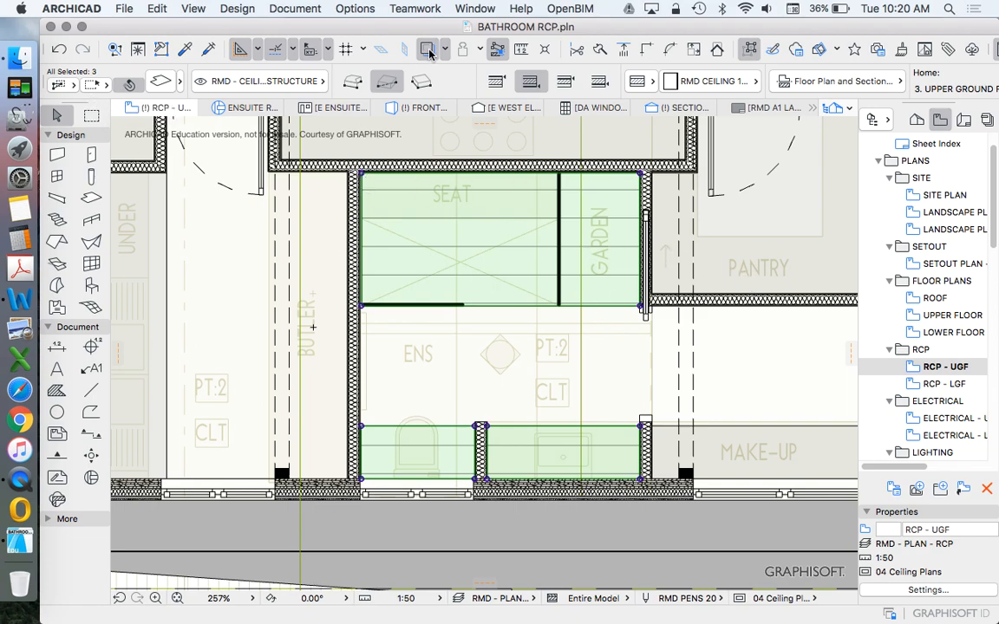
{"action": "mouse_move", "coordinate": [636, 361]}
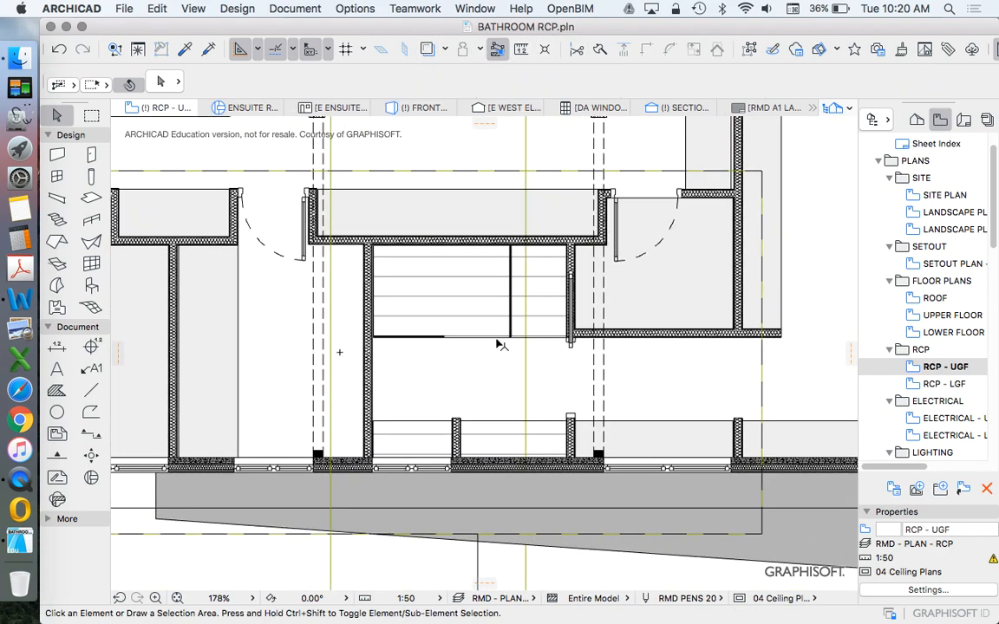
{"action": "mouse_move", "coordinate": [428, 396]}
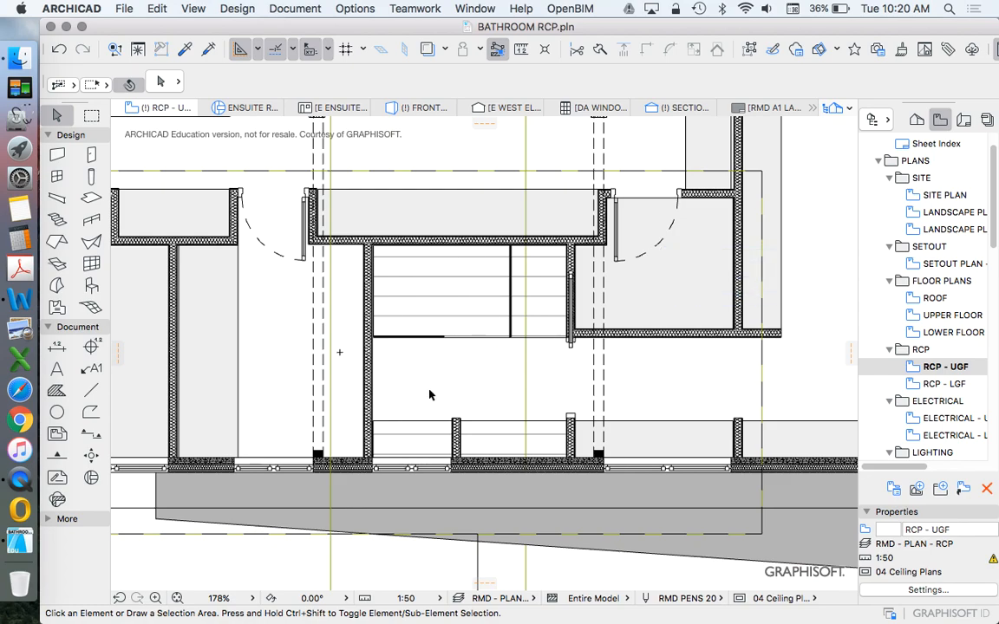
{"action": "mouse_move", "coordinate": [538, 256]}
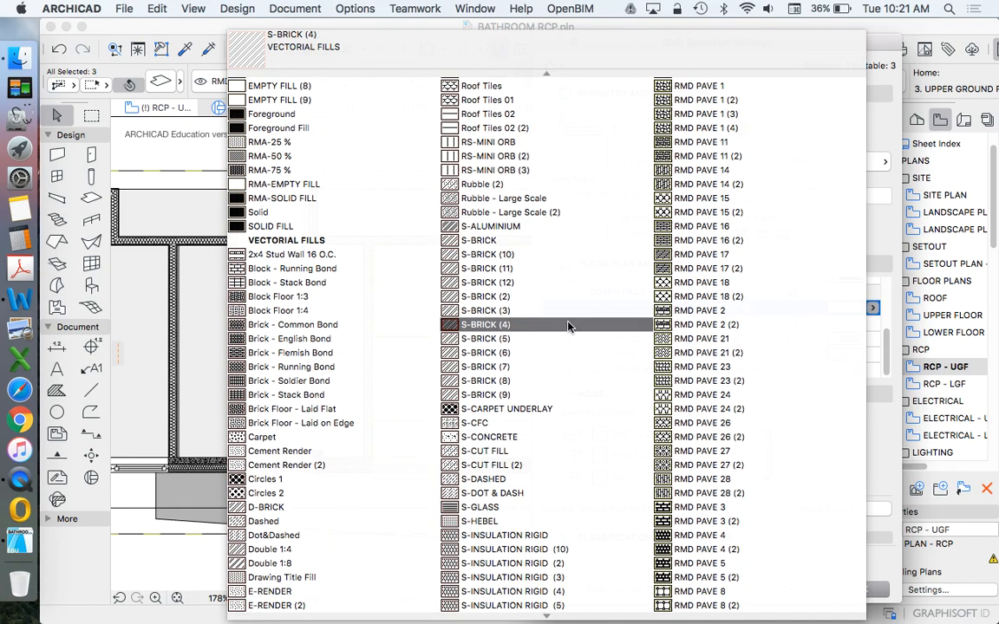
- Switch the ensuite slabs' cover fill to the TIMBER DECK vectorial fill
{"action": "left_click", "coordinate": [509, 353]}
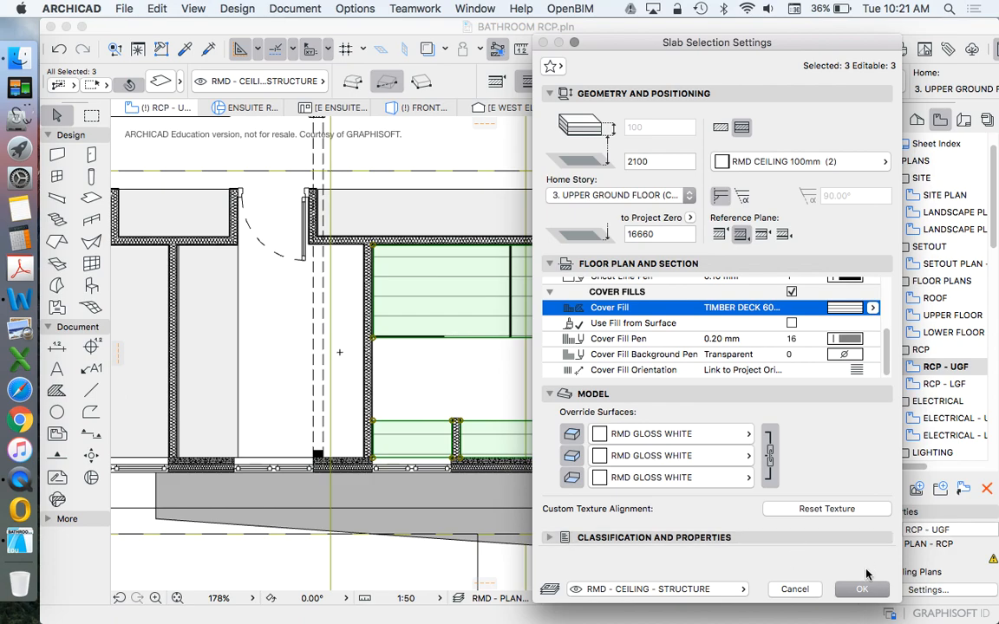
{"action": "left_click", "coordinate": [861, 589]}
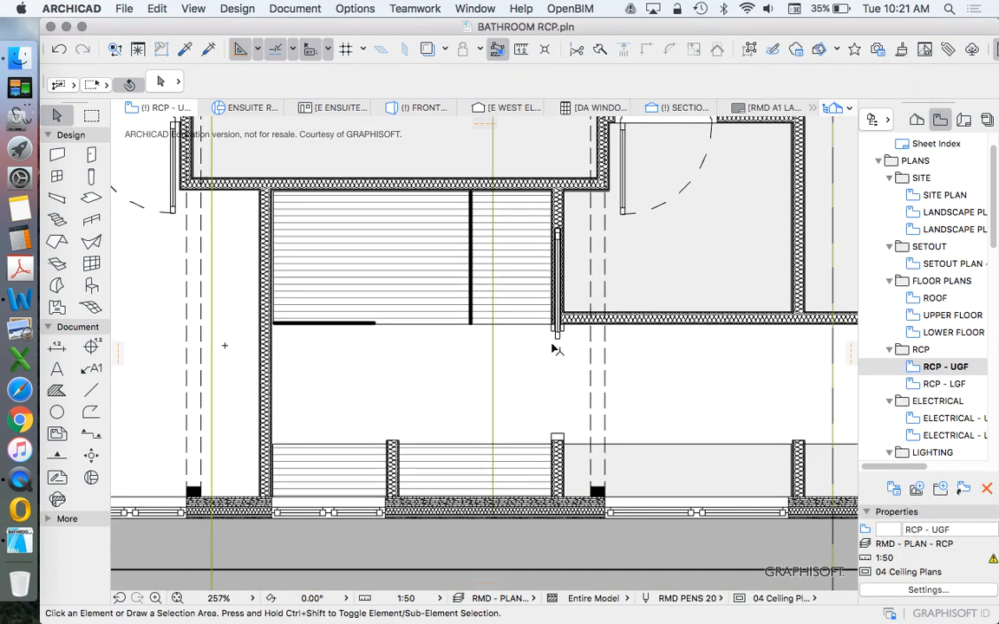
{"action": "mouse_move", "coordinate": [362, 411]}
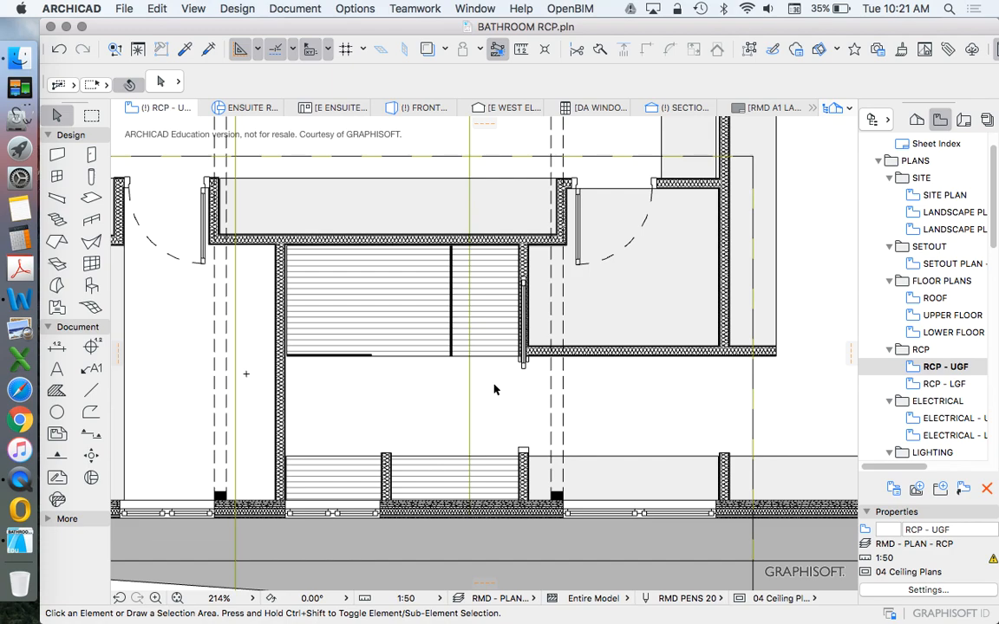
{"action": "mouse_move", "coordinate": [572, 403]}
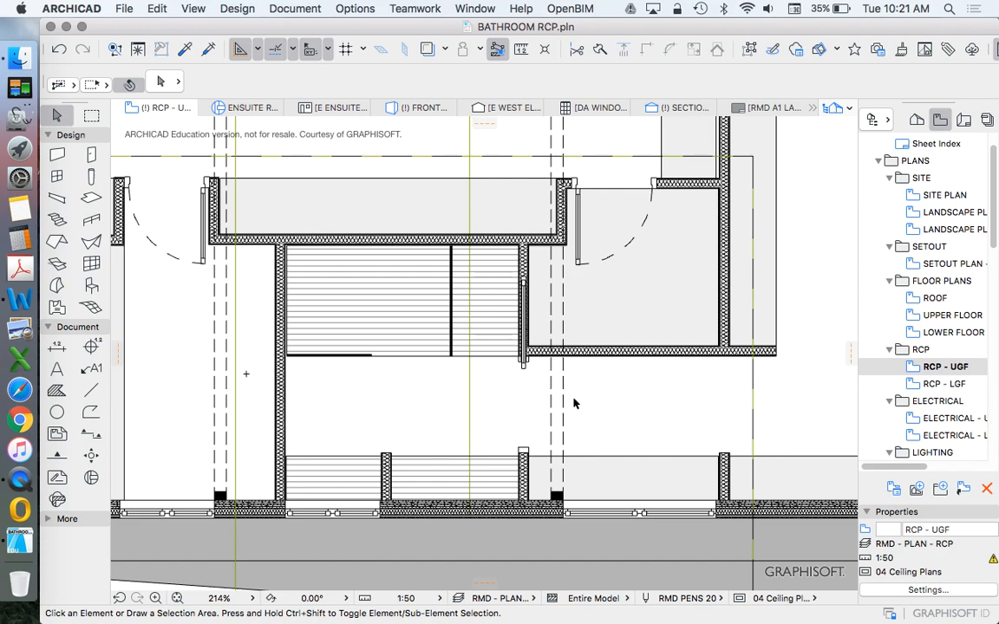
{"action": "mouse_move", "coordinate": [427, 436]}
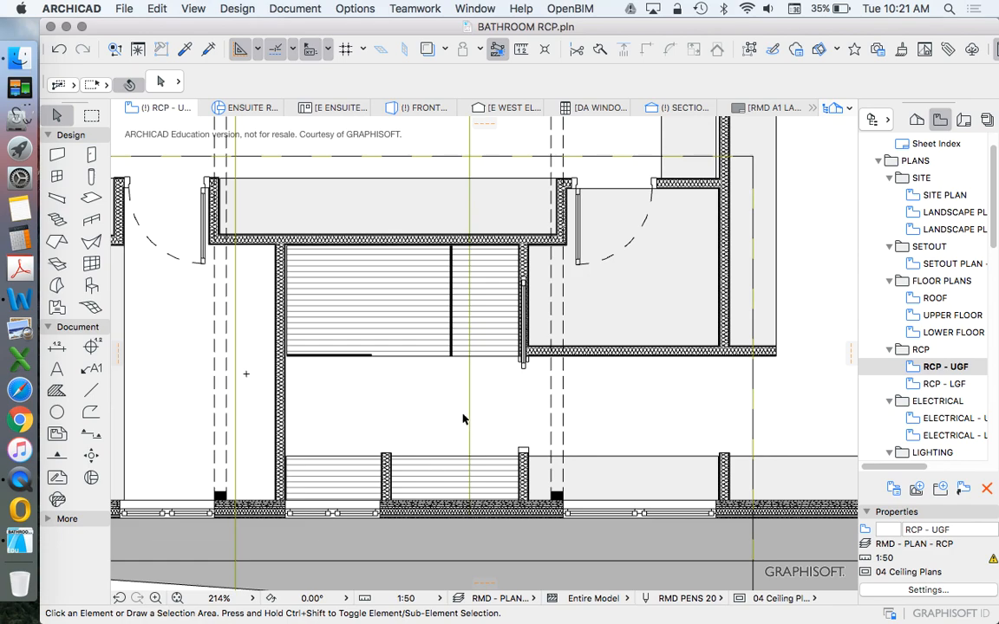
{"action": "scroll", "scroll_direction": "up", "scroll_amount": 3}
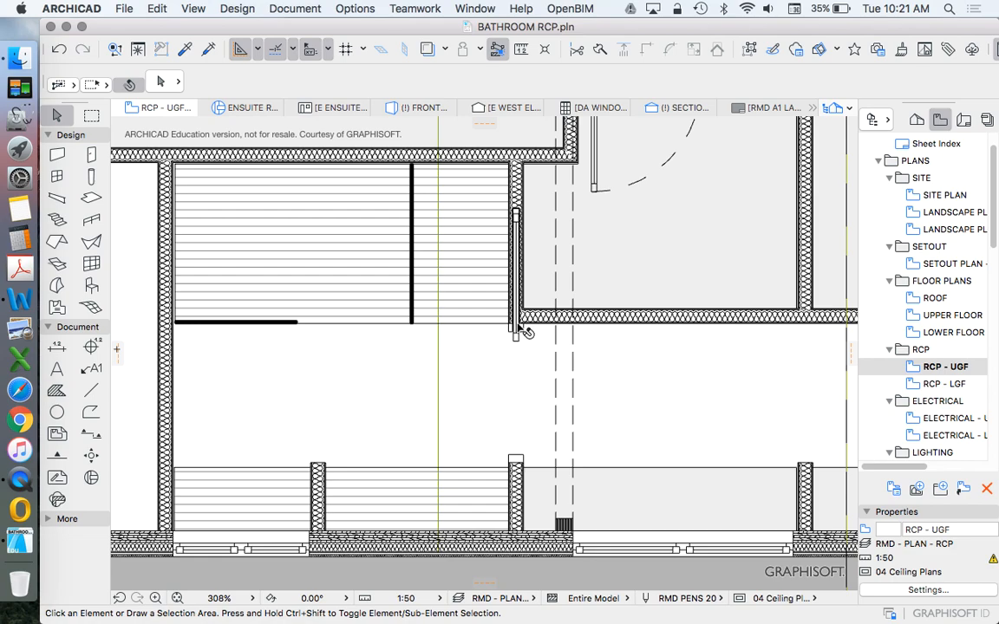
{"action": "mouse_move", "coordinate": [557, 356]}
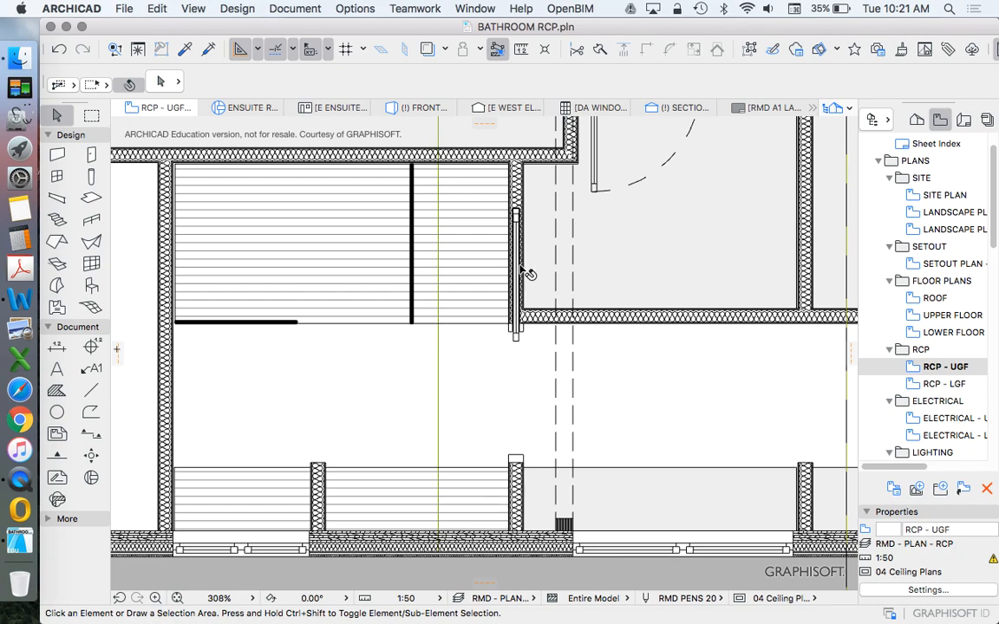
{"action": "left_click", "coordinate": [519, 261]}
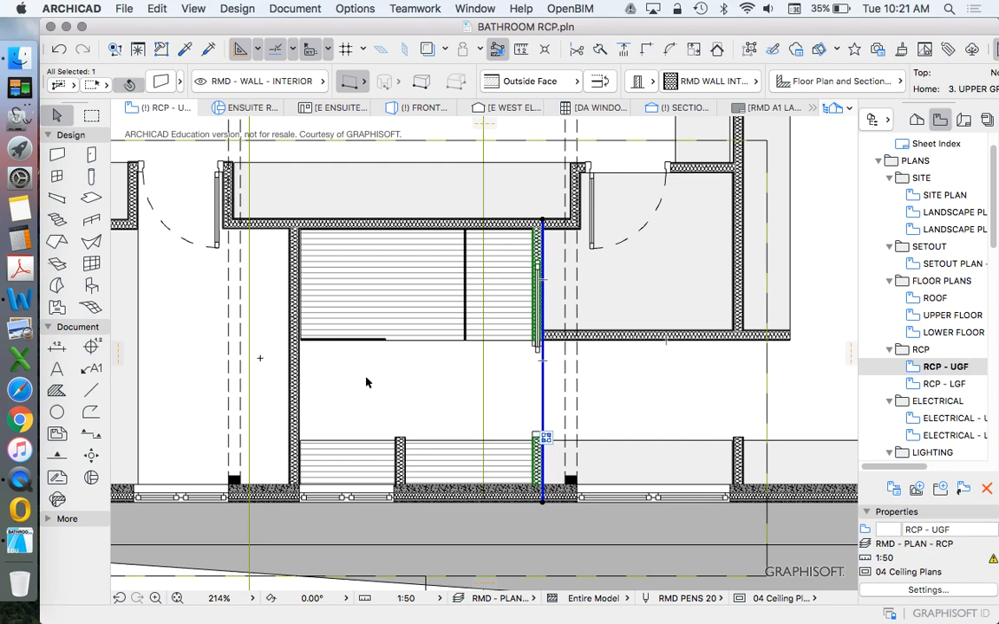
{"action": "mouse_move", "coordinate": [547, 425]}
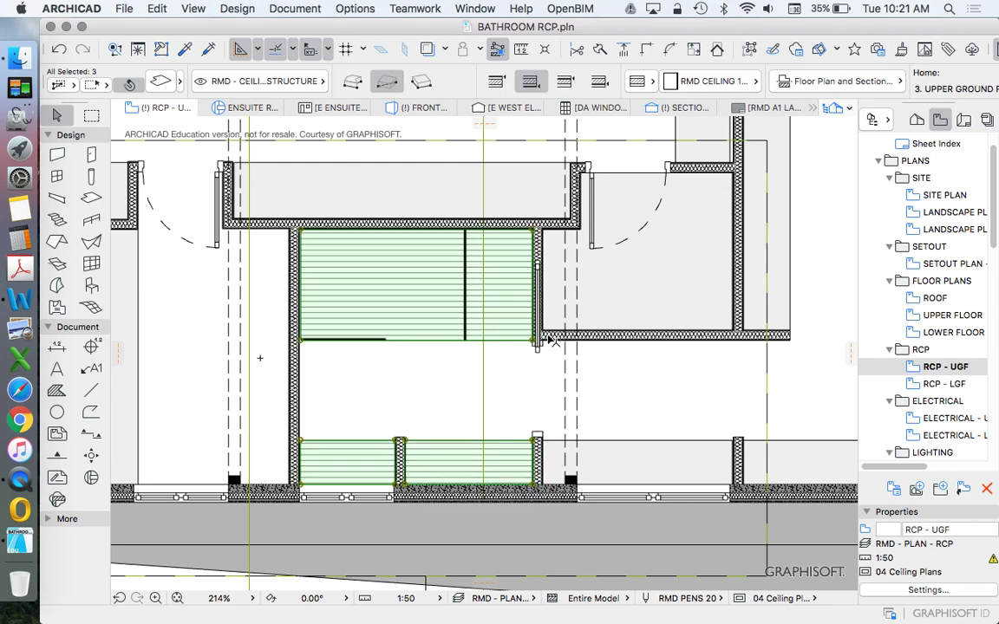
{"action": "scroll", "scroll_direction": "down", "scroll_amount": 3}
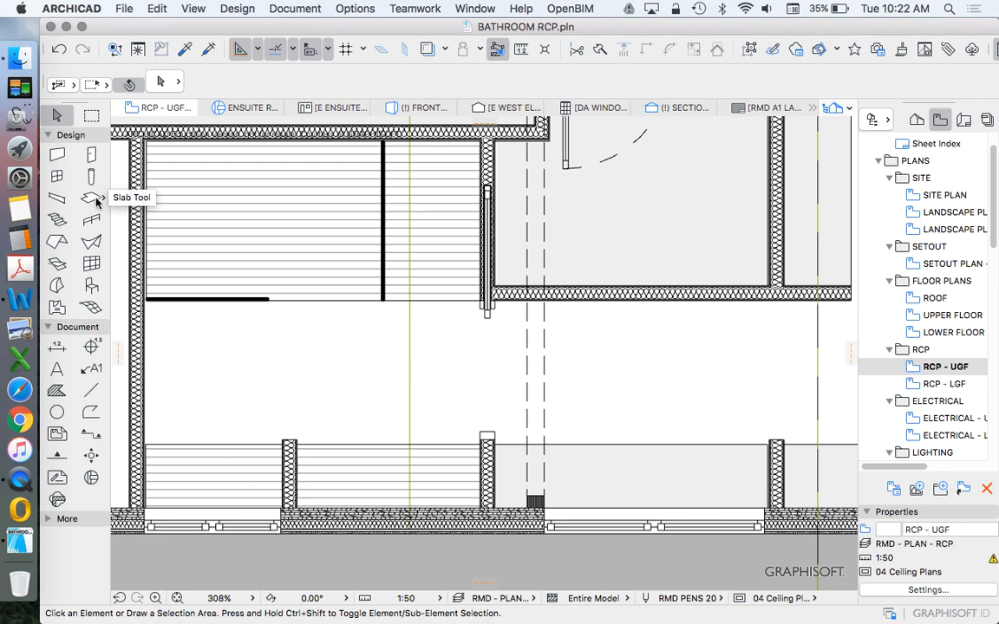
{"action": "left_click", "coordinate": [91, 198]}
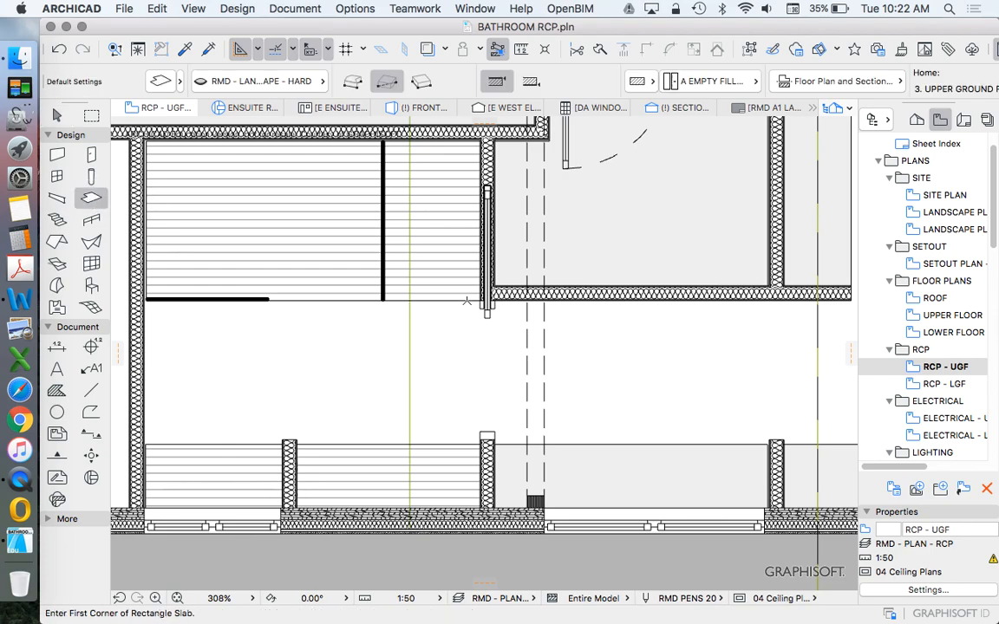
{"action": "mouse_move", "coordinate": [56, 114]}
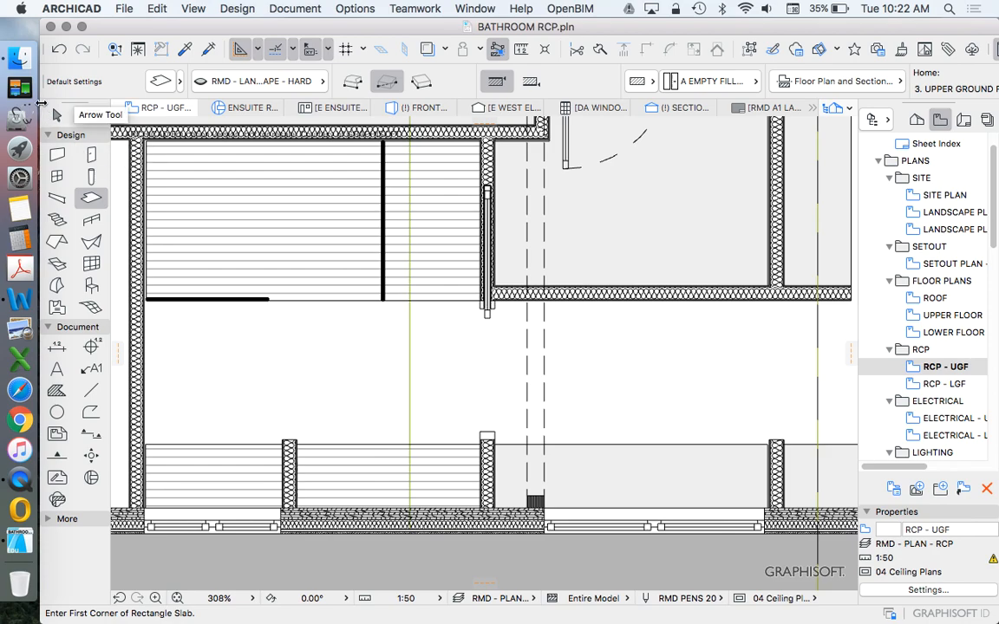
{"action": "left_click", "coordinate": [57, 115]}
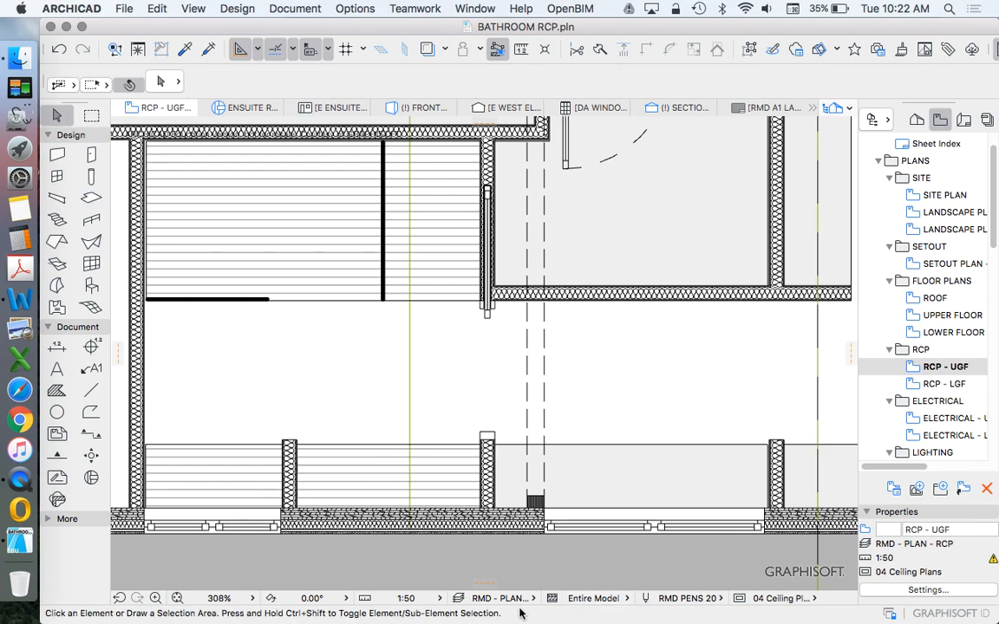
{"action": "left_click", "coordinate": [501, 598]}
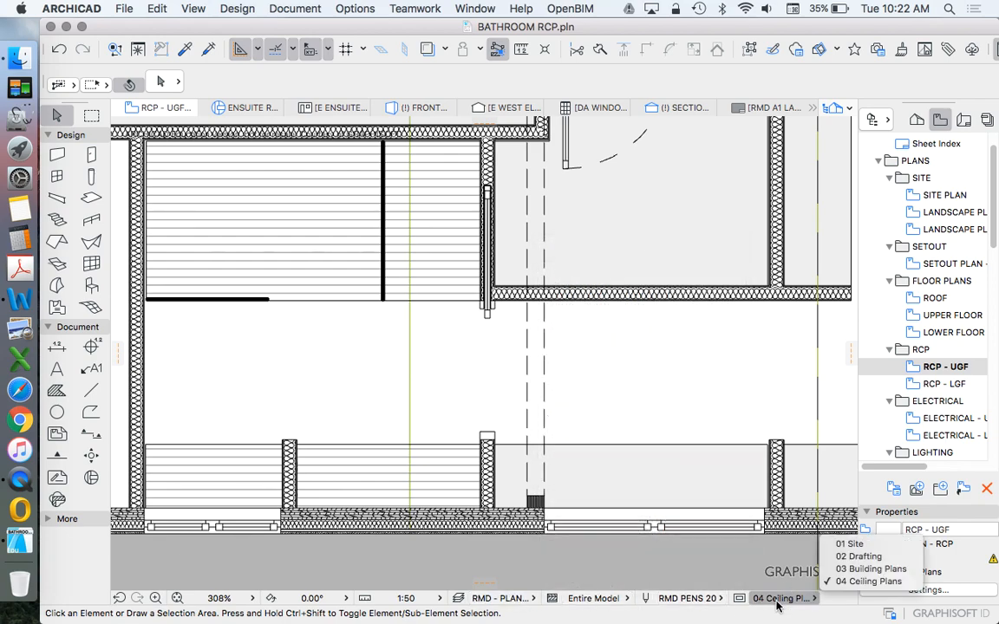
{"action": "mouse_move", "coordinate": [872, 557]}
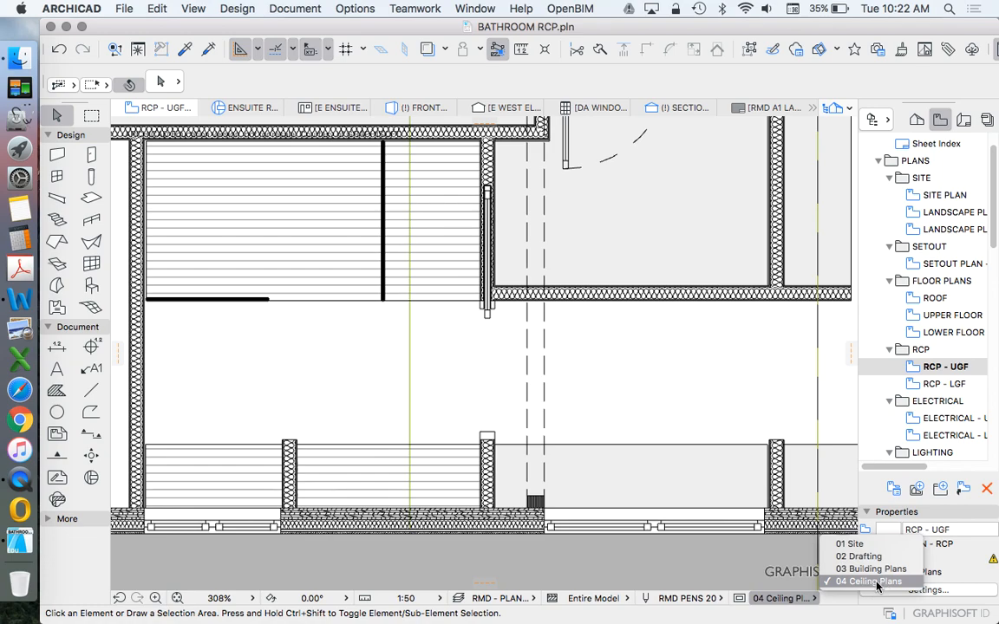
{"action": "left_click", "coordinate": [870, 581]}
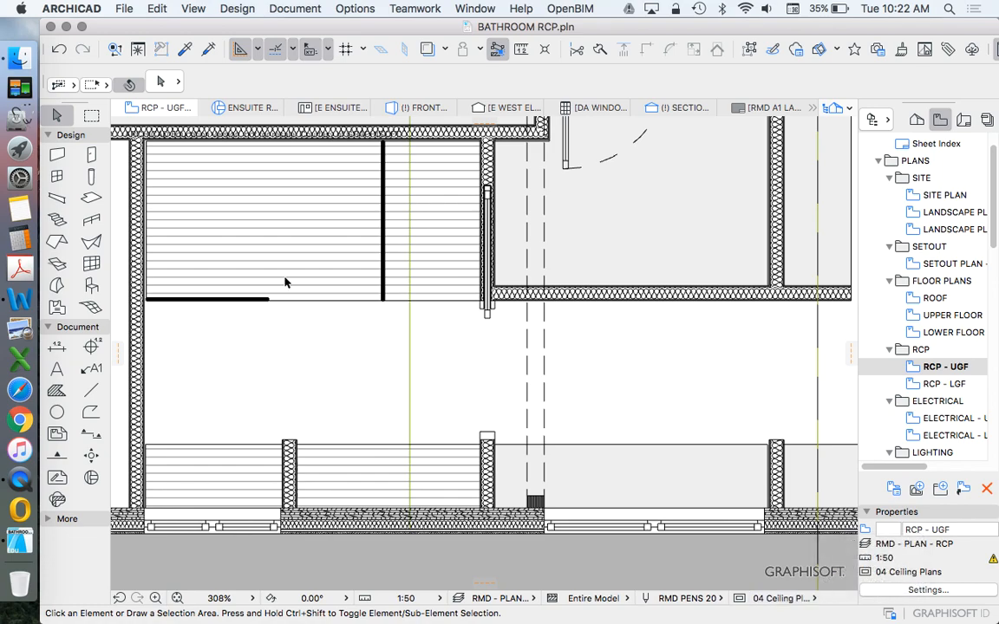
{"action": "mouse_move", "coordinate": [492, 285]}
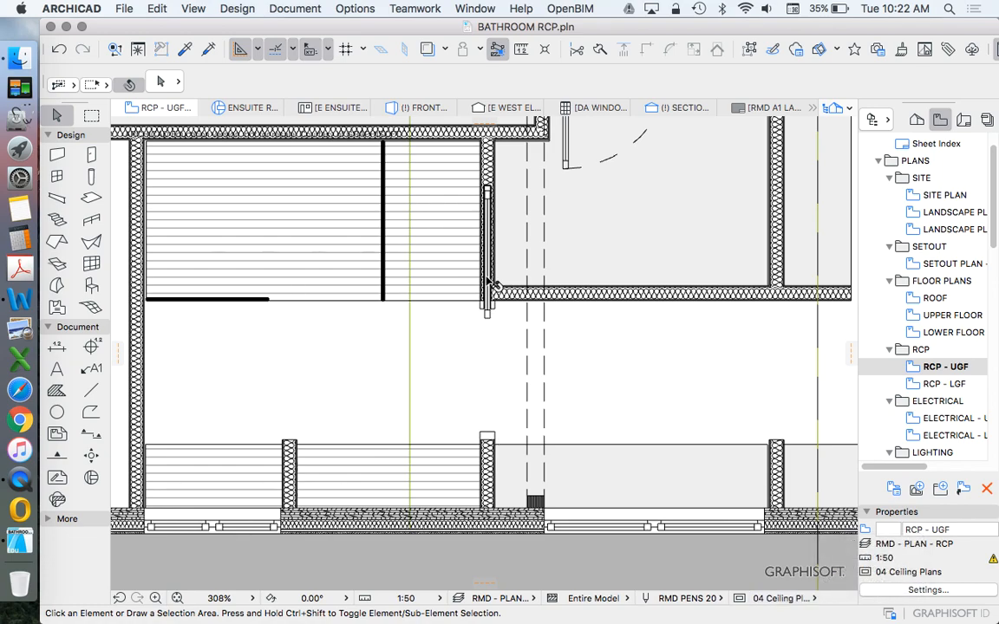
{"action": "mouse_move", "coordinate": [486, 286]}
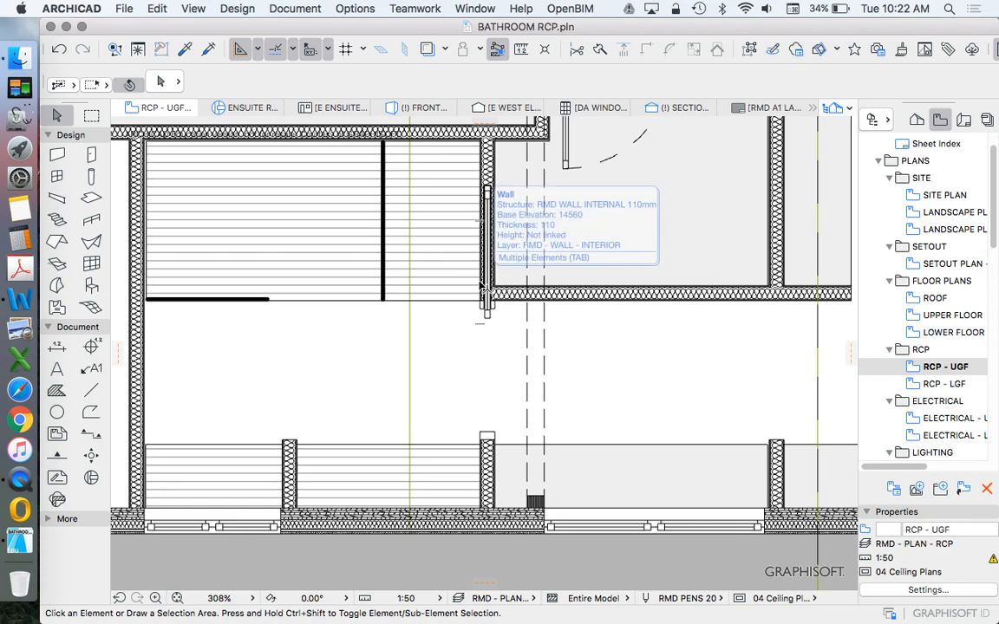
- Scroll through the RMD - PLAN - RCP layer combination's layers in Layer Settings
{"action": "scroll", "scroll_direction": "down", "scroll_amount": 3}
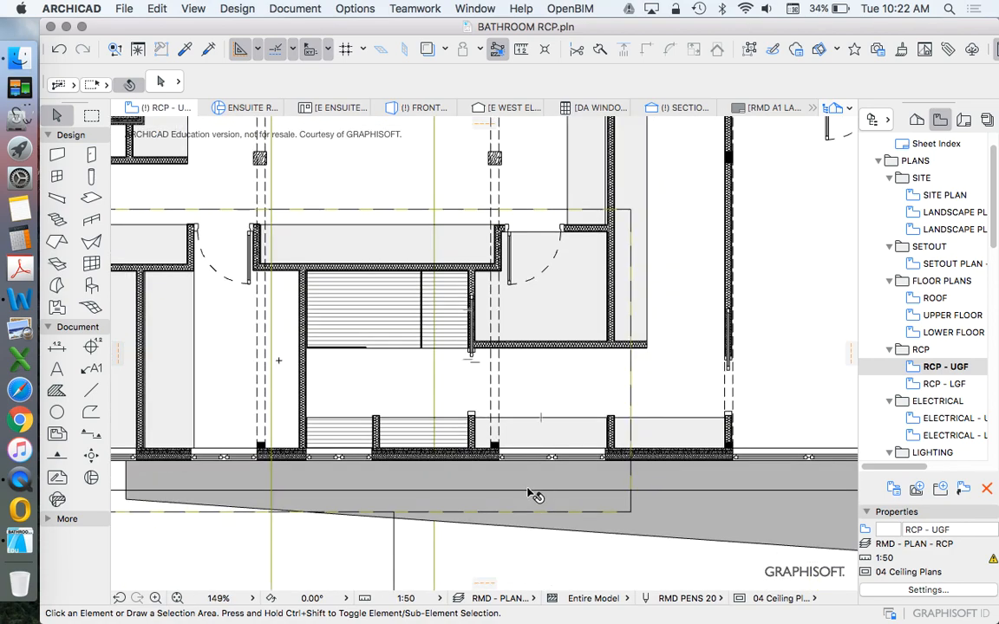
{"action": "mouse_move", "coordinate": [310, 228]}
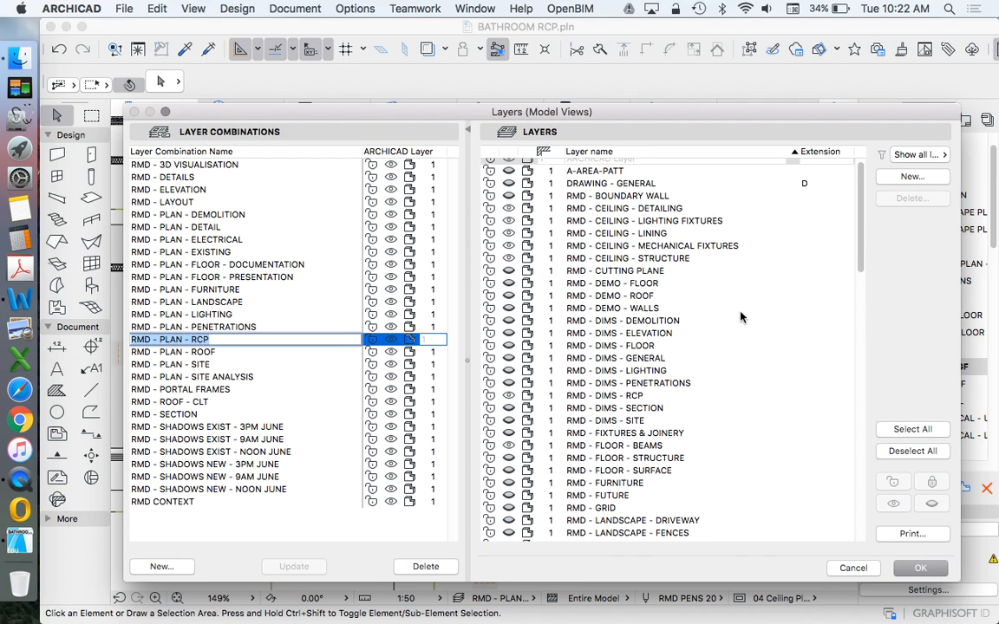
{"action": "scroll", "scroll_direction": "down", "scroll_amount": 3}
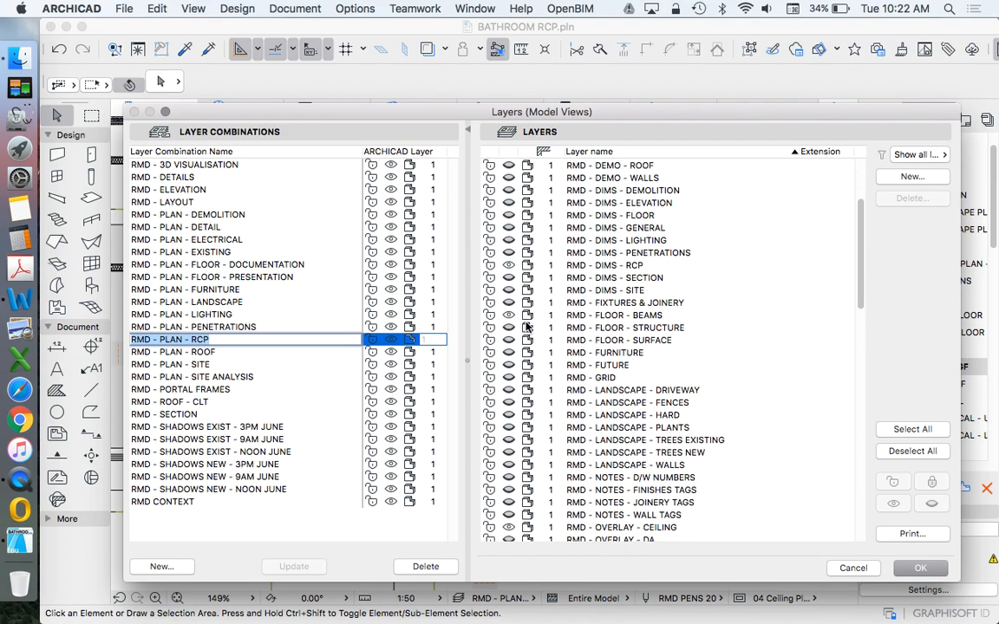
{"action": "mouse_move", "coordinate": [622, 308]}
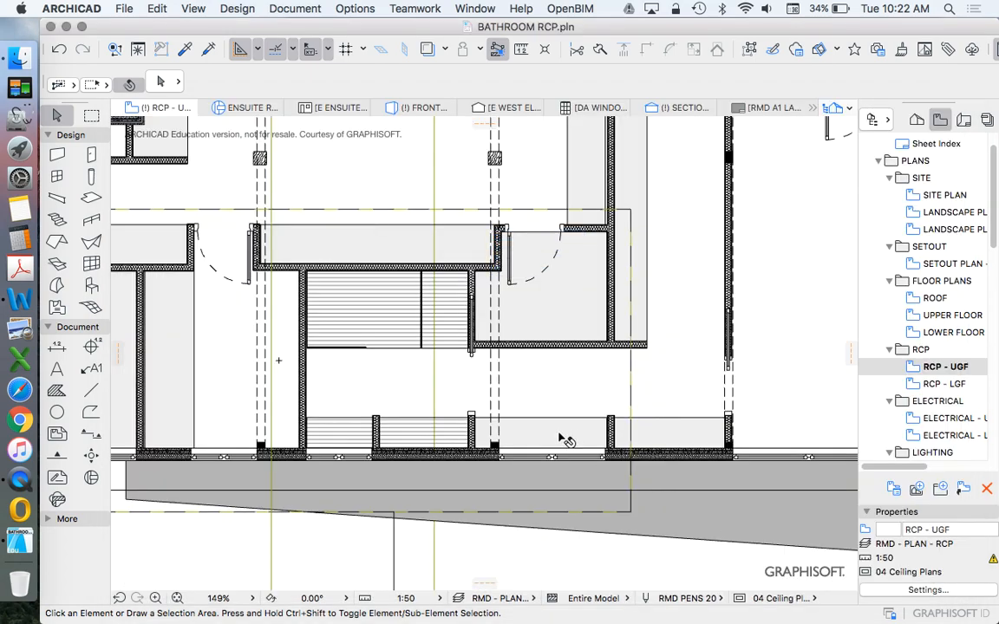
{"action": "left_click", "coordinate": [422, 107]}
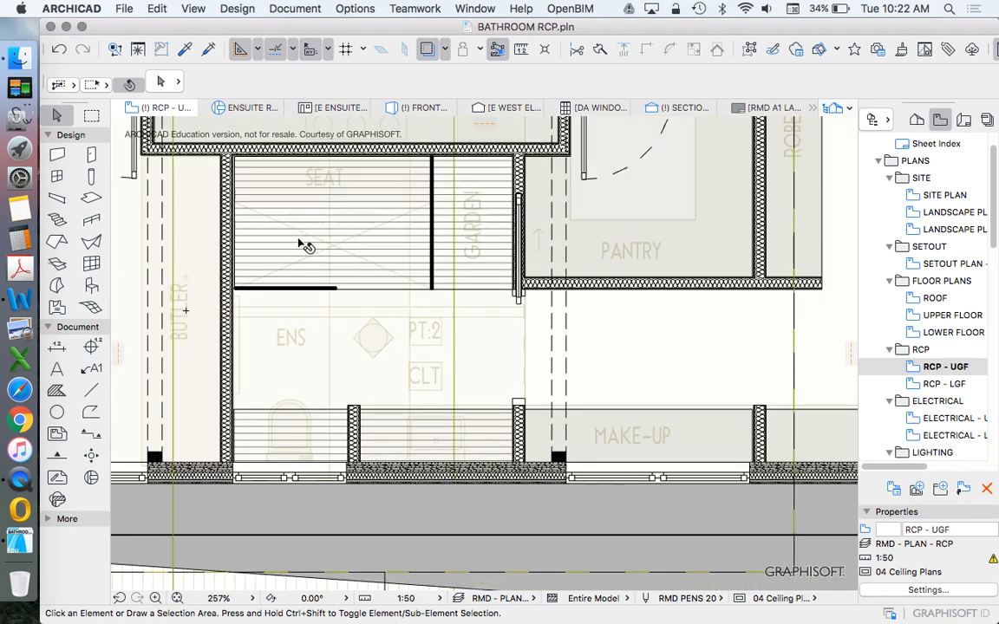
{"action": "scroll", "scroll_direction": "up", "scroll_amount": 3}
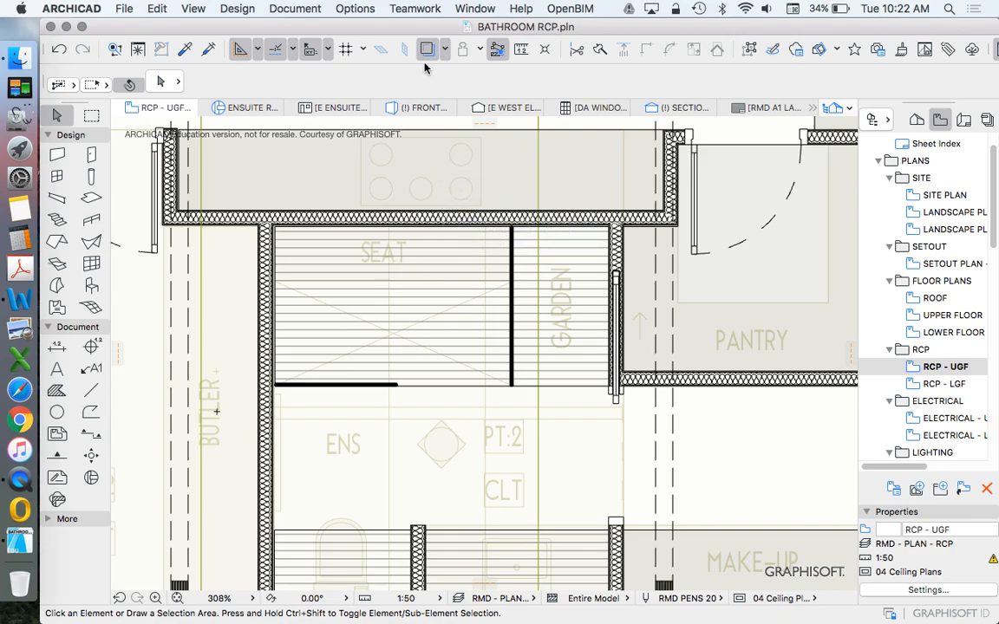
{"action": "left_click", "coordinate": [427, 50]}
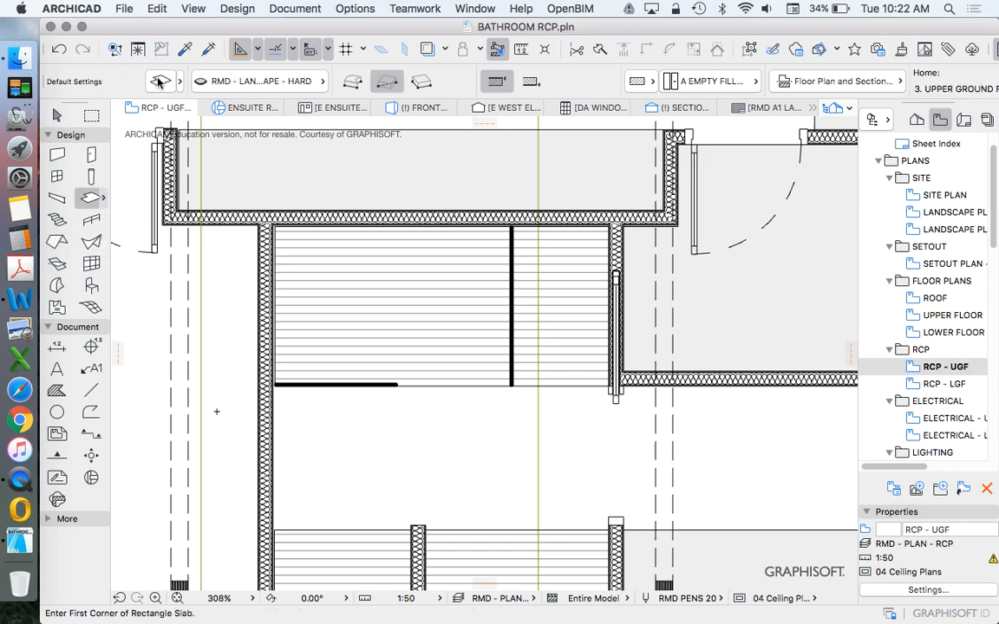
- Put new slabs on the RMD - CEILING - MECHANICAL FIXTURES layer and browse default slab fills
{"action": "left_click", "coordinate": [260, 80]}
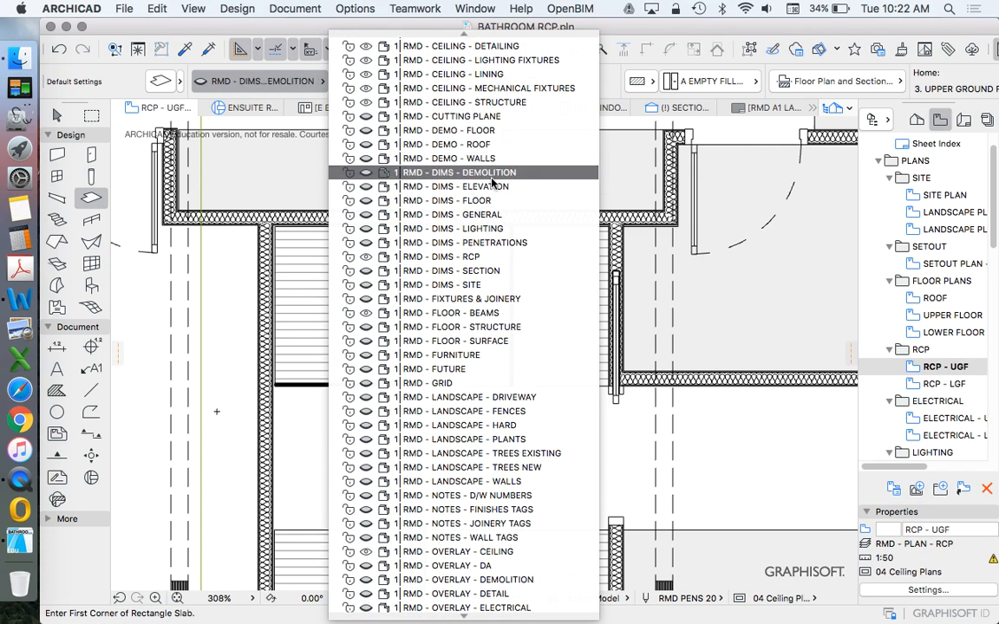
{"action": "left_click", "coordinate": [445, 231]}
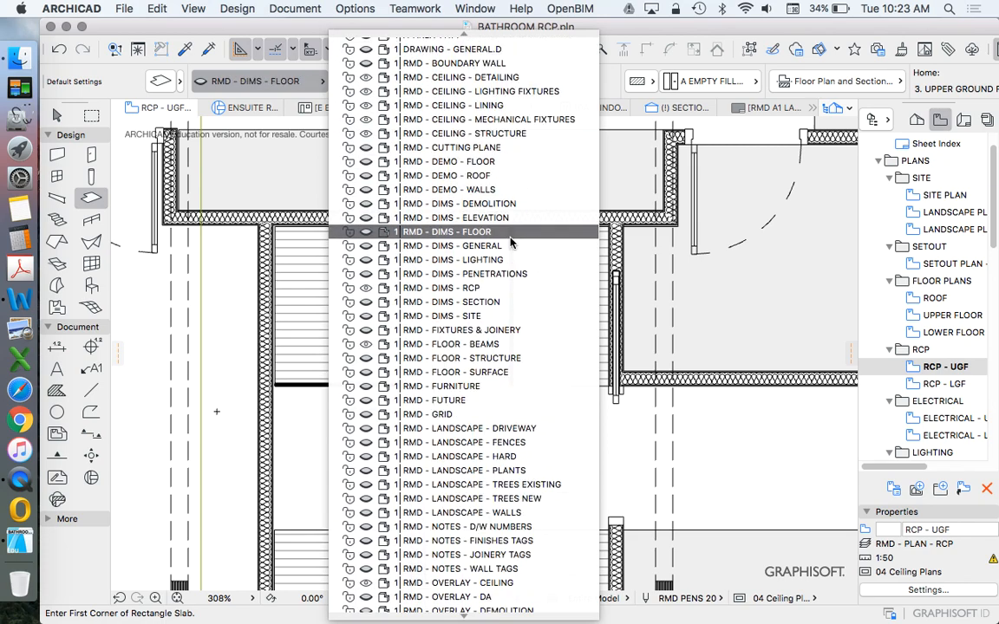
{"action": "left_click", "coordinate": [488, 120]}
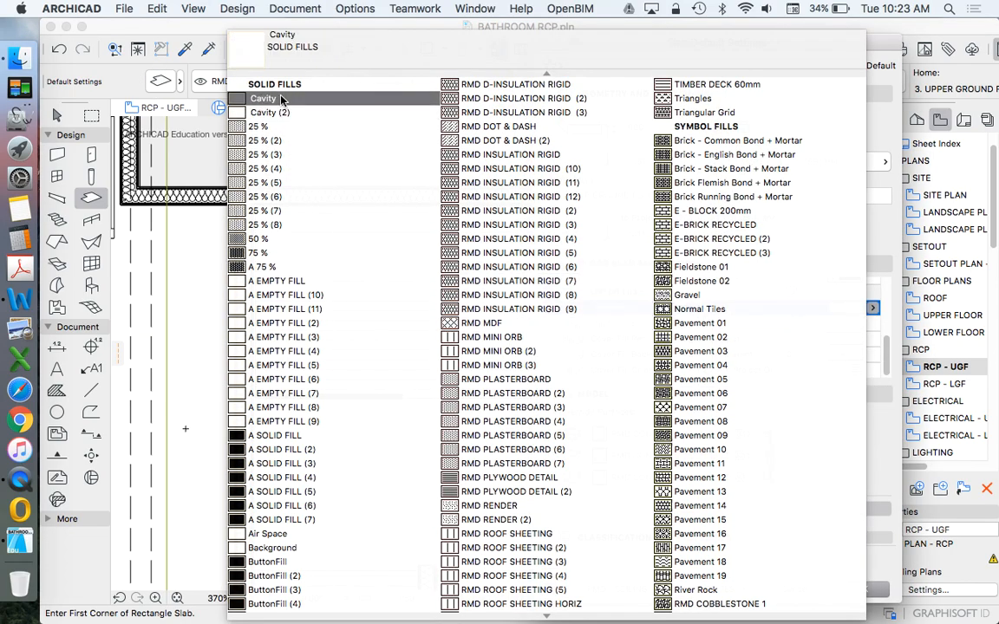
{"action": "left_click", "coordinate": [262, 267]}
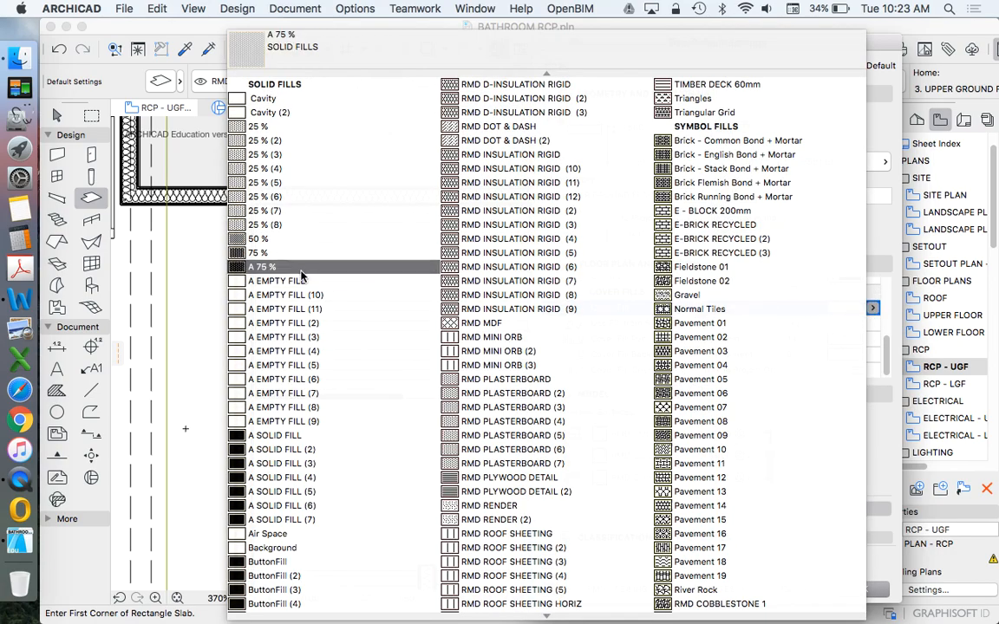
{"action": "left_click", "coordinate": [278, 280]}
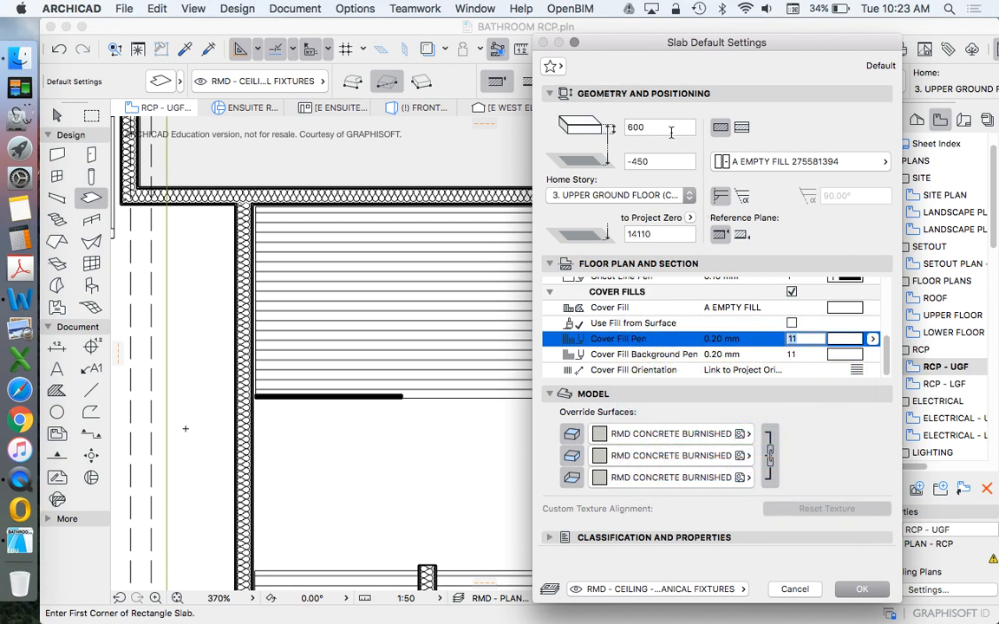
- Set new-slab defaults to thickness 10, elevation 2000 and a gloss red side surface
{"action": "left_click", "coordinate": [659, 127]}
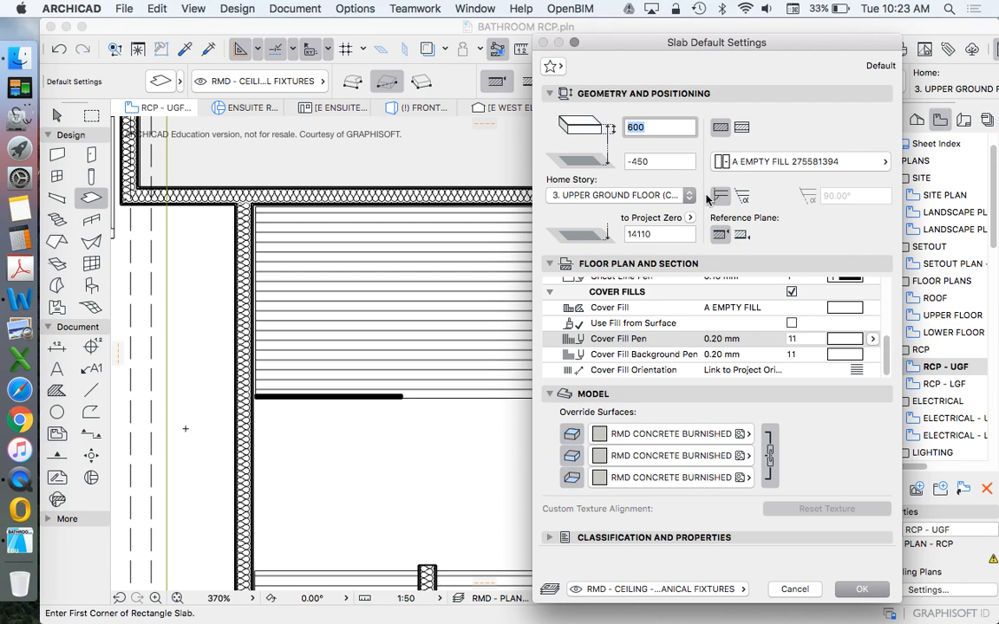
{"action": "mouse_move", "coordinate": [797, 252]}
{"action": "type", "text": "10"}
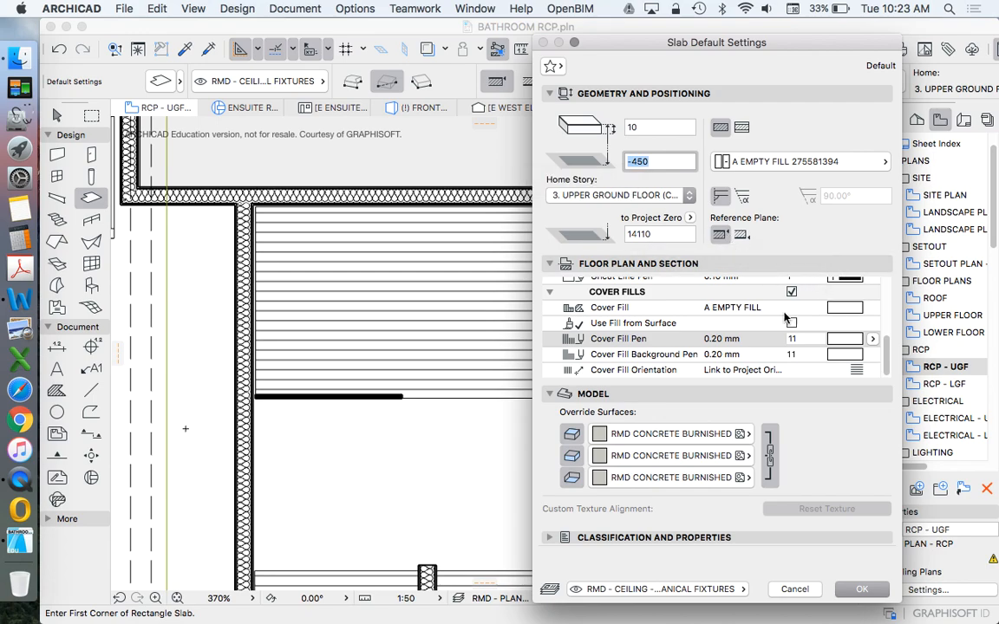
{"action": "mouse_move", "coordinate": [675, 161]}
{"action": "type", "text": "2000"}
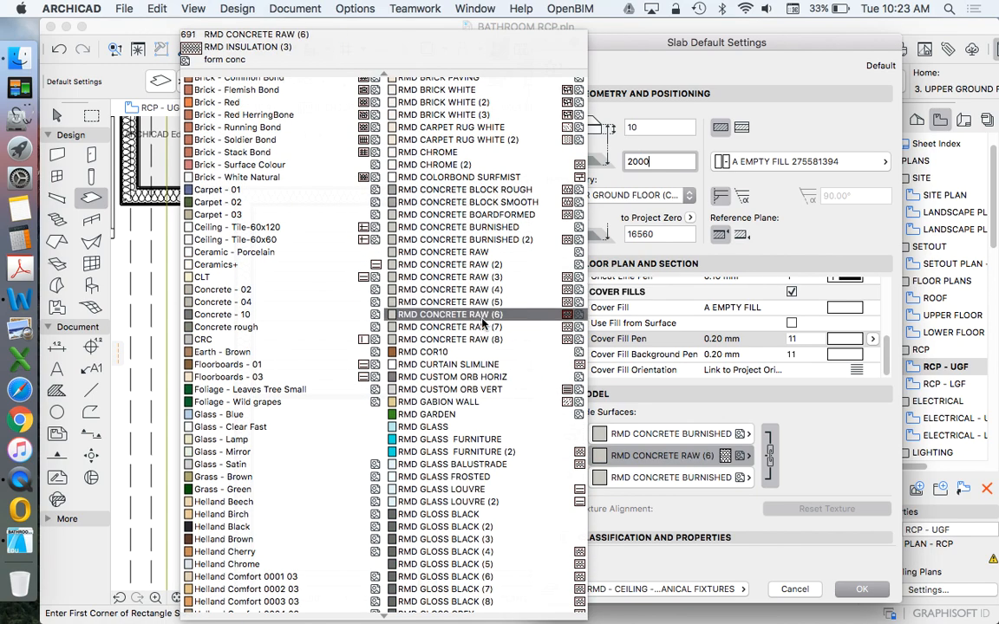
{"action": "left_click", "coordinate": [444, 447]}
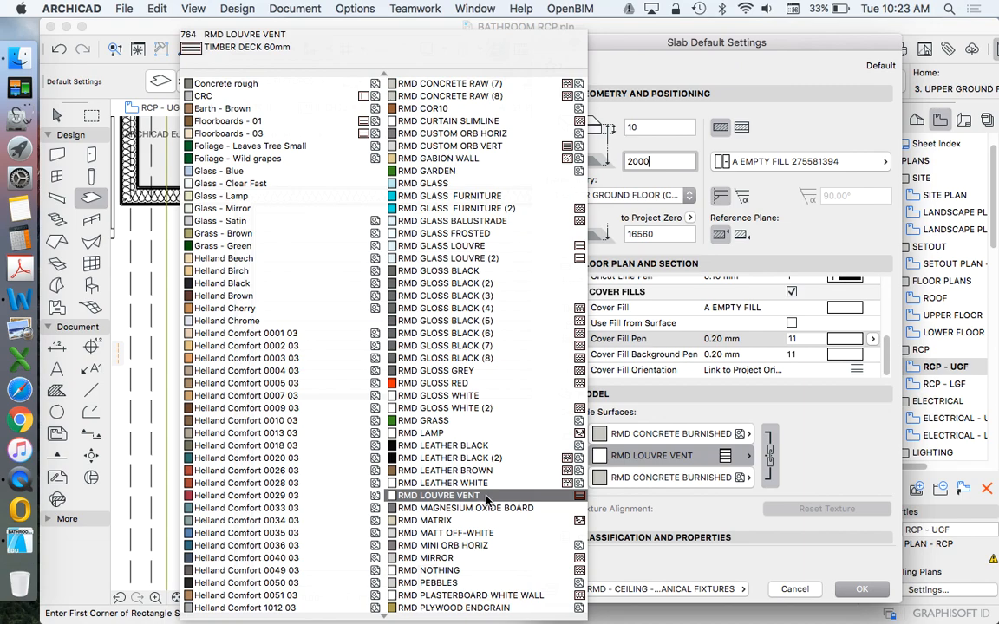
{"action": "left_click", "coordinate": [434, 381]}
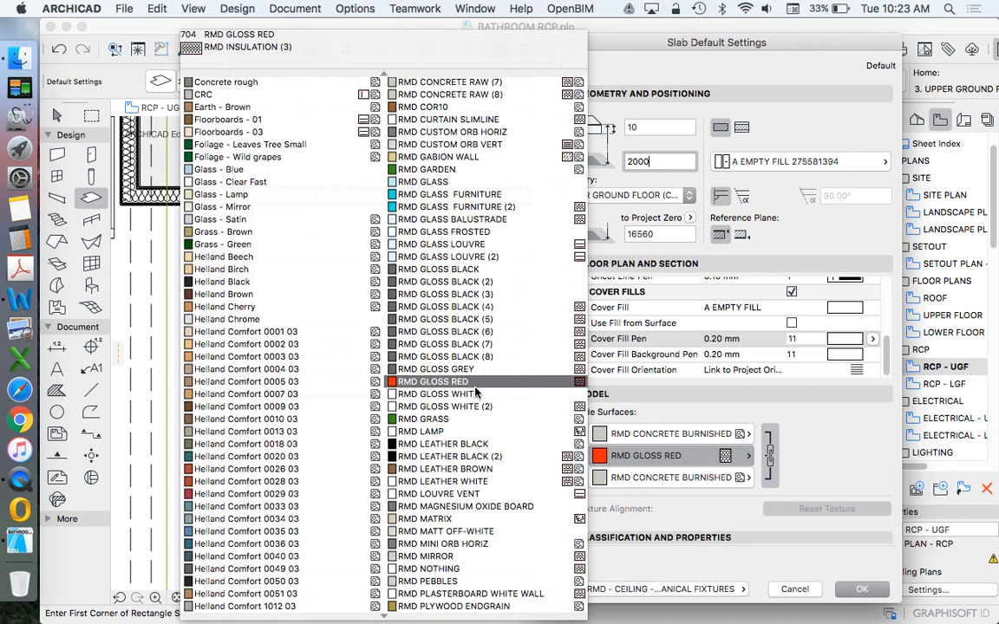
{"action": "left_click", "coordinate": [861, 590]}
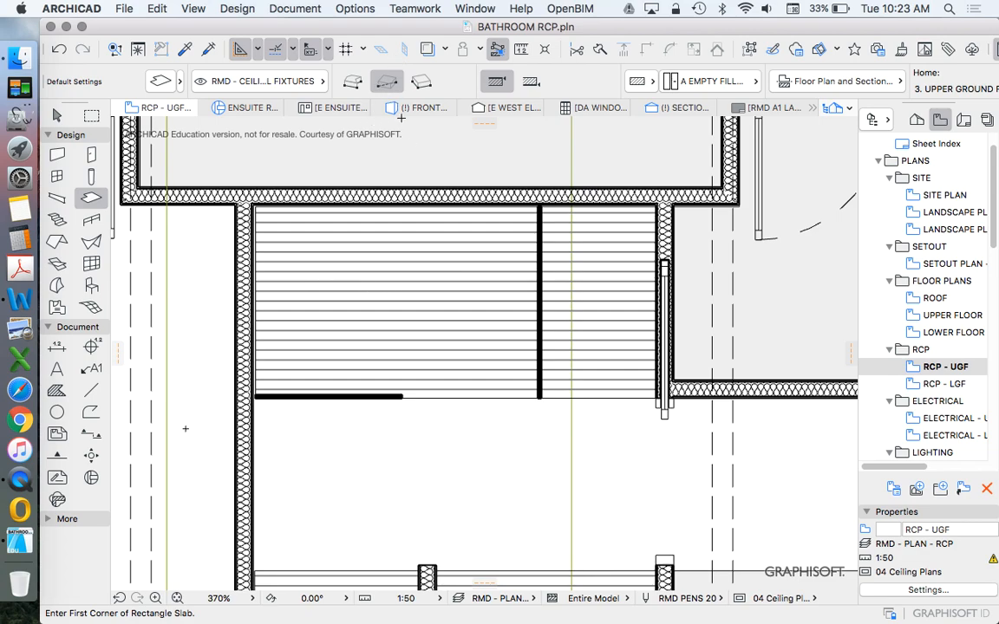
- Draw a small square slab in the left bathroom ceiling using the rotated rectangle method
{"action": "left_click_drag", "start_coordinate": [356, 279], "coordinate": [446, 228]}
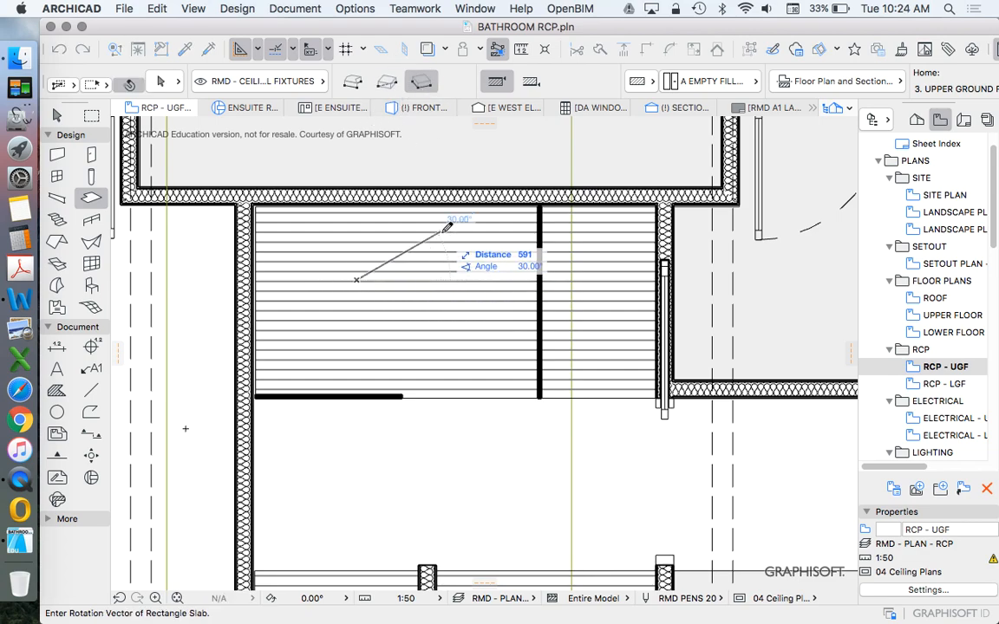
{"action": "mouse_move", "coordinate": [468, 286]}
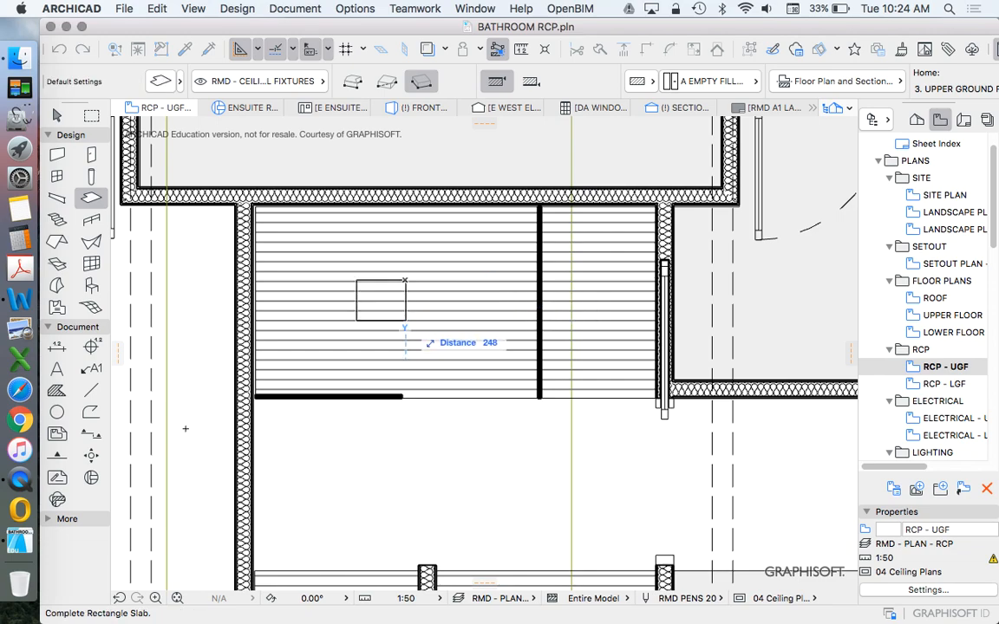
{"action": "left_click", "coordinate": [403, 325]}
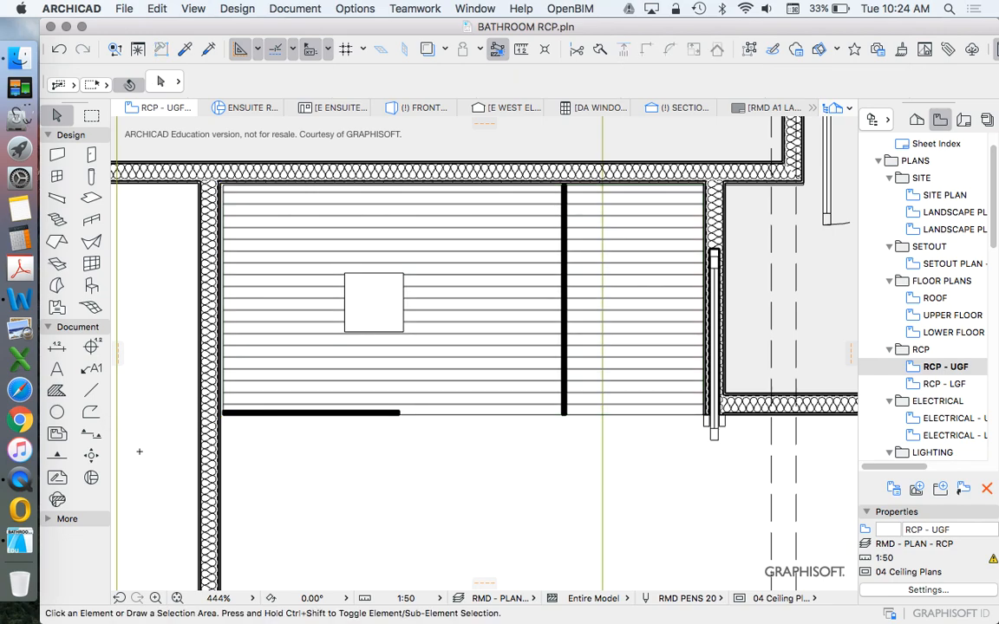
- Reselect the three ensuite ceiling slabs and bring up the snap point options
{"action": "left_click", "coordinate": [460, 299]}
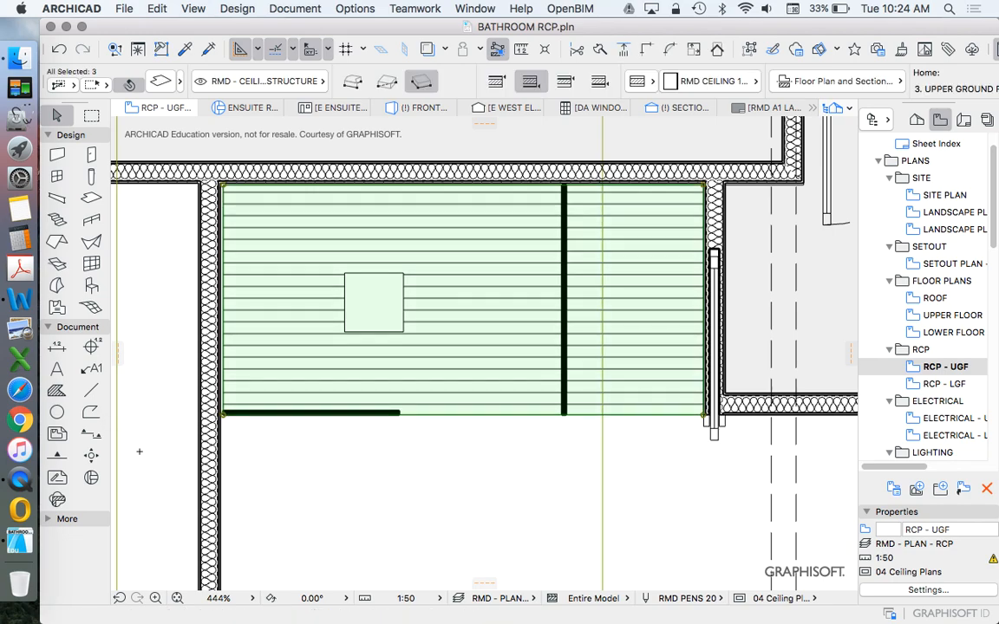
{"action": "left_click", "coordinate": [277, 49]}
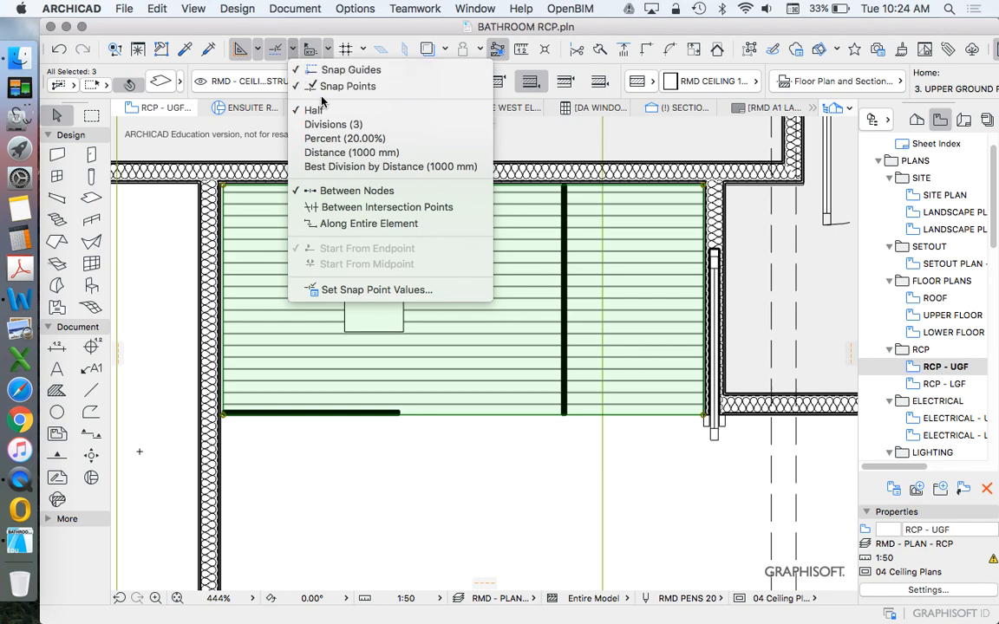
{"action": "mouse_move", "coordinate": [326, 110]}
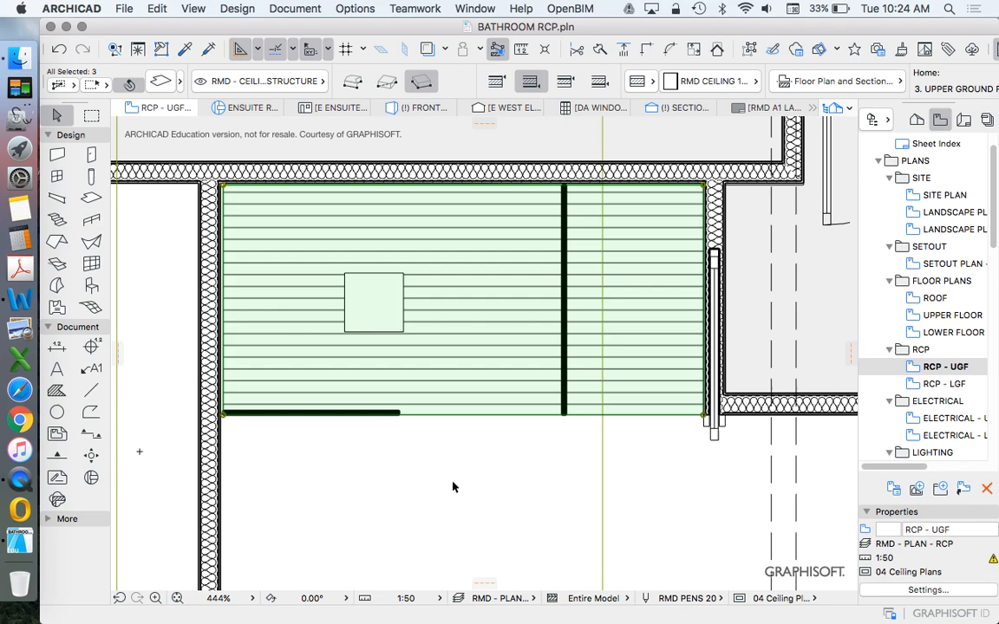
{"action": "mouse_move", "coordinate": [389, 298]}
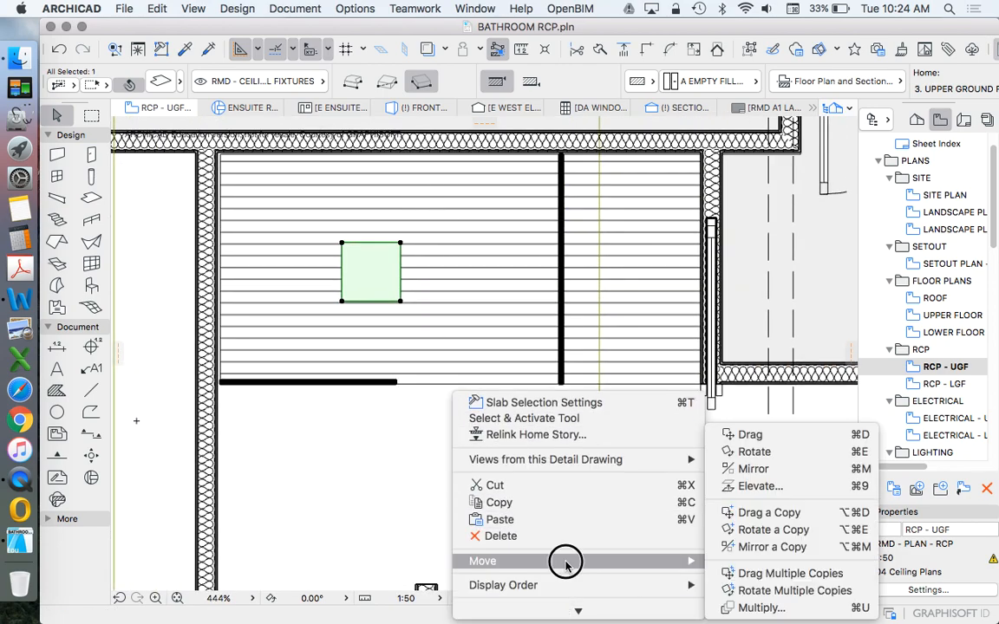
{"action": "left_click", "coordinate": [750, 435]}
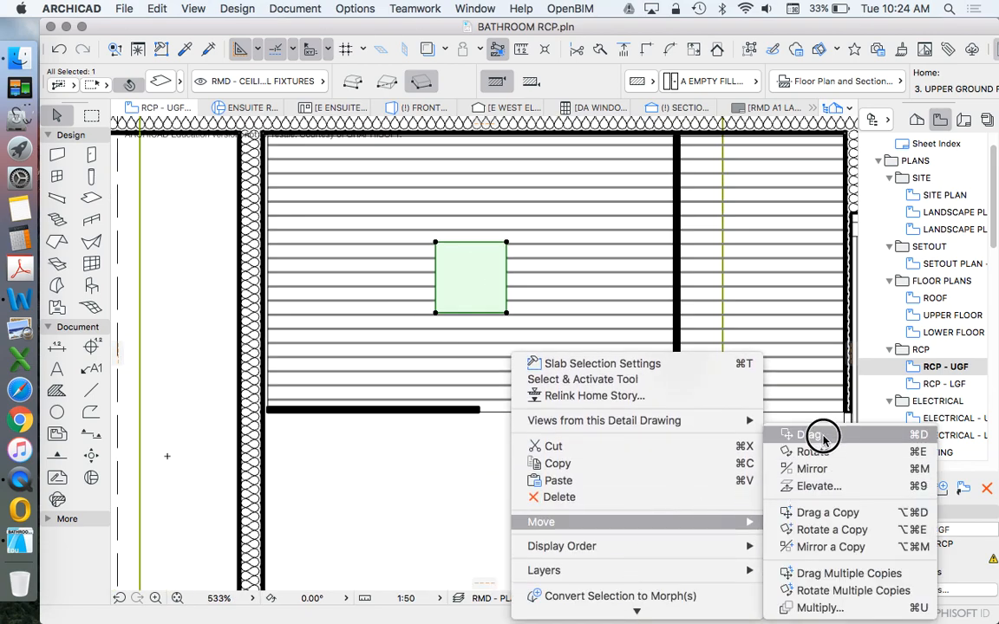
{"action": "left_click", "coordinate": [815, 435]}
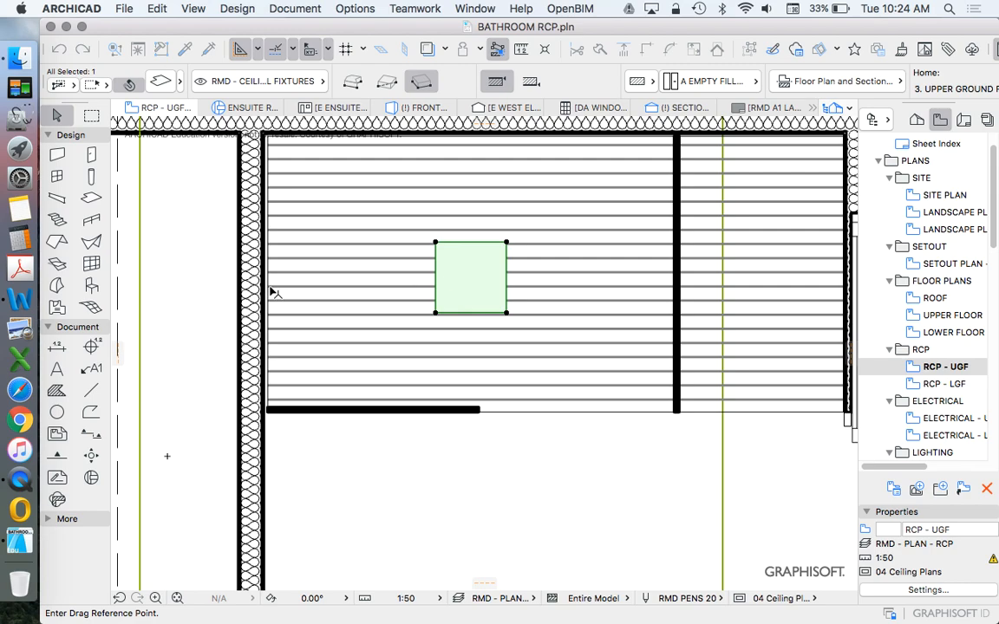
{"action": "mouse_move", "coordinate": [441, 292]}
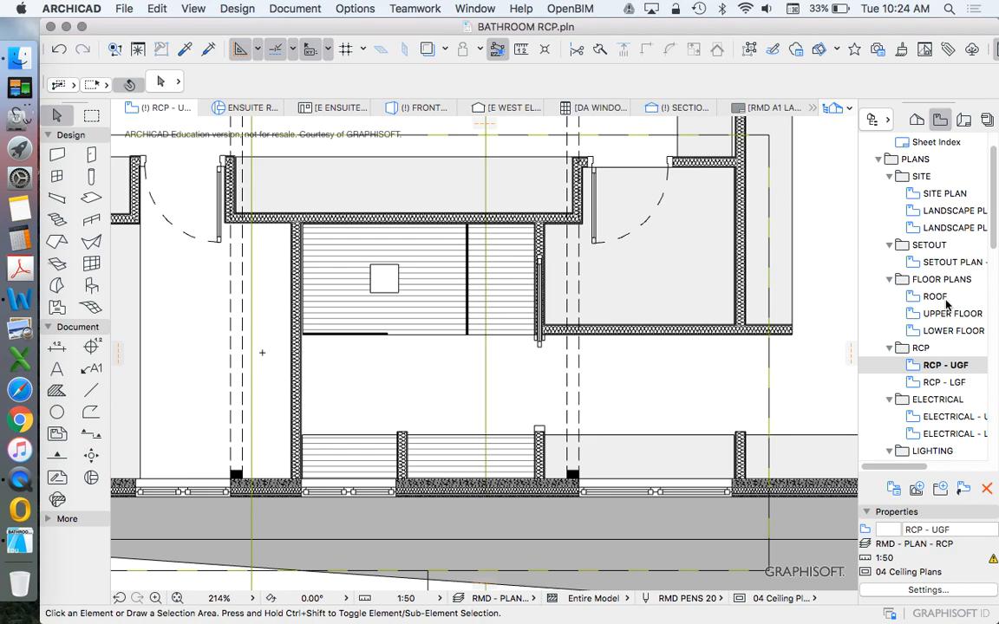
{"action": "mouse_move", "coordinate": [949, 322]}
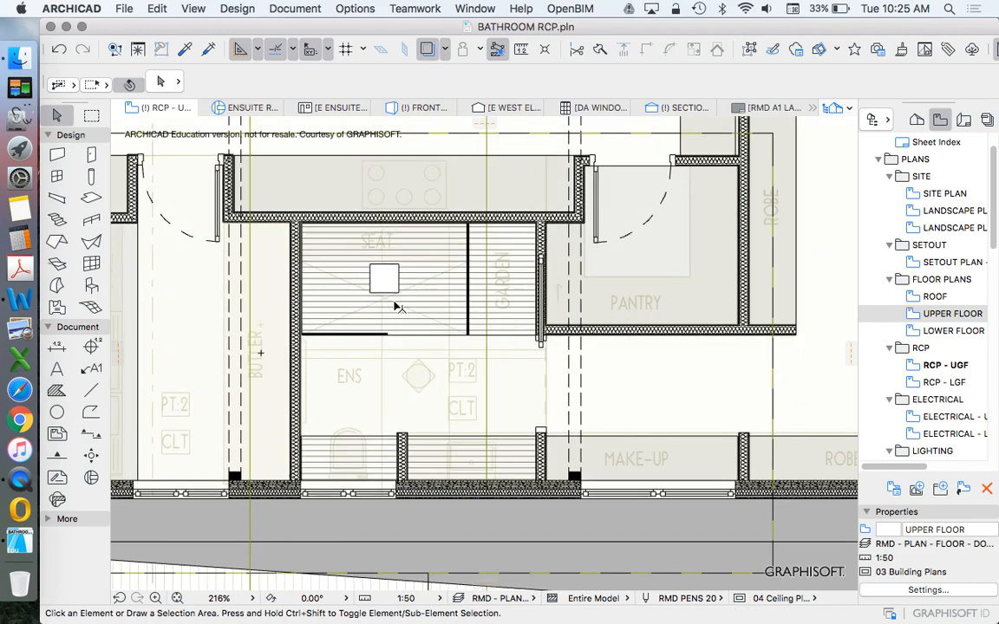
- Zoom the view over the ensuite ceiling with the square slab deselected
{"action": "scroll", "scroll_direction": "up", "scroll_amount": 3}
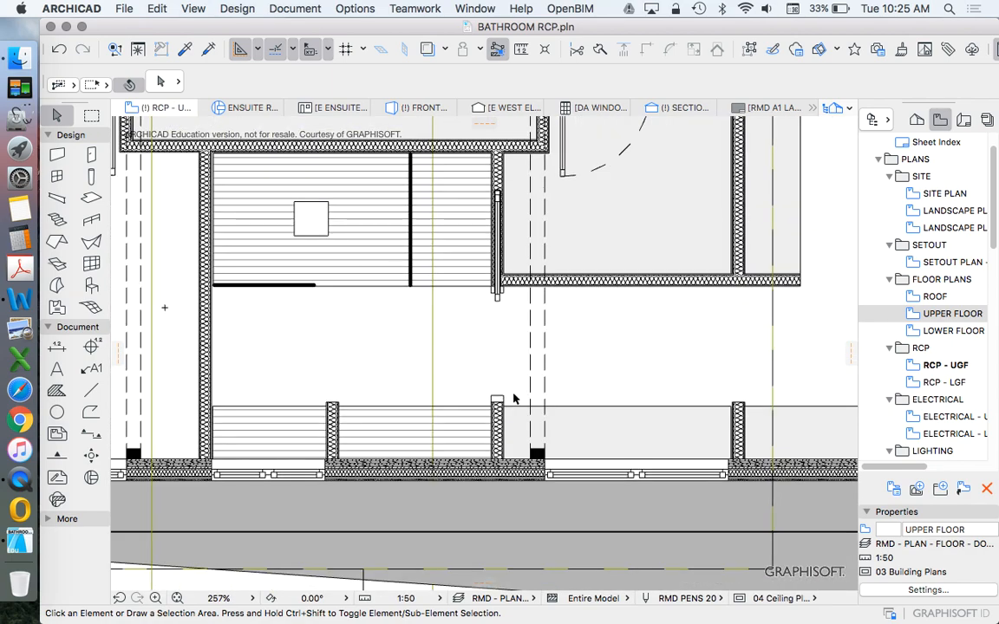
{"action": "mouse_move", "coordinate": [390, 263]}
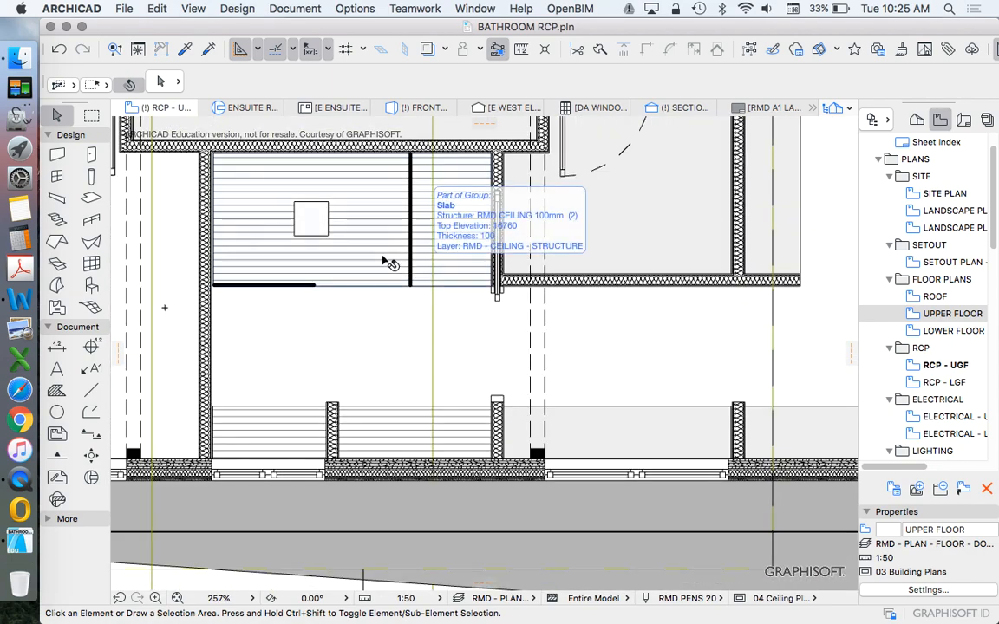
{"action": "mouse_move", "coordinate": [338, 285]}
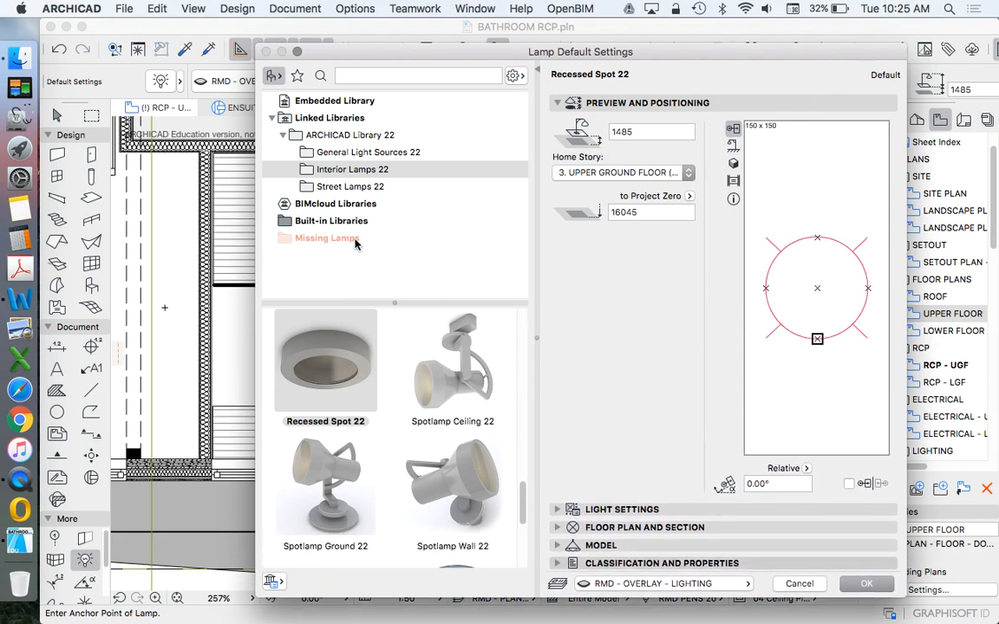
- Browse General Light Sources, Street Lamps and Interior Lamps, keeping Recessed Spot 22 as default
{"action": "left_click", "coordinate": [368, 152]}
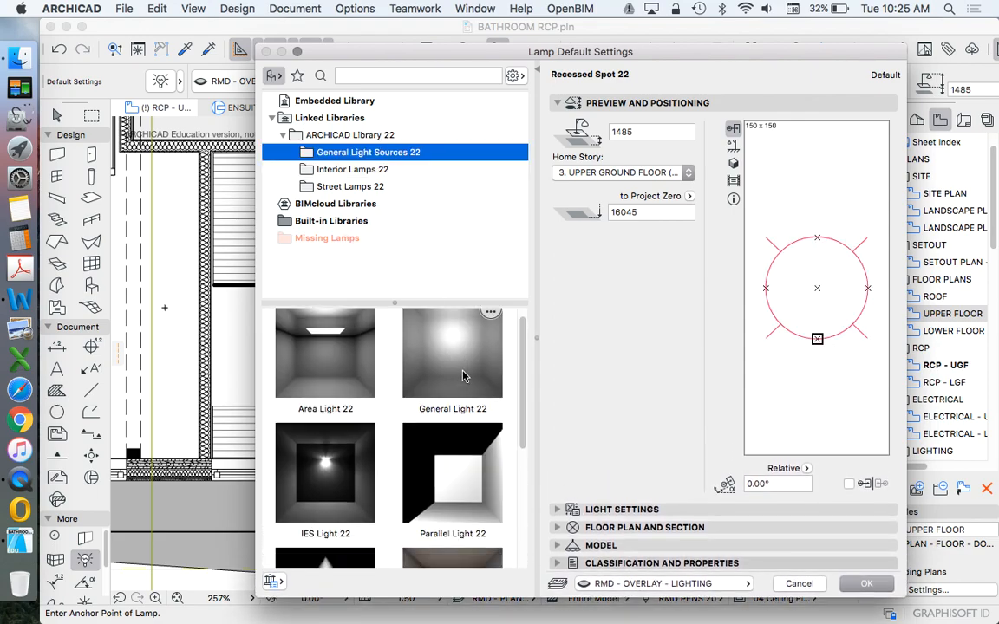
{"action": "scroll", "scroll_direction": "down", "scroll_amount": 3}
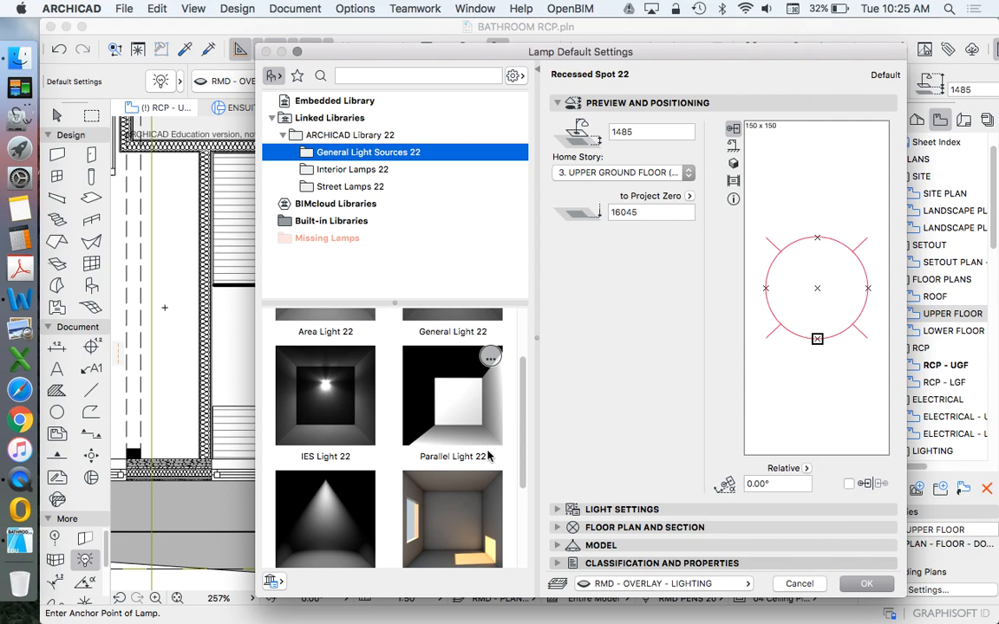
{"action": "scroll", "scroll_direction": "up", "scroll_amount": 3}
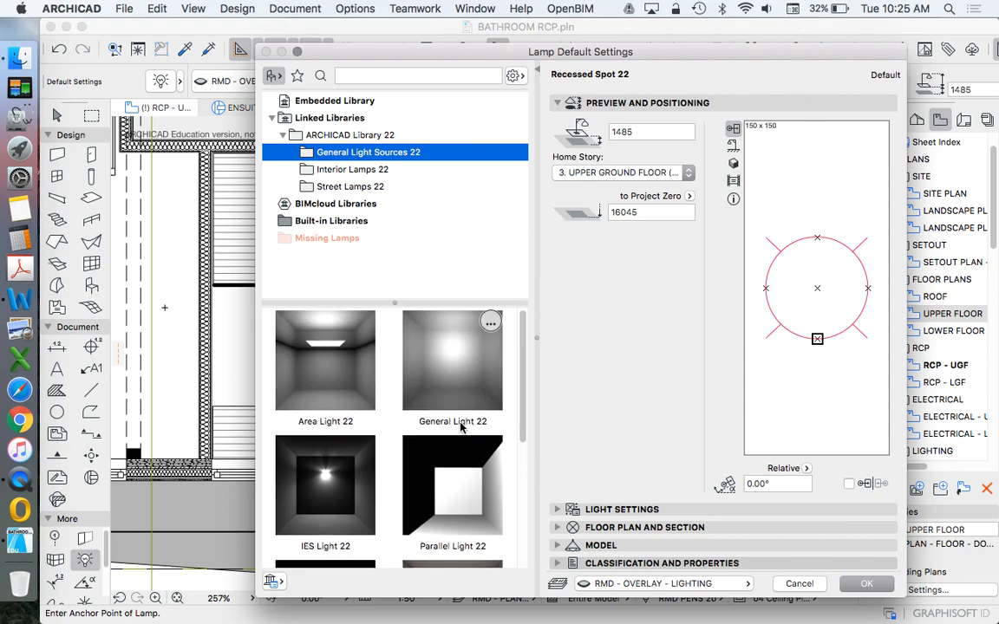
{"action": "scroll", "scroll_direction": "down", "scroll_amount": 3}
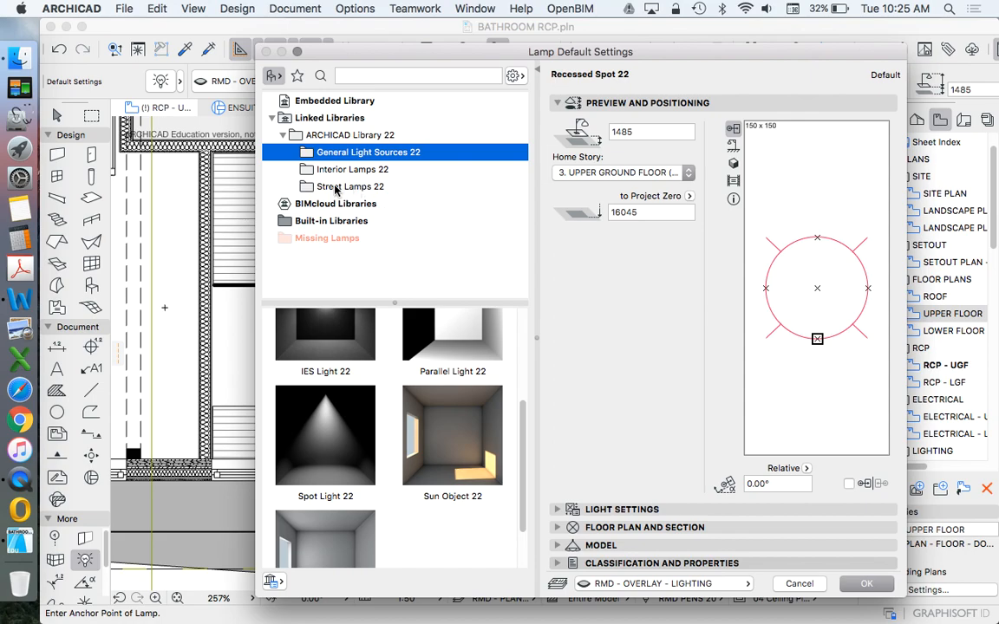
{"action": "left_click", "coordinate": [350, 186]}
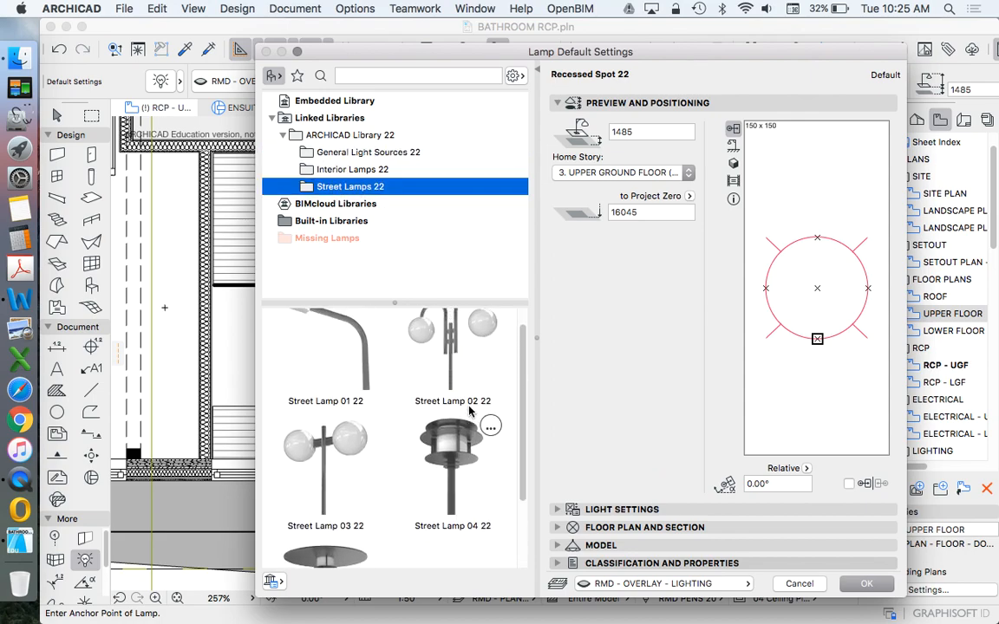
{"action": "left_click", "coordinate": [352, 169]}
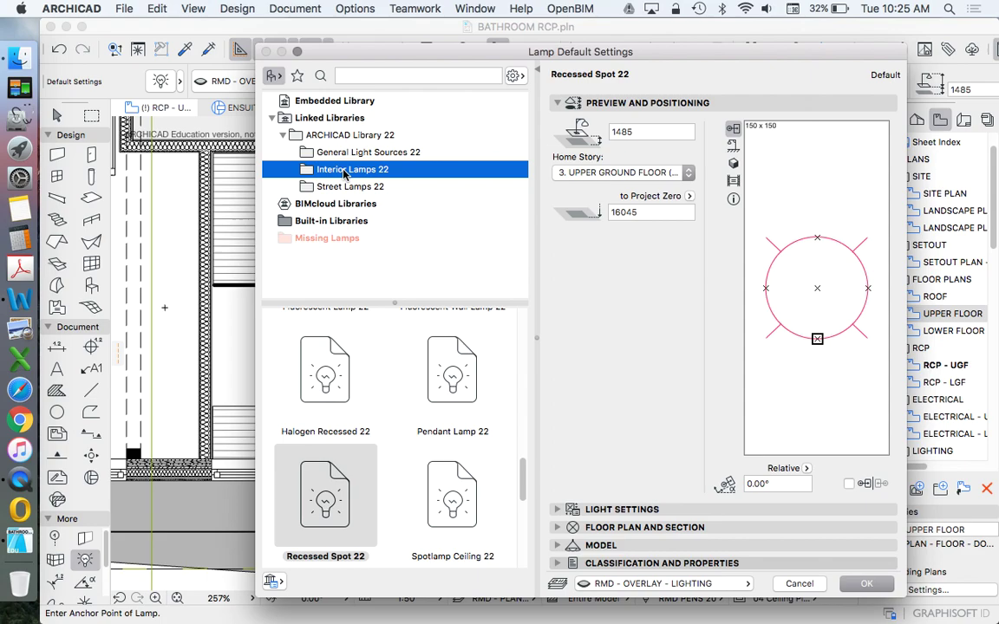
{"action": "scroll", "scroll_direction": "down", "scroll_amount": 3}
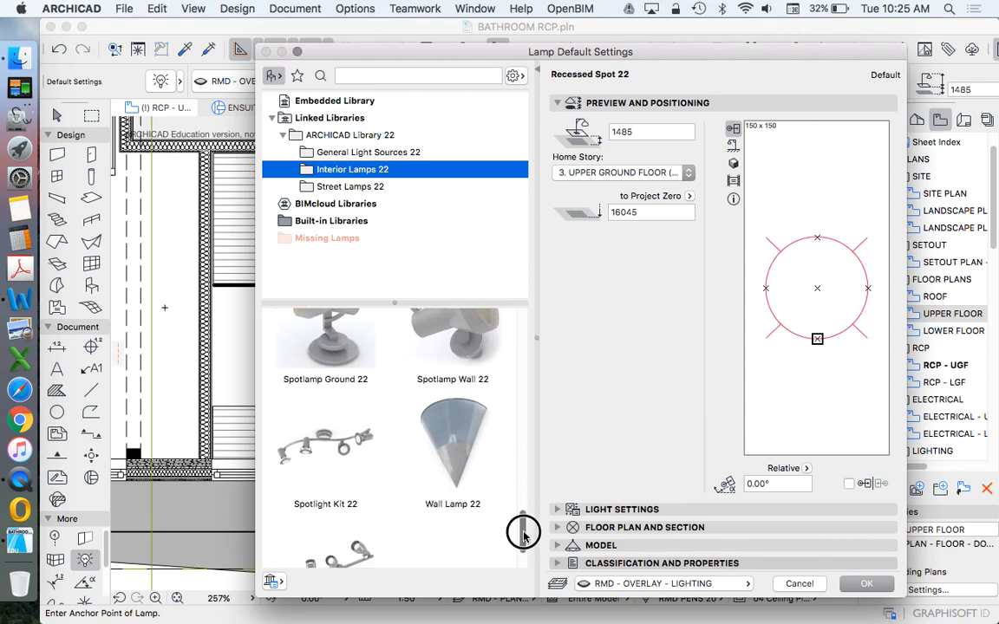
{"action": "scroll", "scroll_direction": "down", "scroll_amount": 3}
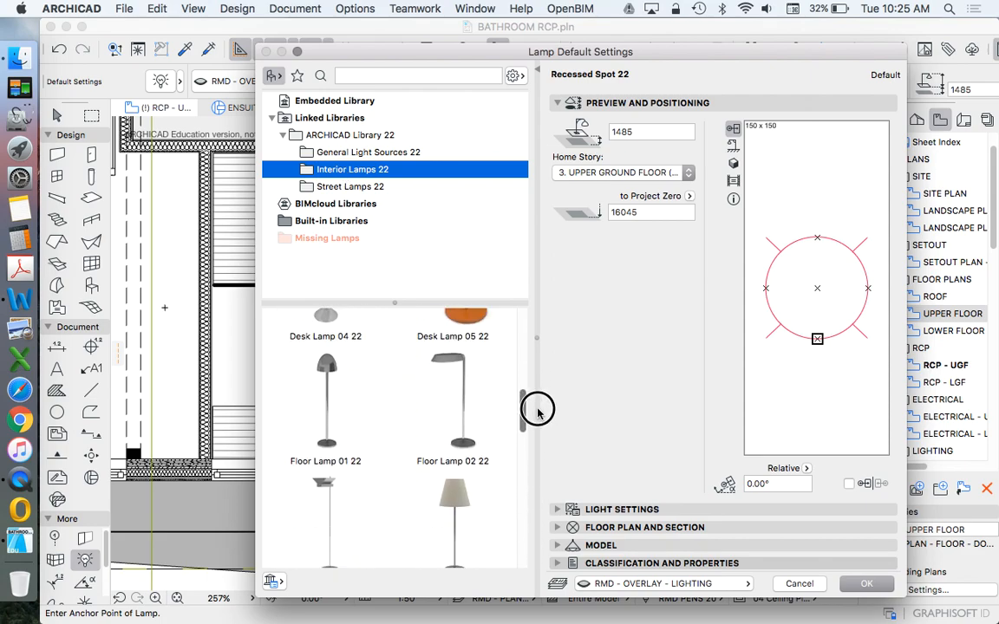
{"action": "scroll", "scroll_direction": "up", "scroll_amount": 3}
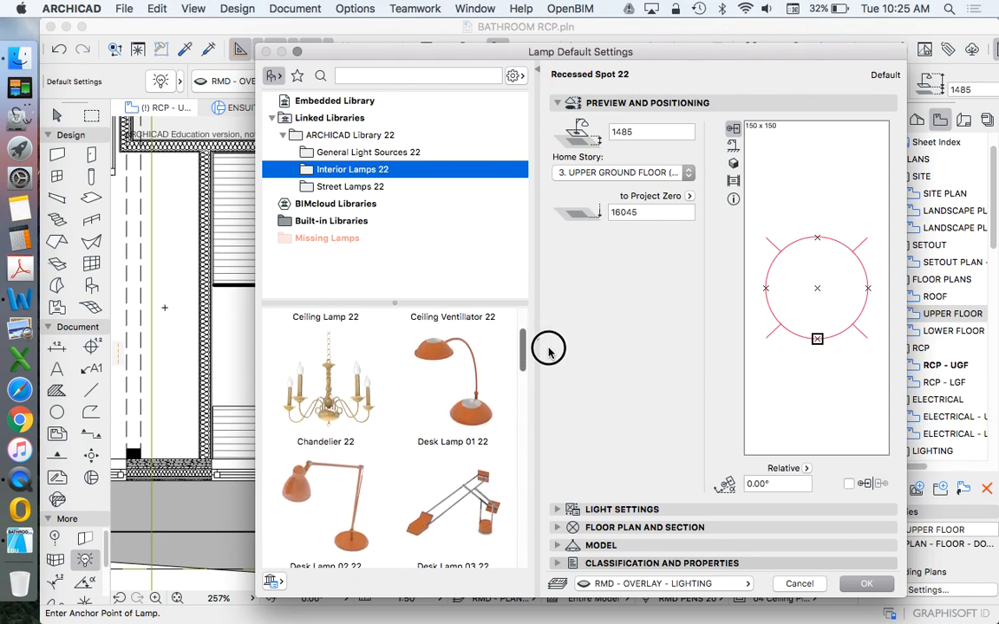
{"action": "scroll", "scroll_direction": "down", "scroll_amount": 3}
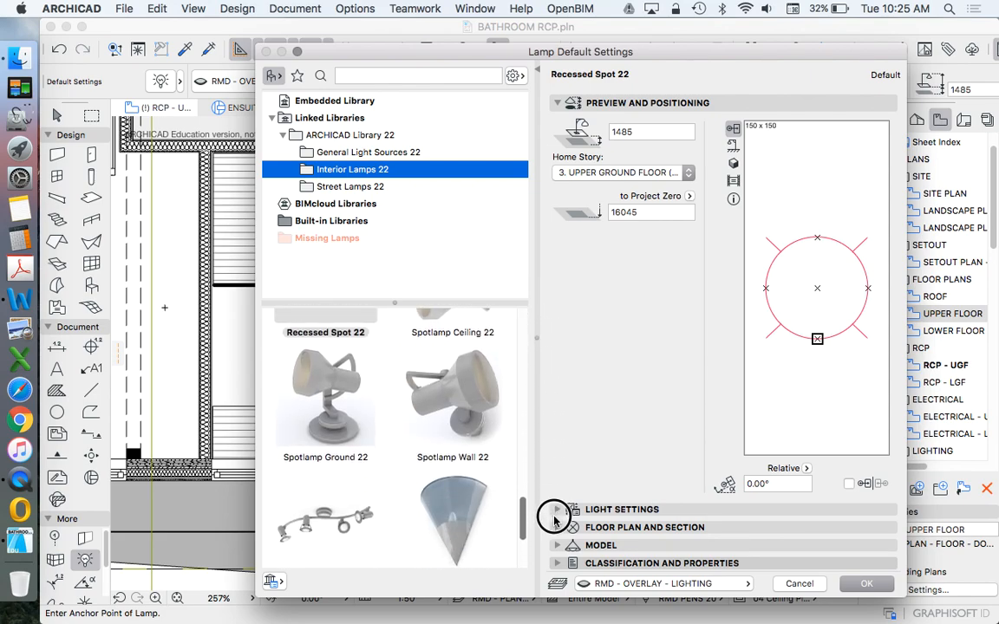
{"action": "scroll", "scroll_direction": "down", "scroll_amount": 3}
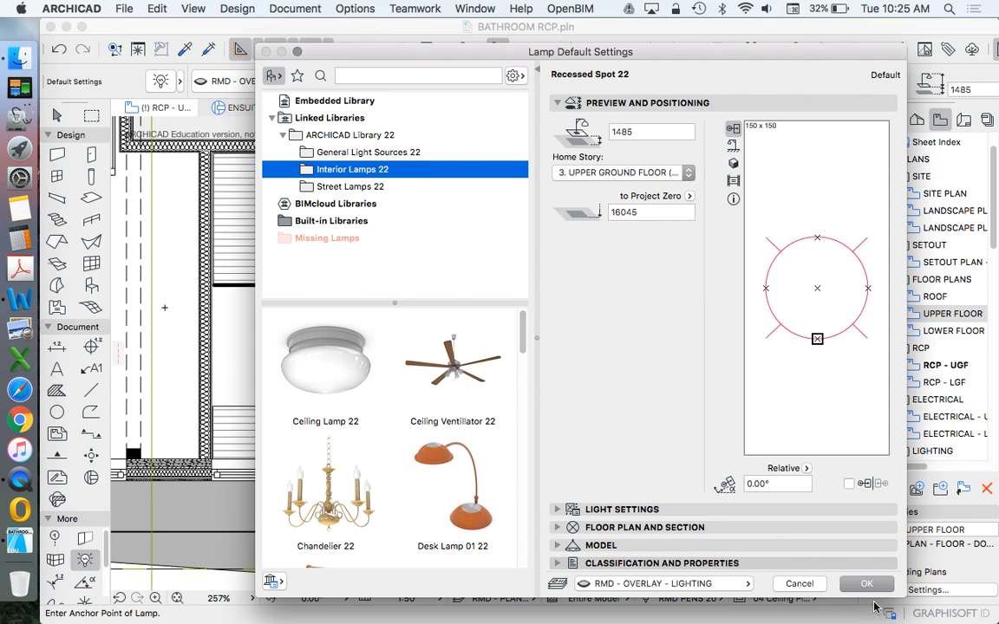
{"action": "left_click", "coordinate": [866, 584]}
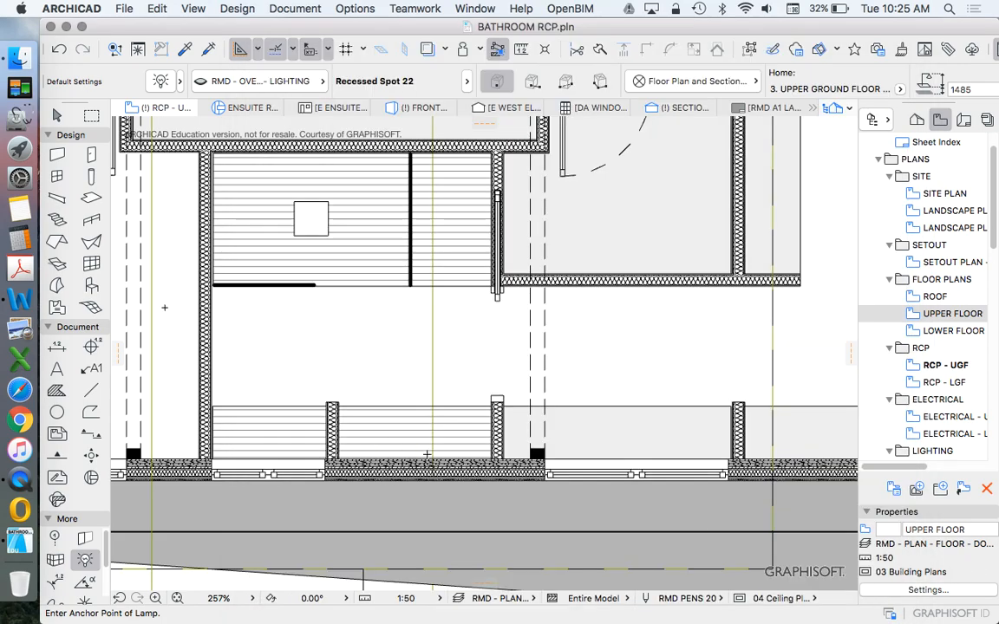
{"action": "mouse_move", "coordinate": [323, 329]}
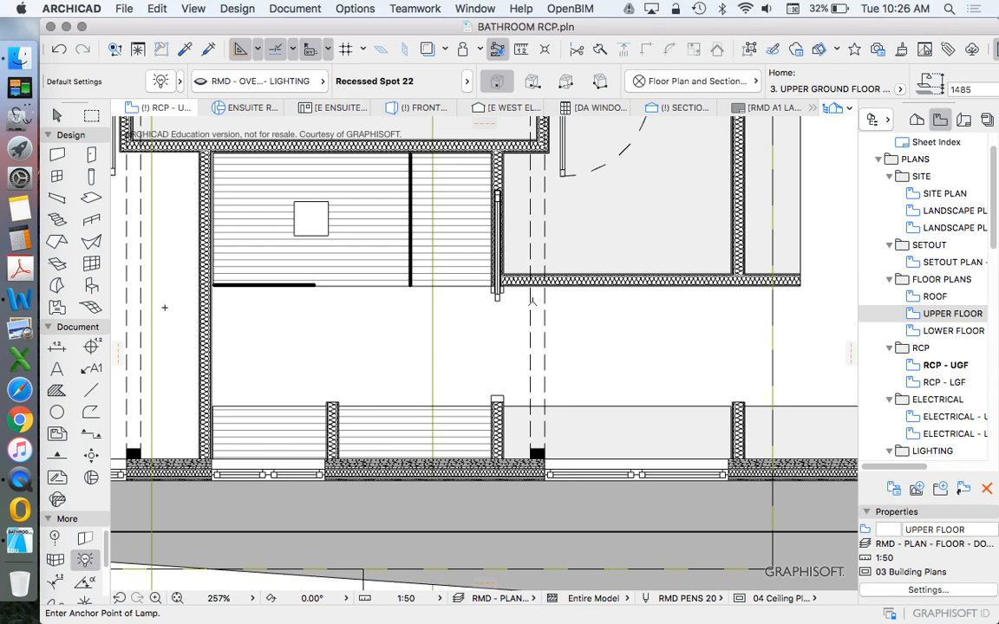
{"action": "mouse_move", "coordinate": [391, 108]}
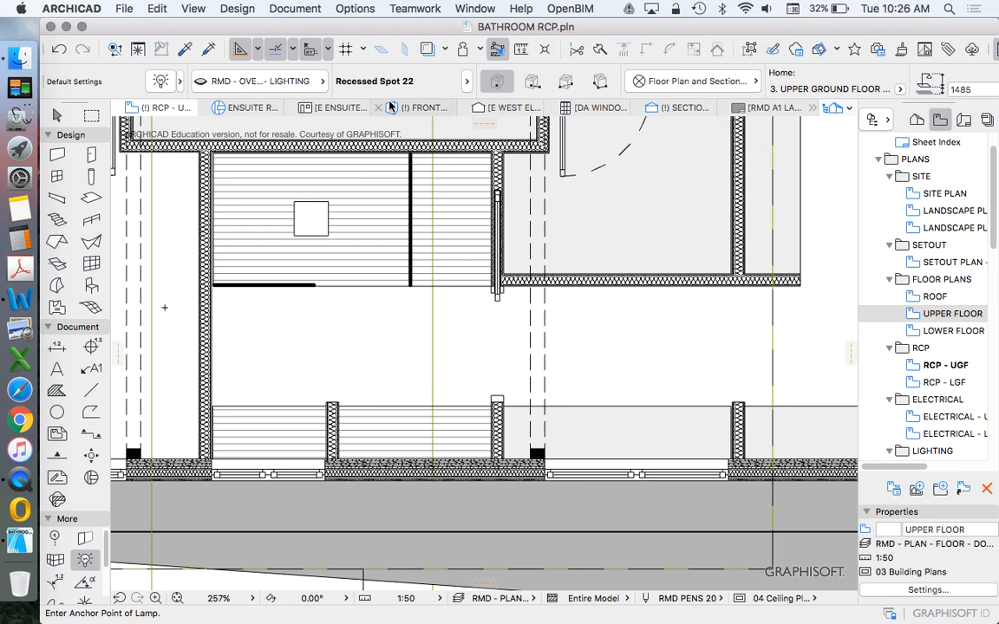
{"action": "mouse_move", "coordinate": [91, 286]}
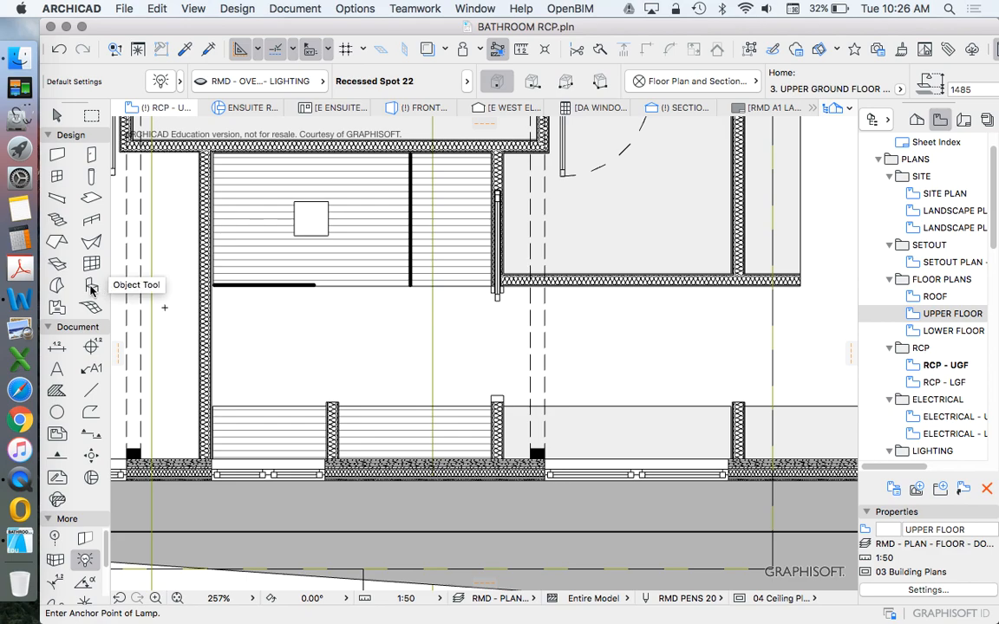
{"action": "mouse_move", "coordinate": [237, 317]}
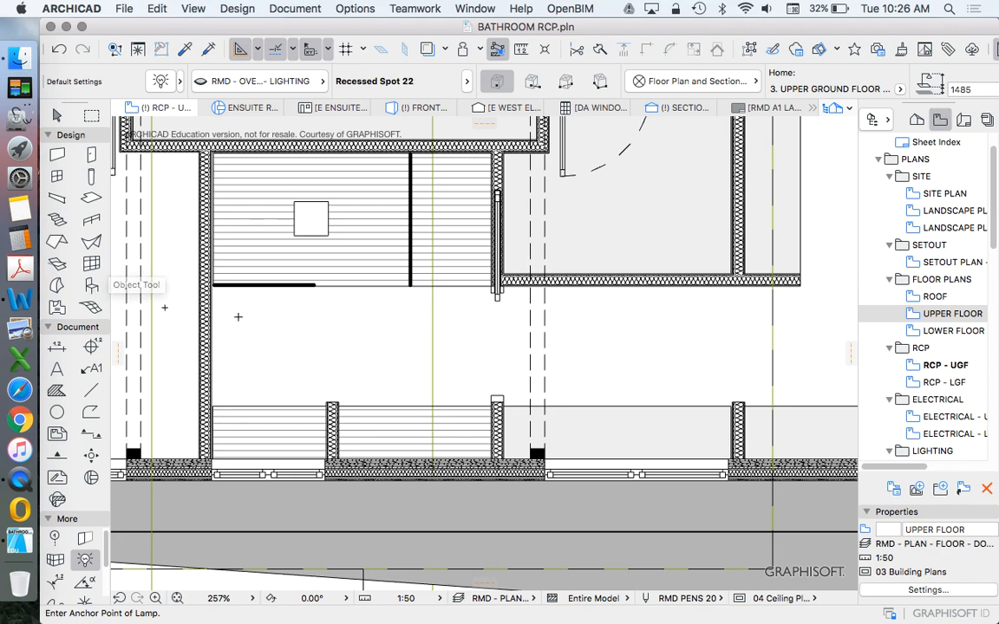
{"action": "mouse_move", "coordinate": [91, 198]}
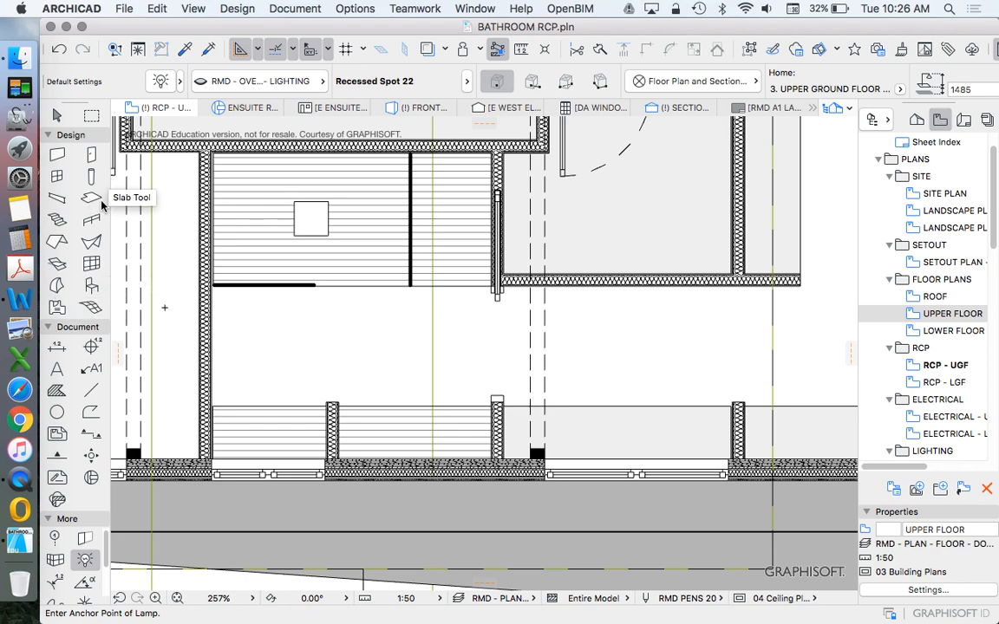
{"action": "mouse_move", "coordinate": [359, 219]}
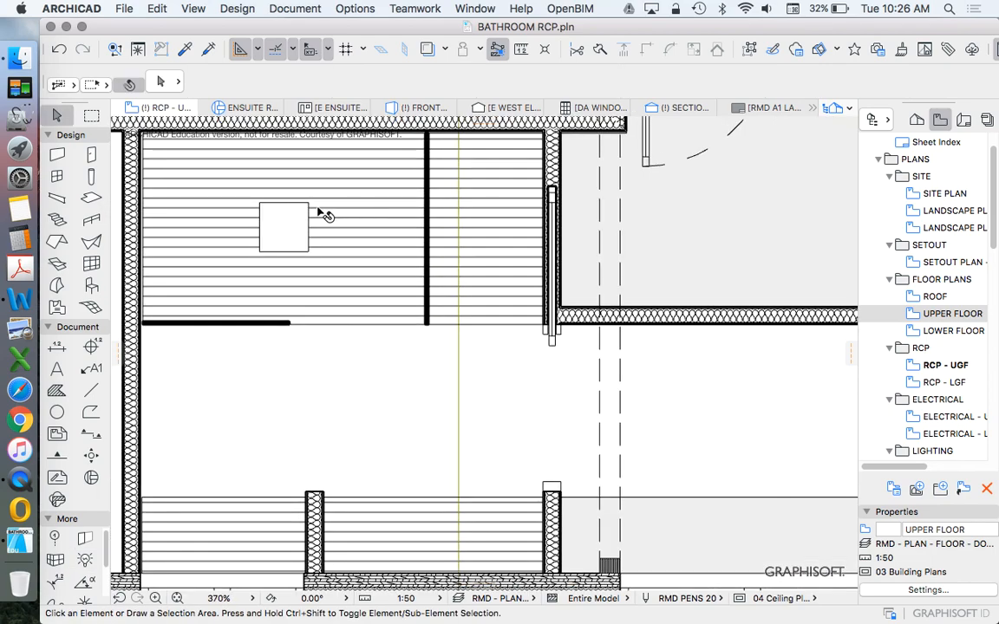
- Drag a copy of the square slab rightward, stretch it tall, and apply RMD GLOSS WHITE surfaces
{"action": "right_click", "coordinate": [283, 227]}
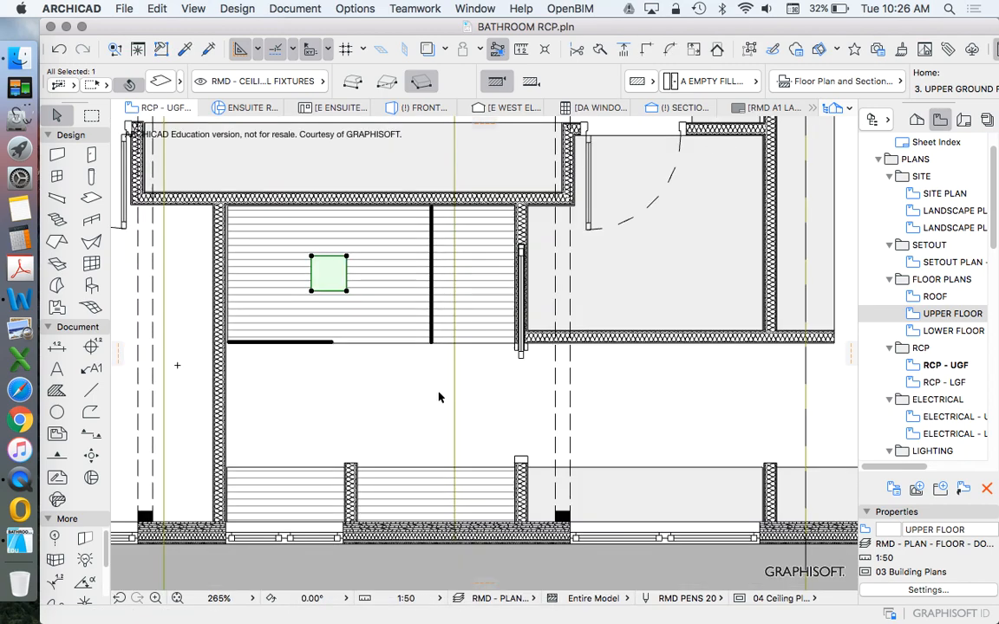
{"action": "right_click", "coordinate": [440, 398]}
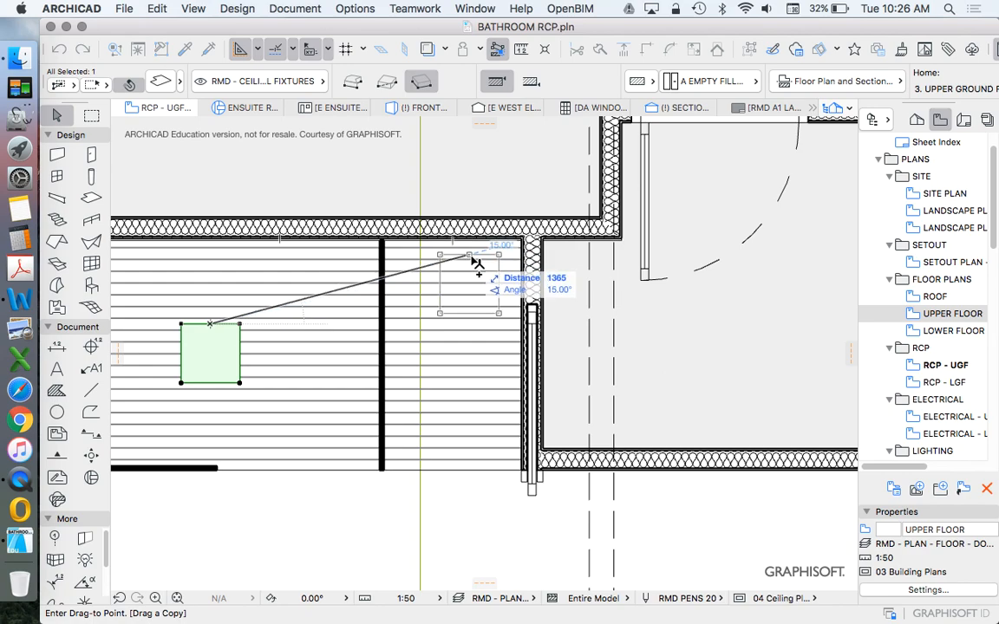
{"action": "left_click_drag", "start_coordinate": [211, 353], "coordinate": [453, 353]}
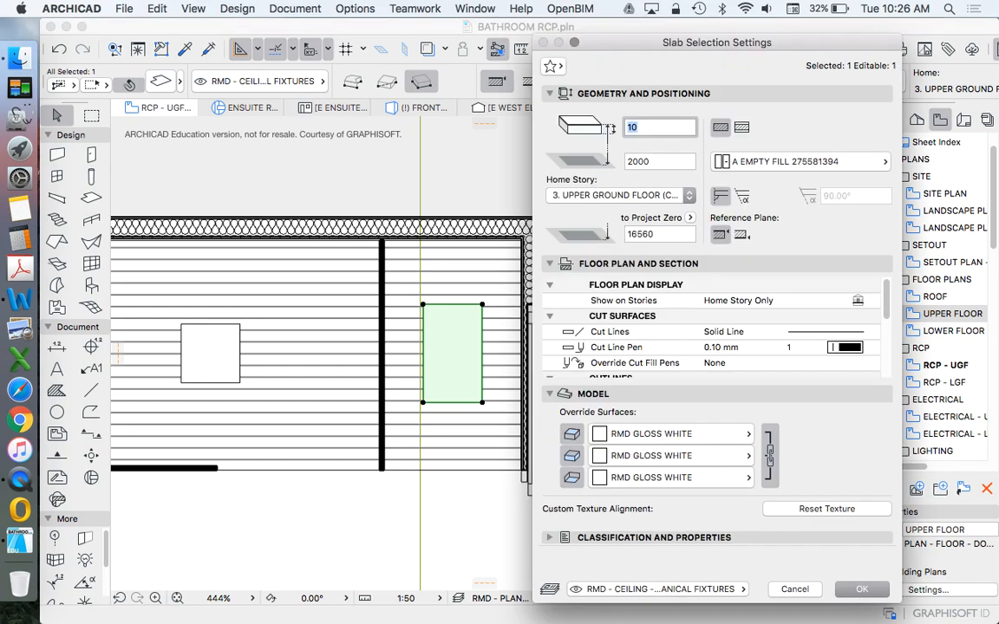
{"action": "left_click", "coordinate": [861, 589]}
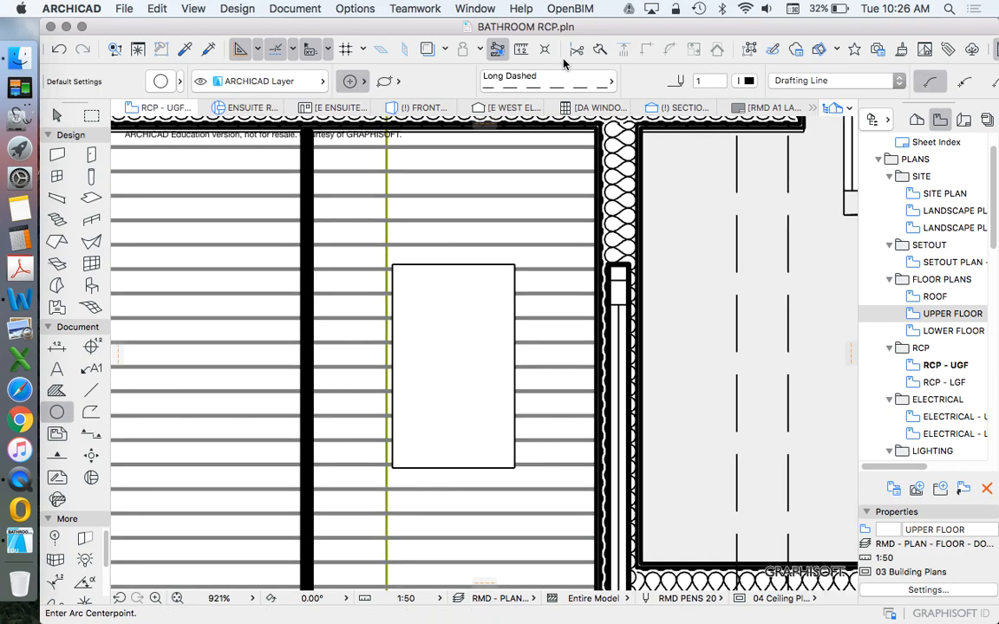
- Draw a solid-line circle, multiply it to four corners, and add a radius-80 central circle
{"action": "left_click", "coordinate": [546, 80]}
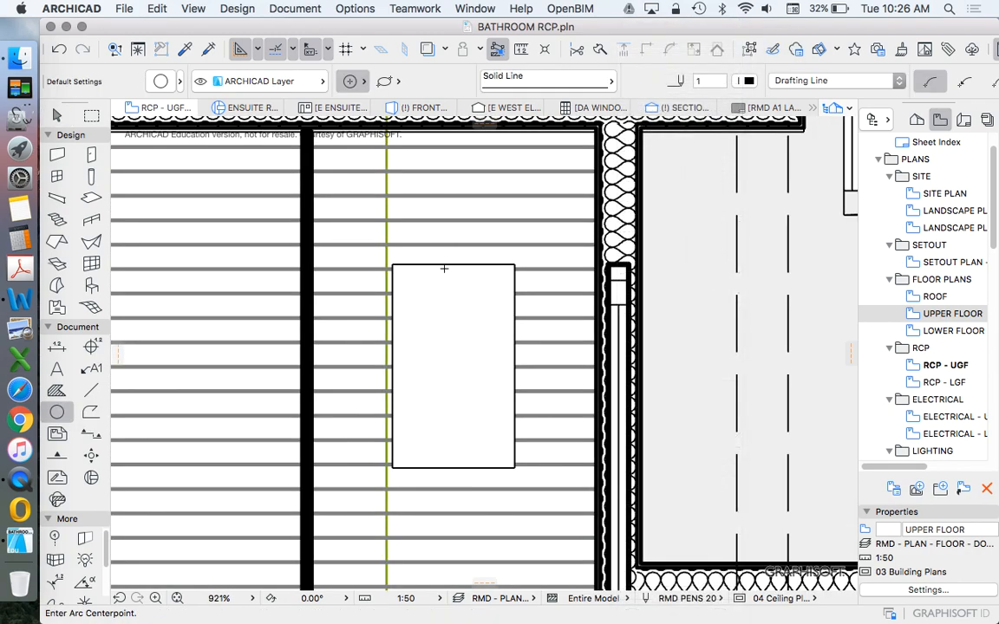
{"action": "mouse_move", "coordinate": [420, 312]}
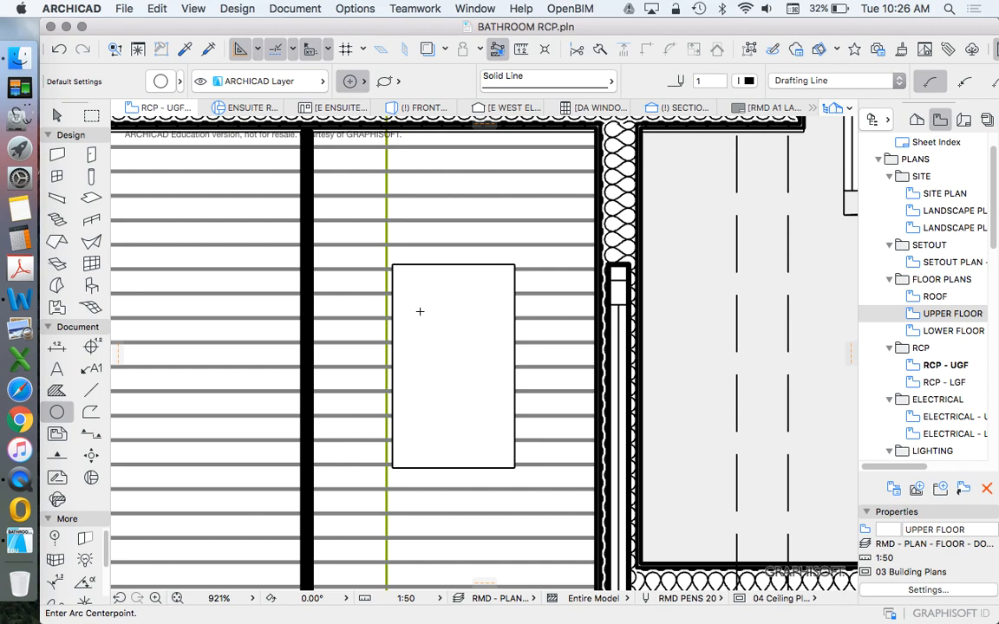
{"action": "left_click", "coordinate": [421, 312]}
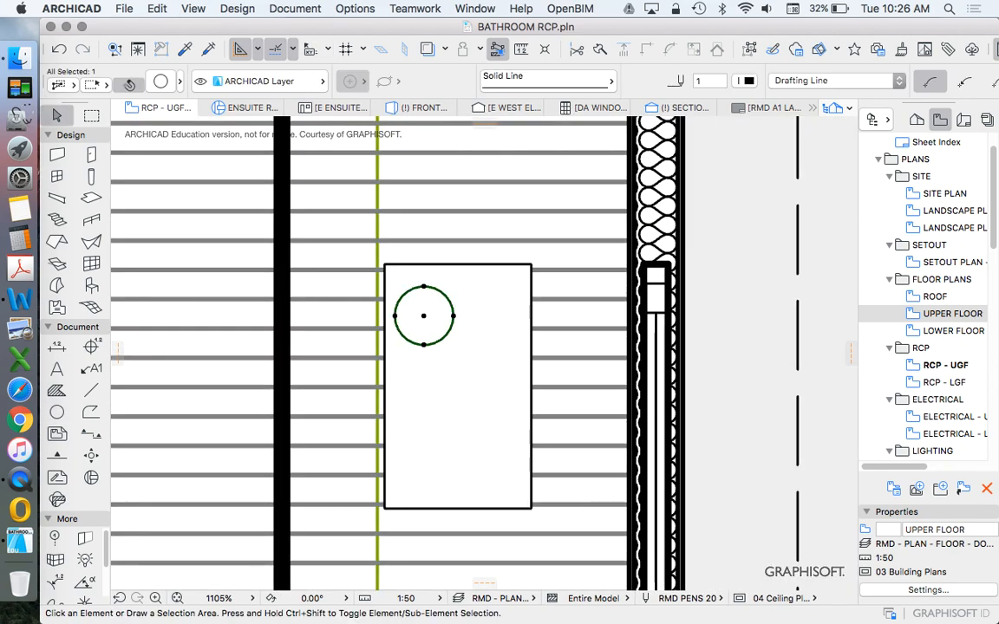
{"action": "right_click", "coordinate": [424, 316]}
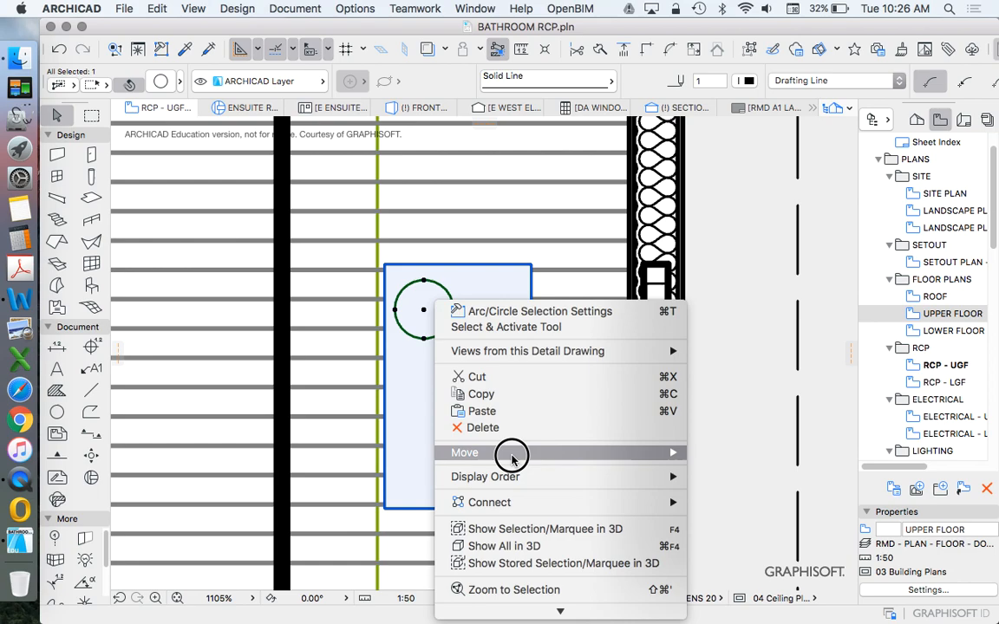
{"action": "left_click", "coordinate": [465, 452]}
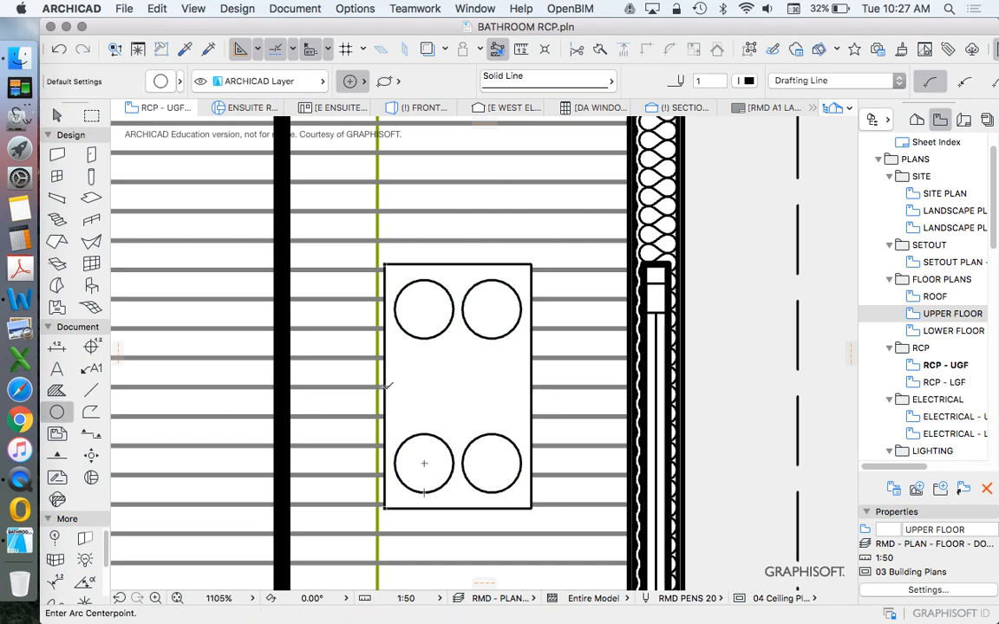
{"action": "left_click", "coordinate": [383, 385]}
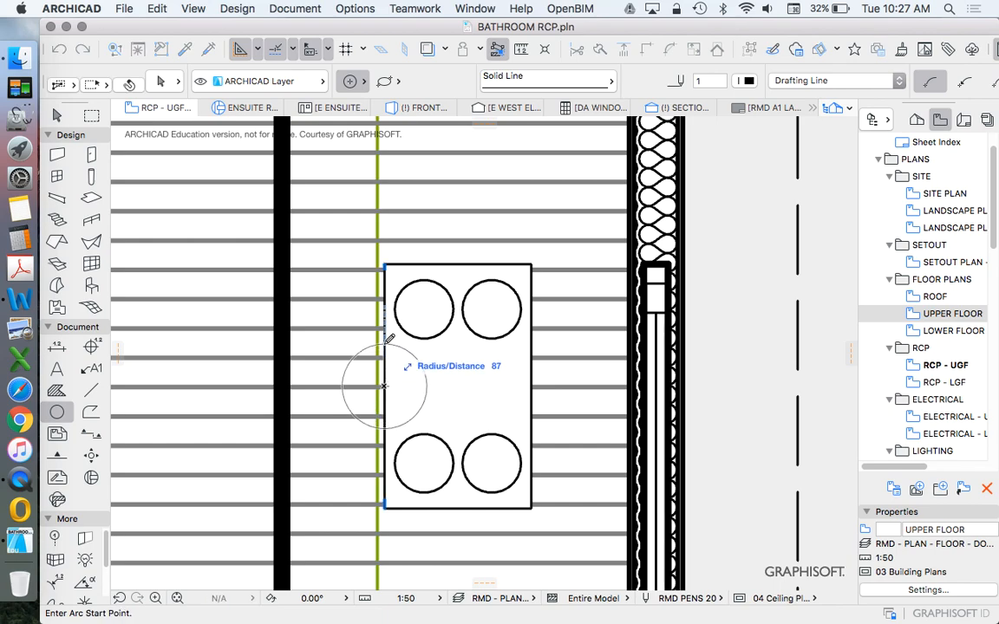
{"action": "type", "text": "80"}
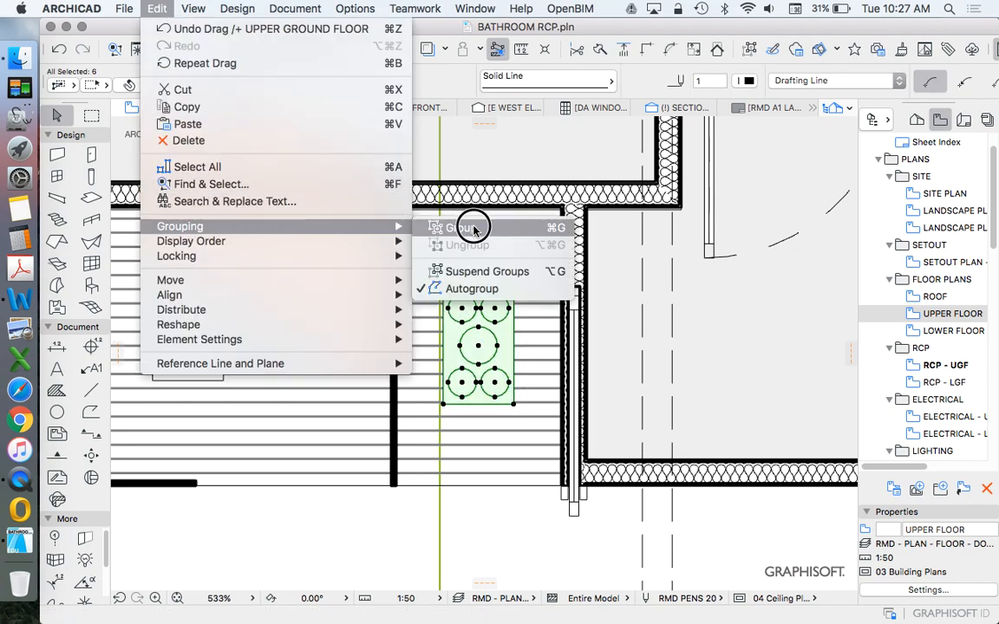
- Group the white shower-head slab with its five heat-lamp circles
{"action": "left_click", "coordinate": [458, 227]}
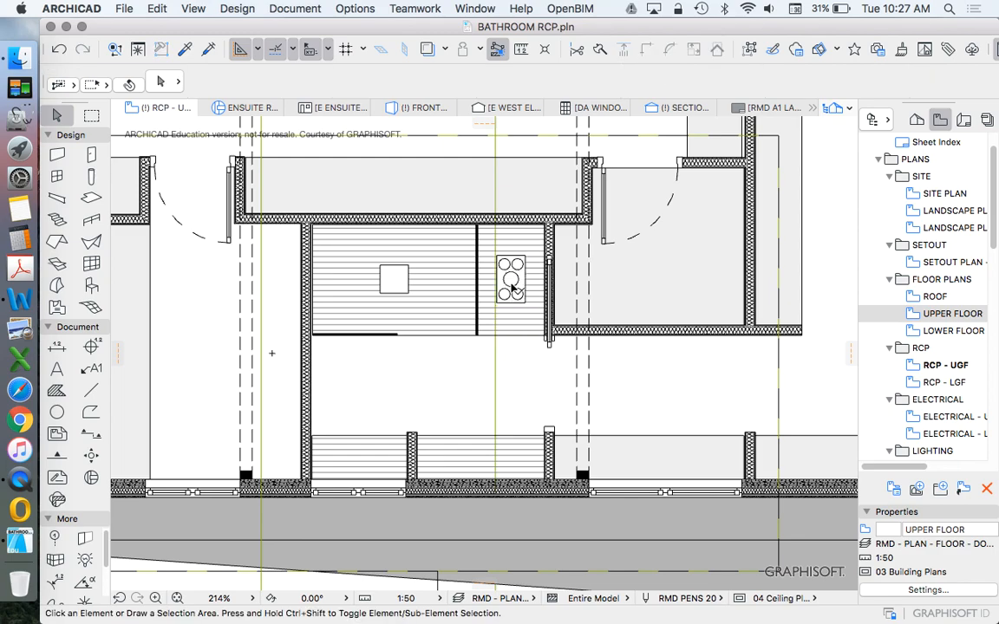
{"action": "mouse_move", "coordinate": [676, 464]}
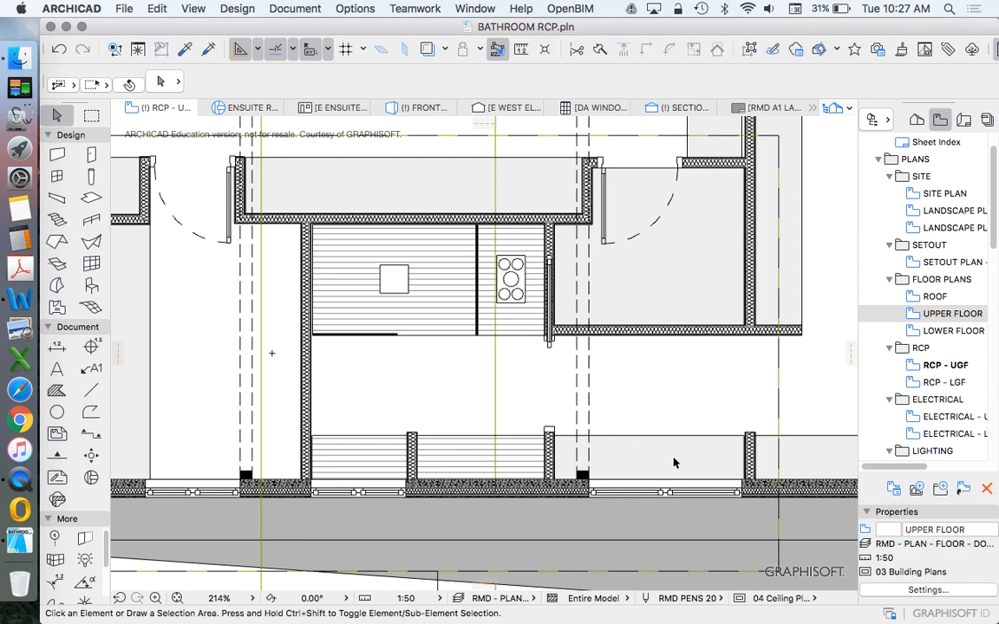
{"action": "mouse_move", "coordinate": [571, 404]}
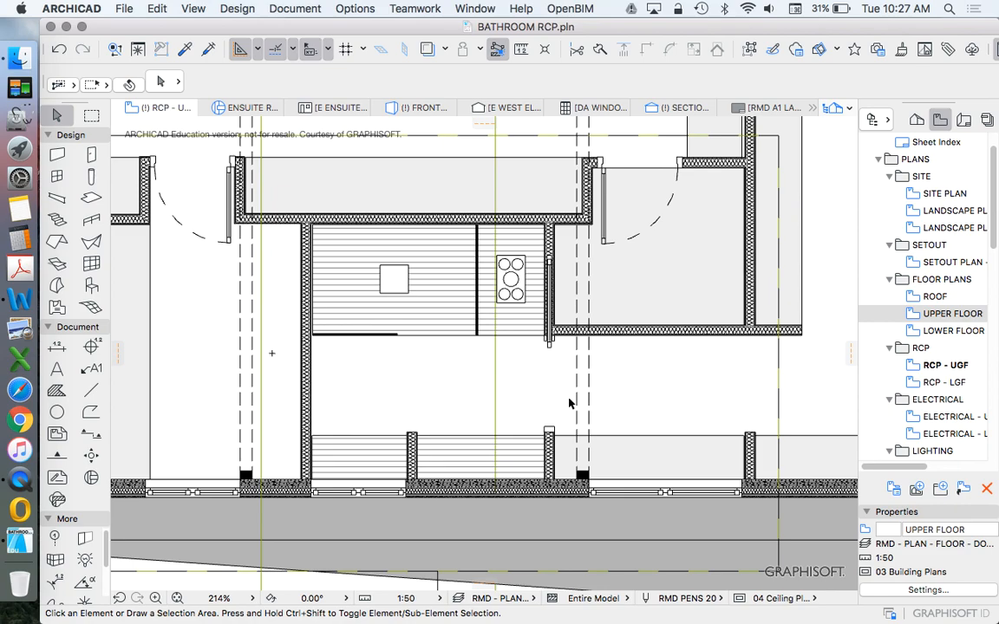
{"action": "mouse_move", "coordinate": [679, 389]}
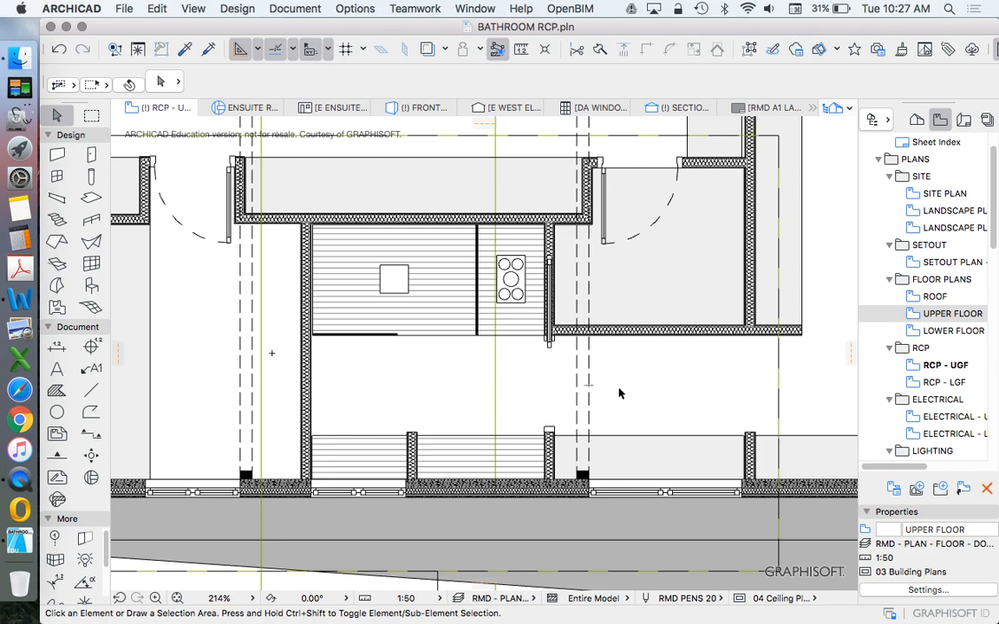
{"action": "mouse_move", "coordinate": [647, 384]}
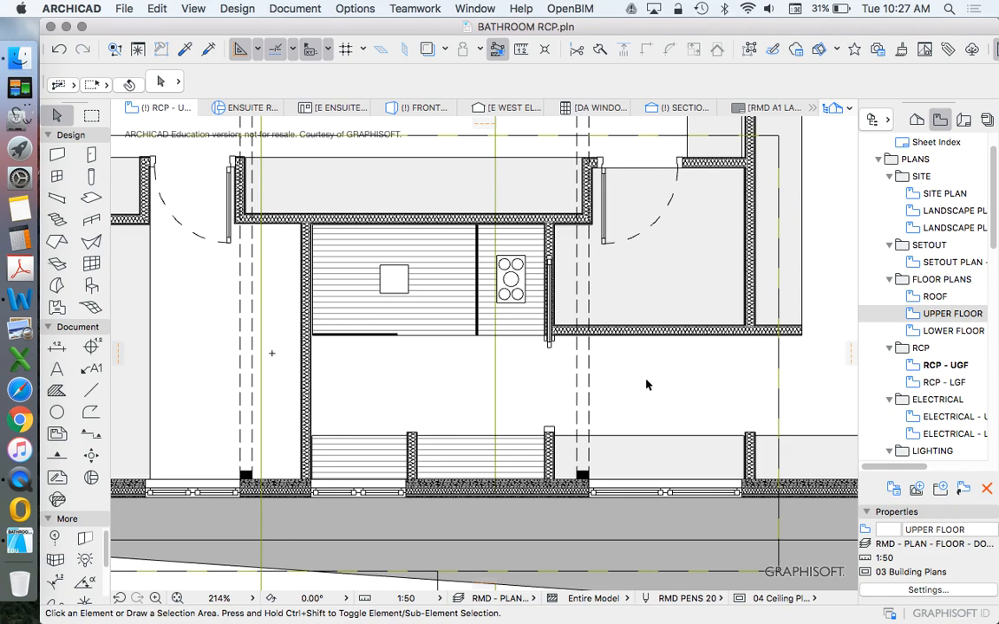
{"action": "mouse_move", "coordinate": [627, 404]}
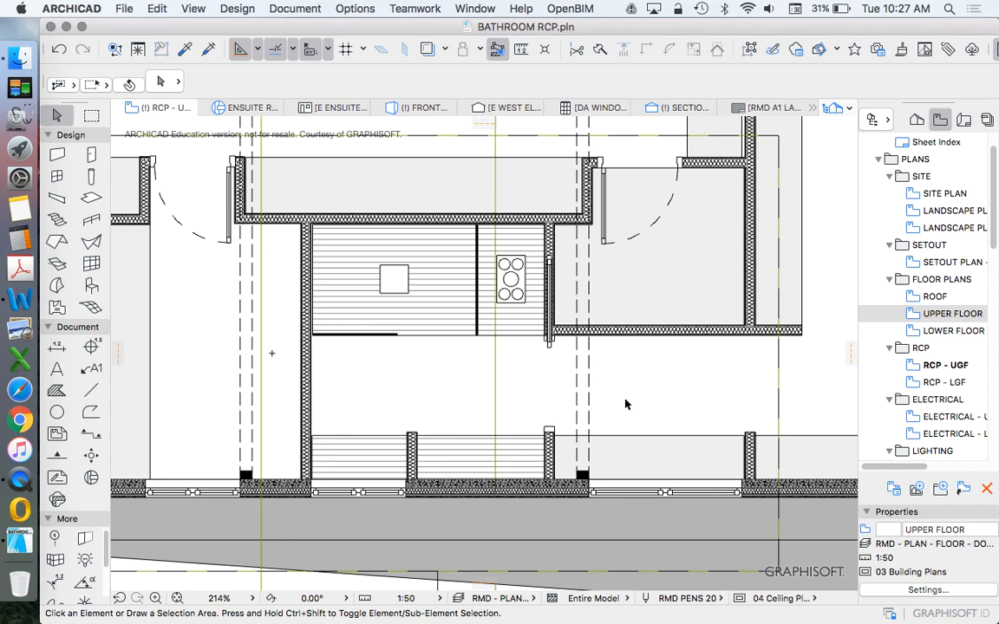
- Open the LIGHTING - UGF plan and zoom in to inspect the bathroom's heat-lamp symbols
{"action": "scroll", "scroll_direction": "up", "scroll_amount": 3}
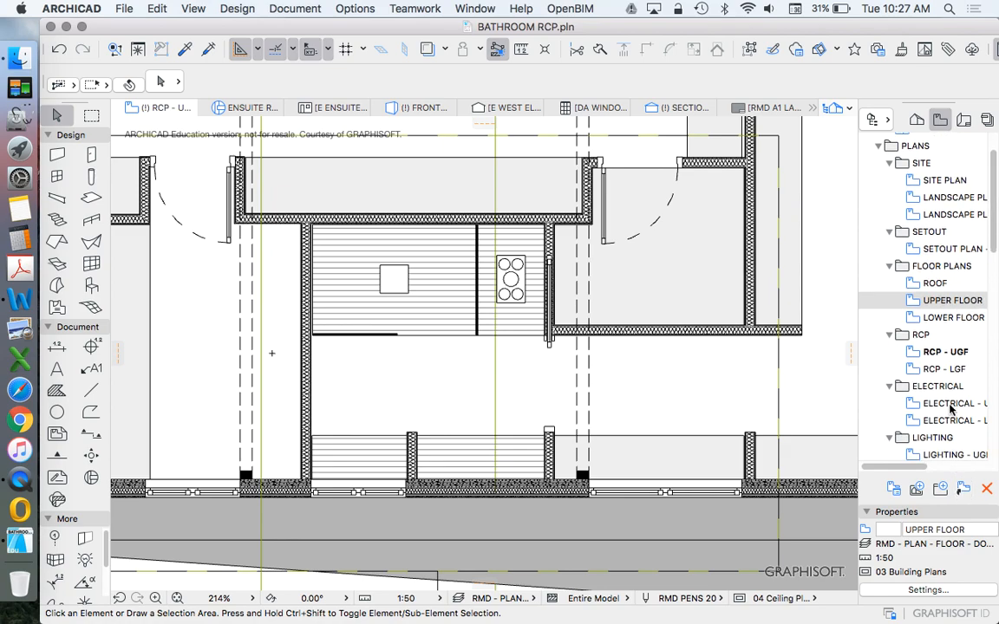
{"action": "scroll", "scroll_direction": "down", "scroll_amount": 3}
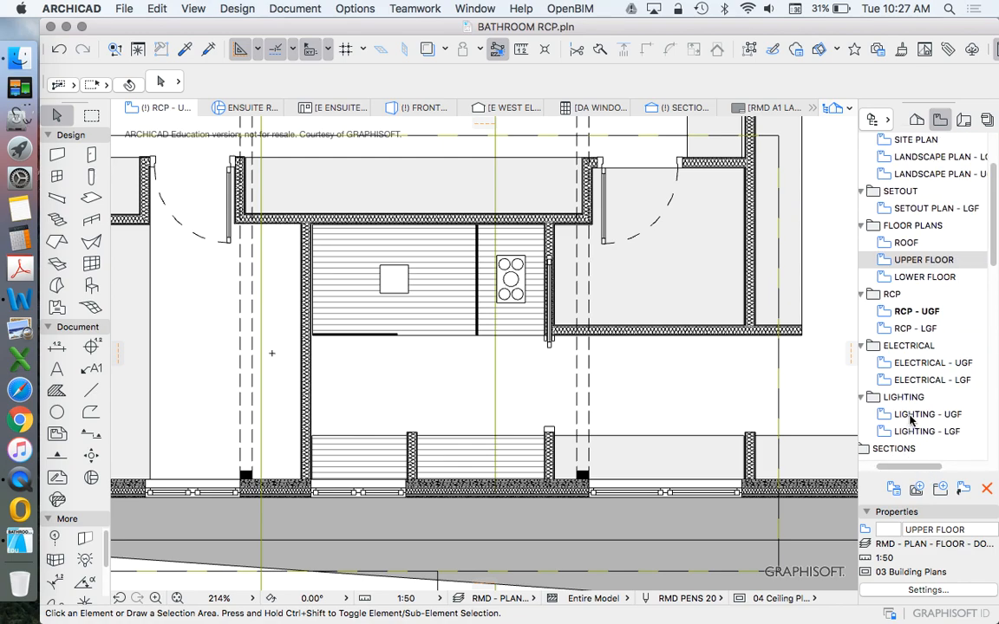
{"action": "double_click", "coordinate": [921, 414]}
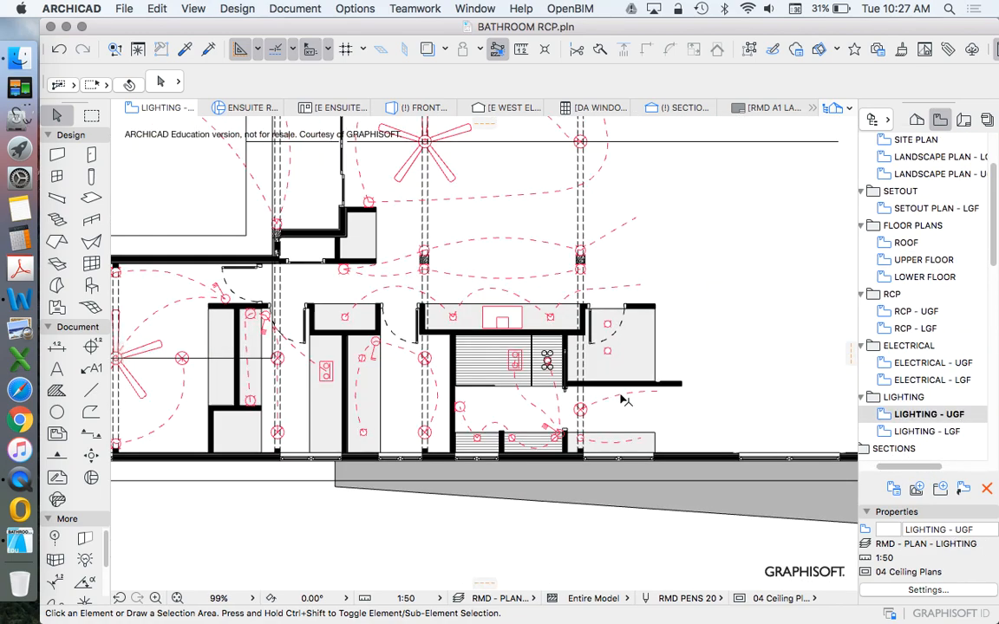
{"action": "scroll", "scroll_direction": "up", "scroll_amount": 3}
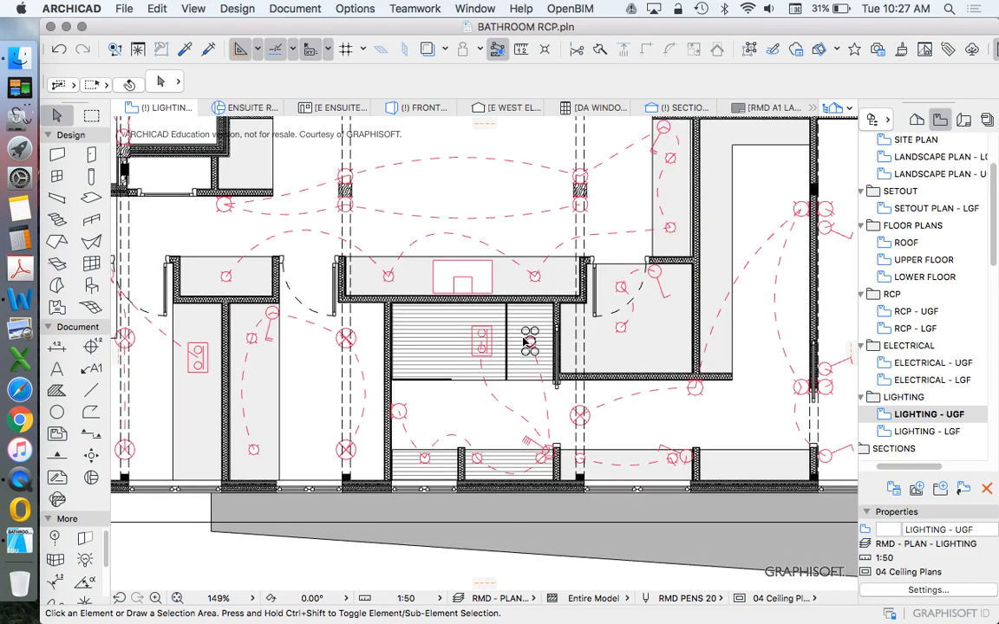
{"action": "left_click", "coordinate": [481, 341]}
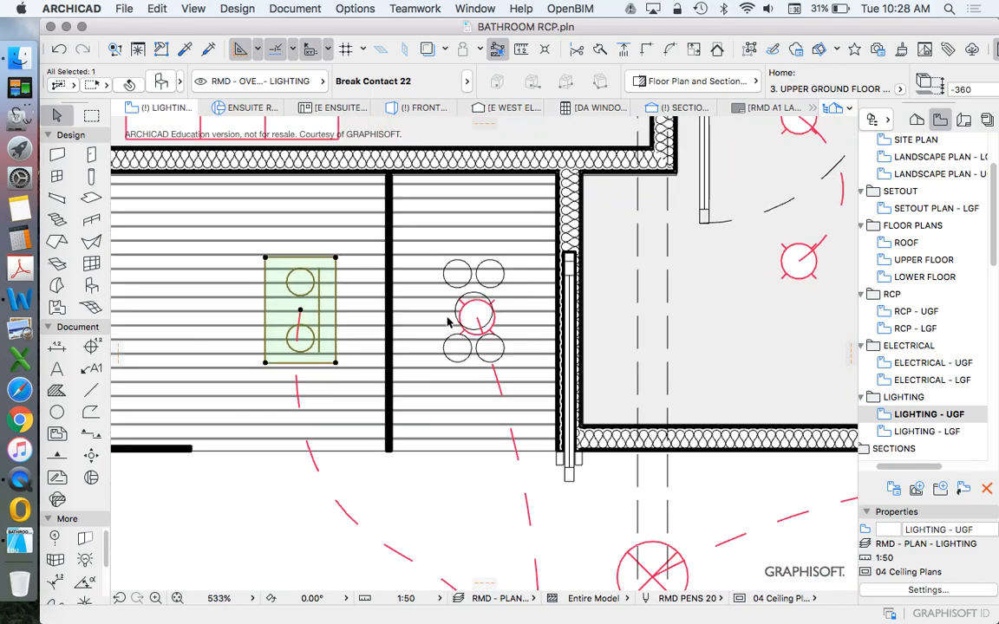
{"action": "scroll", "scroll_direction": "down", "scroll_amount": 3}
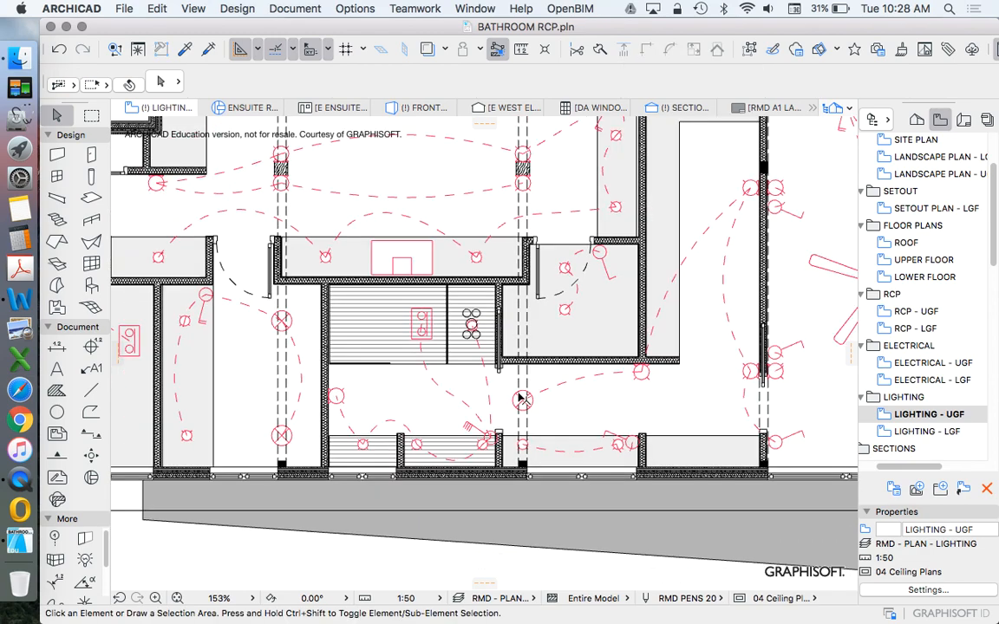
{"action": "scroll", "scroll_direction": "down", "scroll_amount": 3}
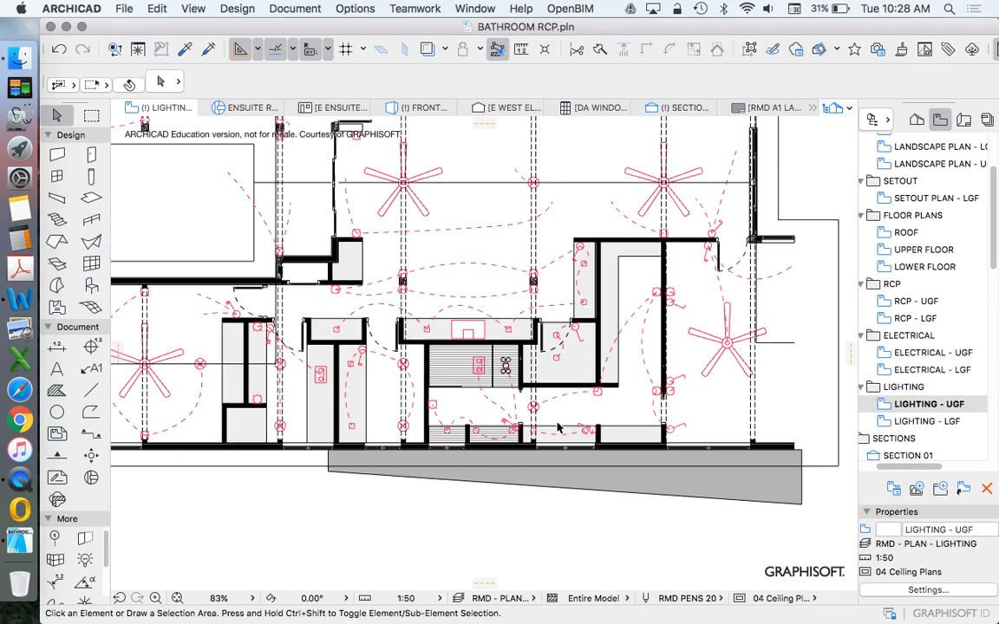
{"action": "scroll", "scroll_direction": "up", "scroll_amount": 3}
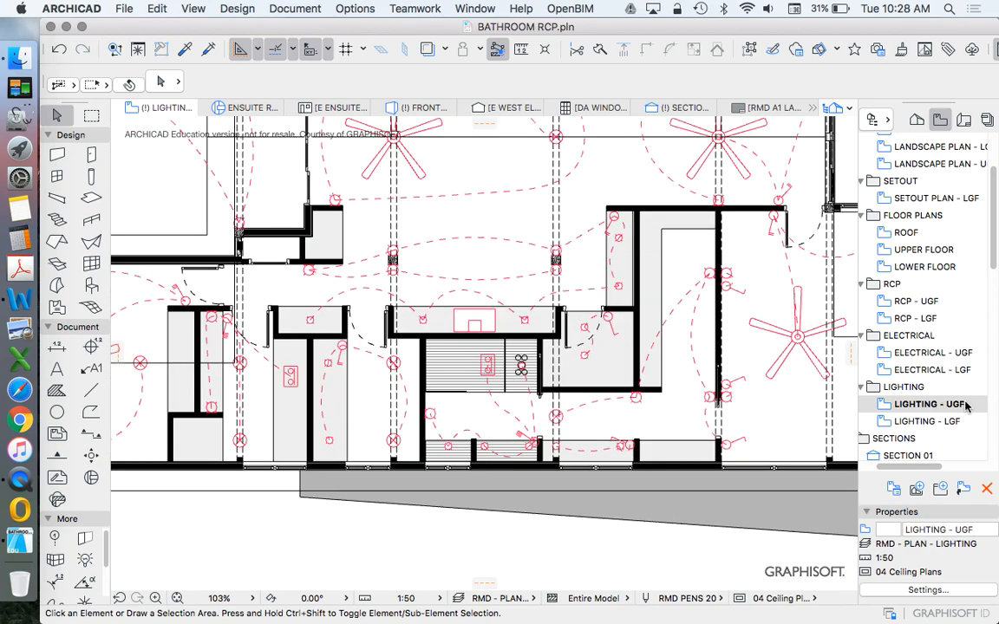
{"action": "scroll", "scroll_direction": "down", "scroll_amount": 3}
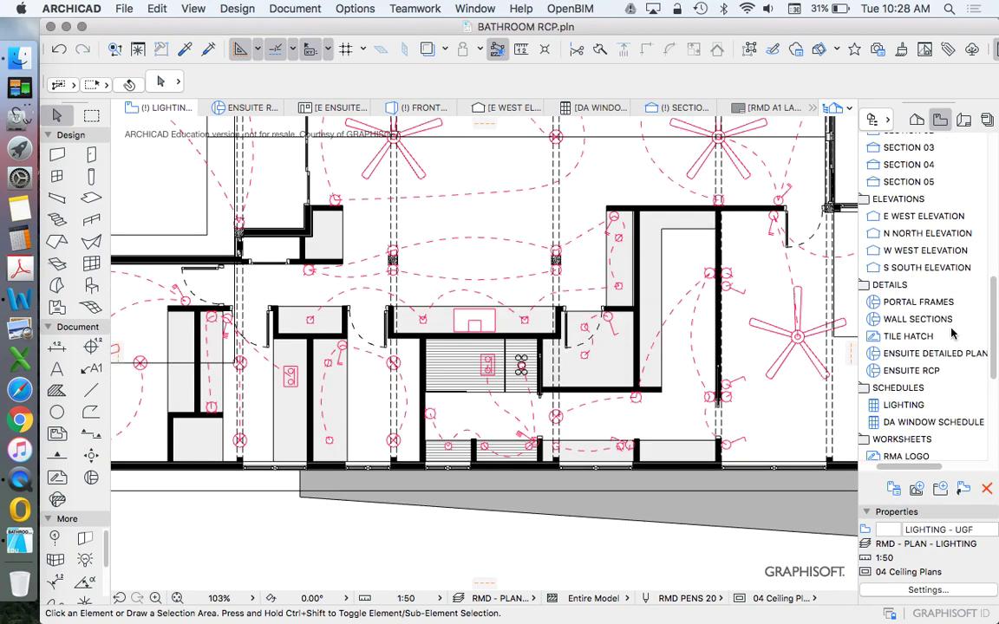
{"action": "scroll", "scroll_direction": "down", "scroll_amount": 3}
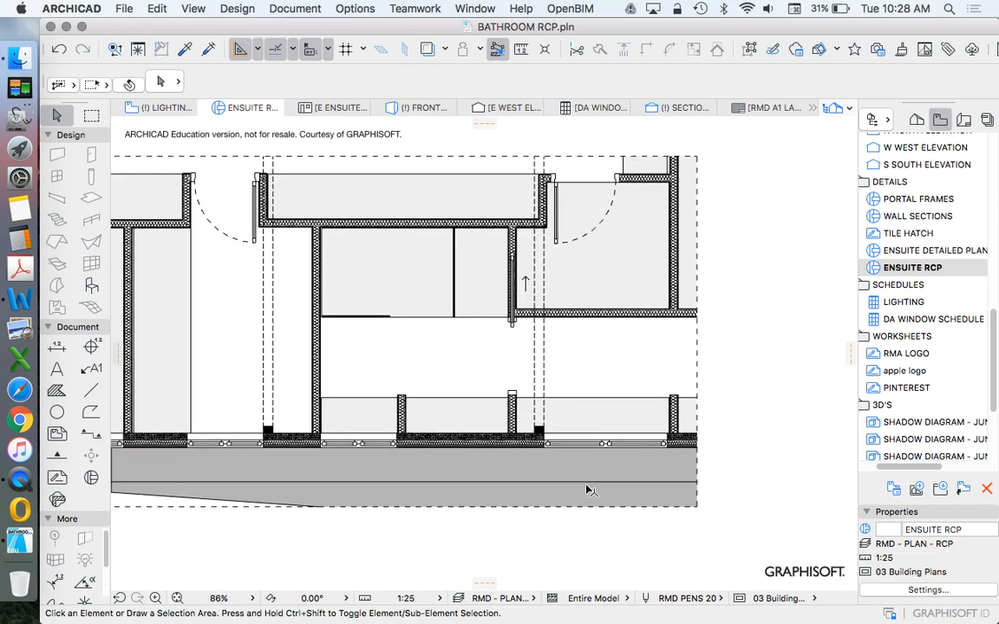
- Rebuild the ENSUITE RCP detail from its source view and switch the Navigator to Project Map
{"action": "scroll", "scroll_direction": "down", "scroll_amount": 3}
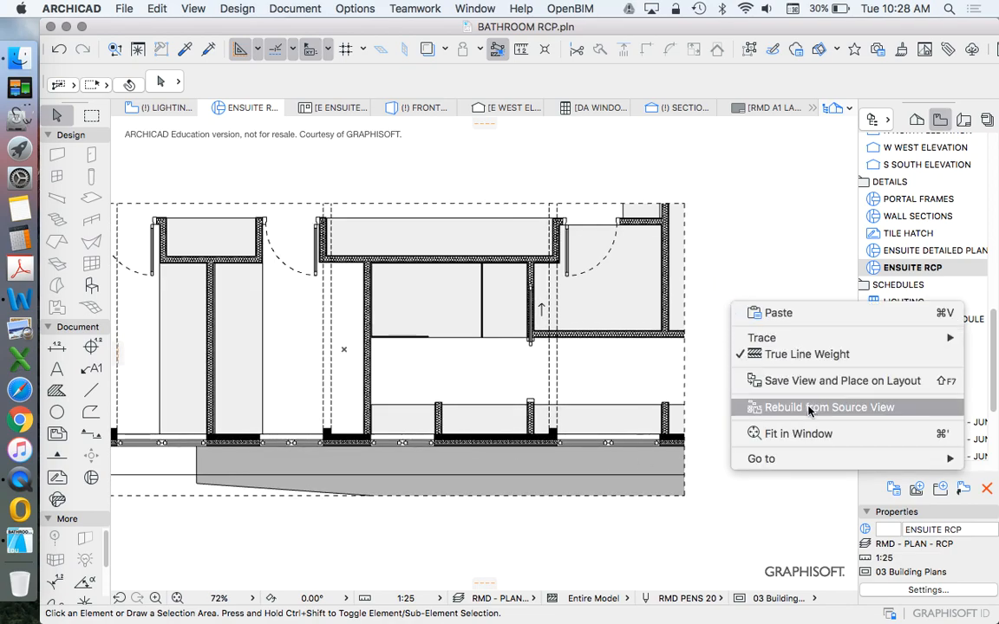
{"action": "left_click", "coordinate": [830, 406]}
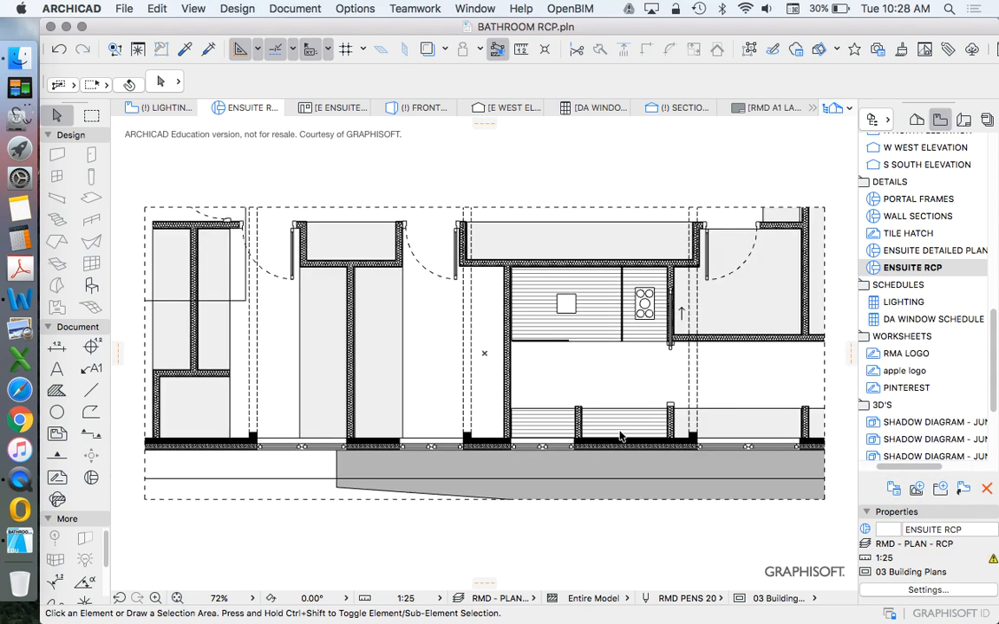
{"action": "mouse_move", "coordinate": [476, 438]}
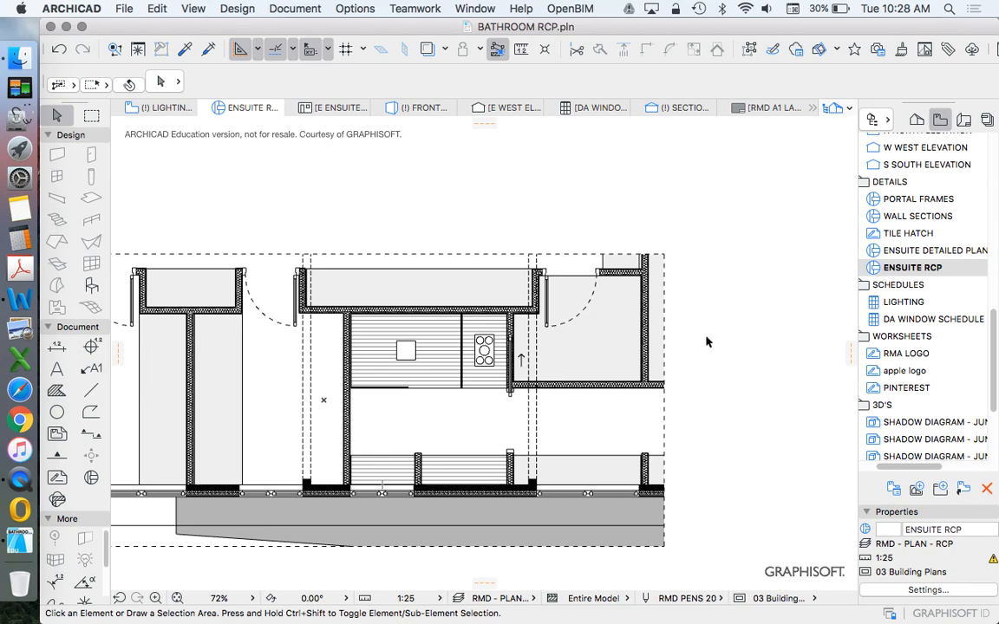
{"action": "scroll", "scroll_direction": "down", "scroll_amount": 3}
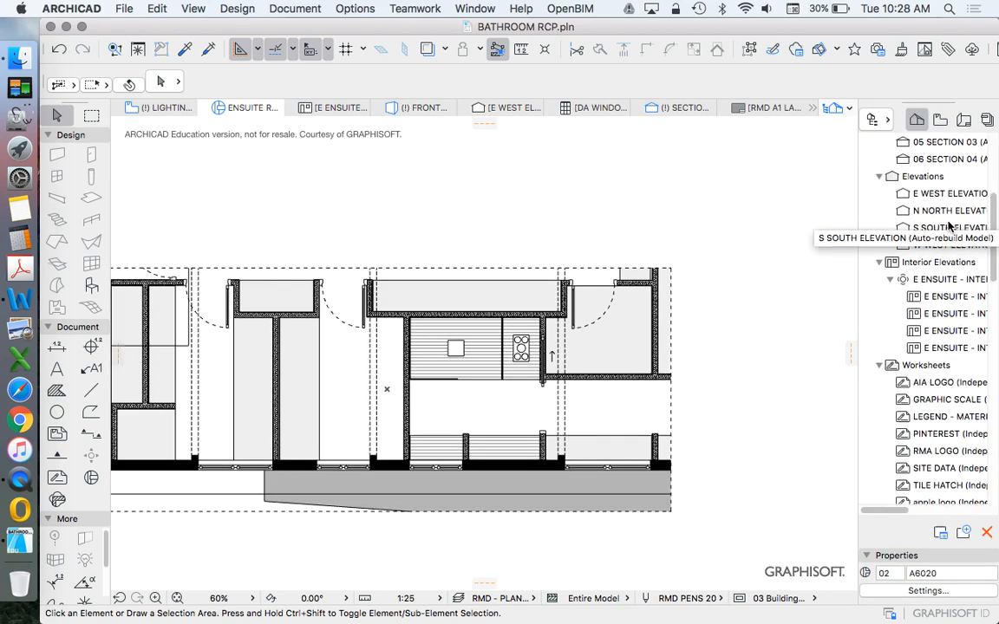
{"action": "scroll", "scroll_direction": "up", "scroll_amount": 3}
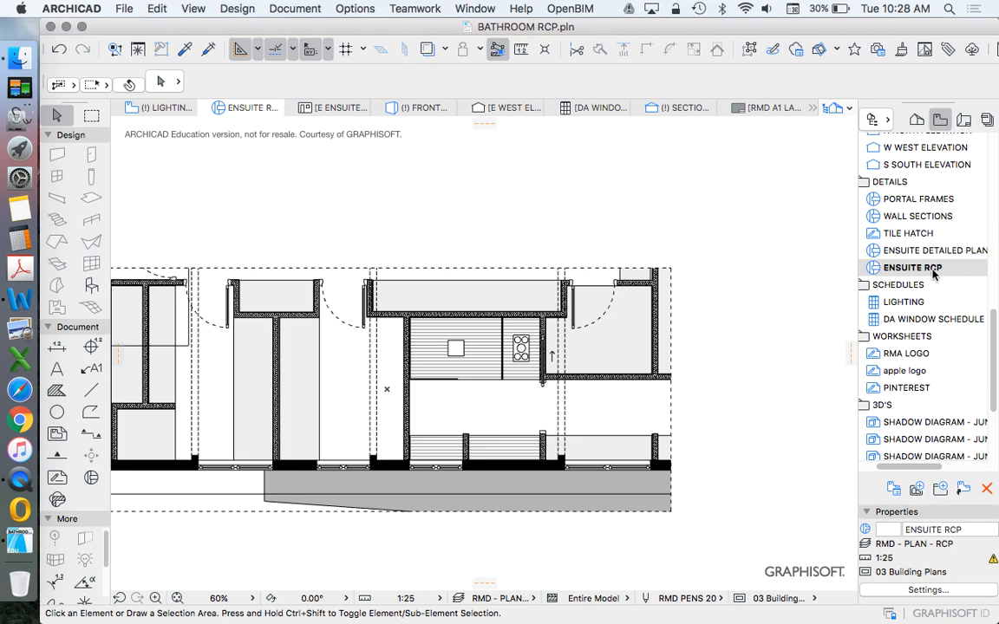
{"action": "left_click", "coordinate": [917, 119]}
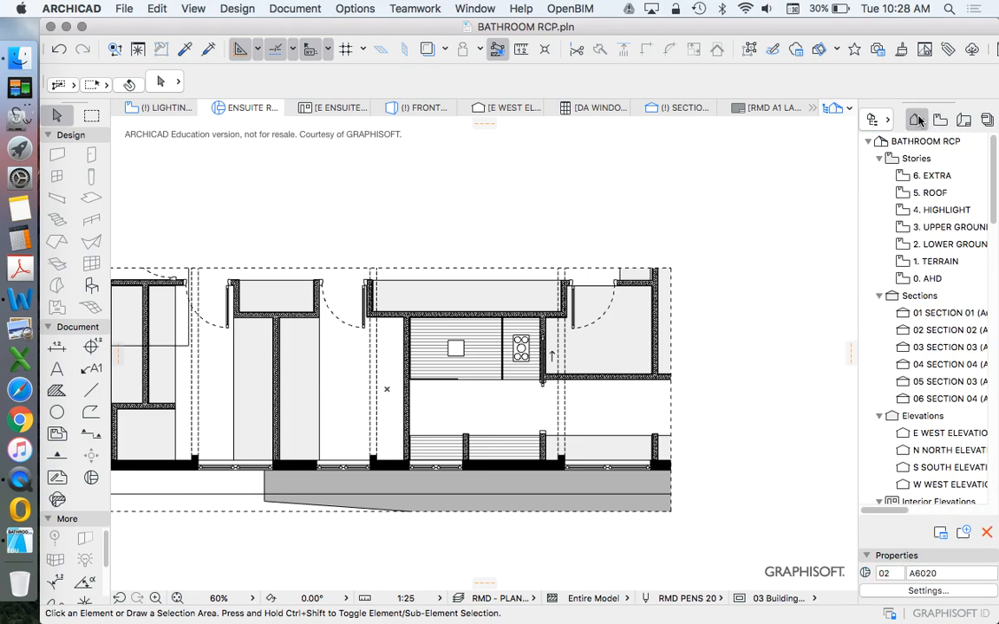